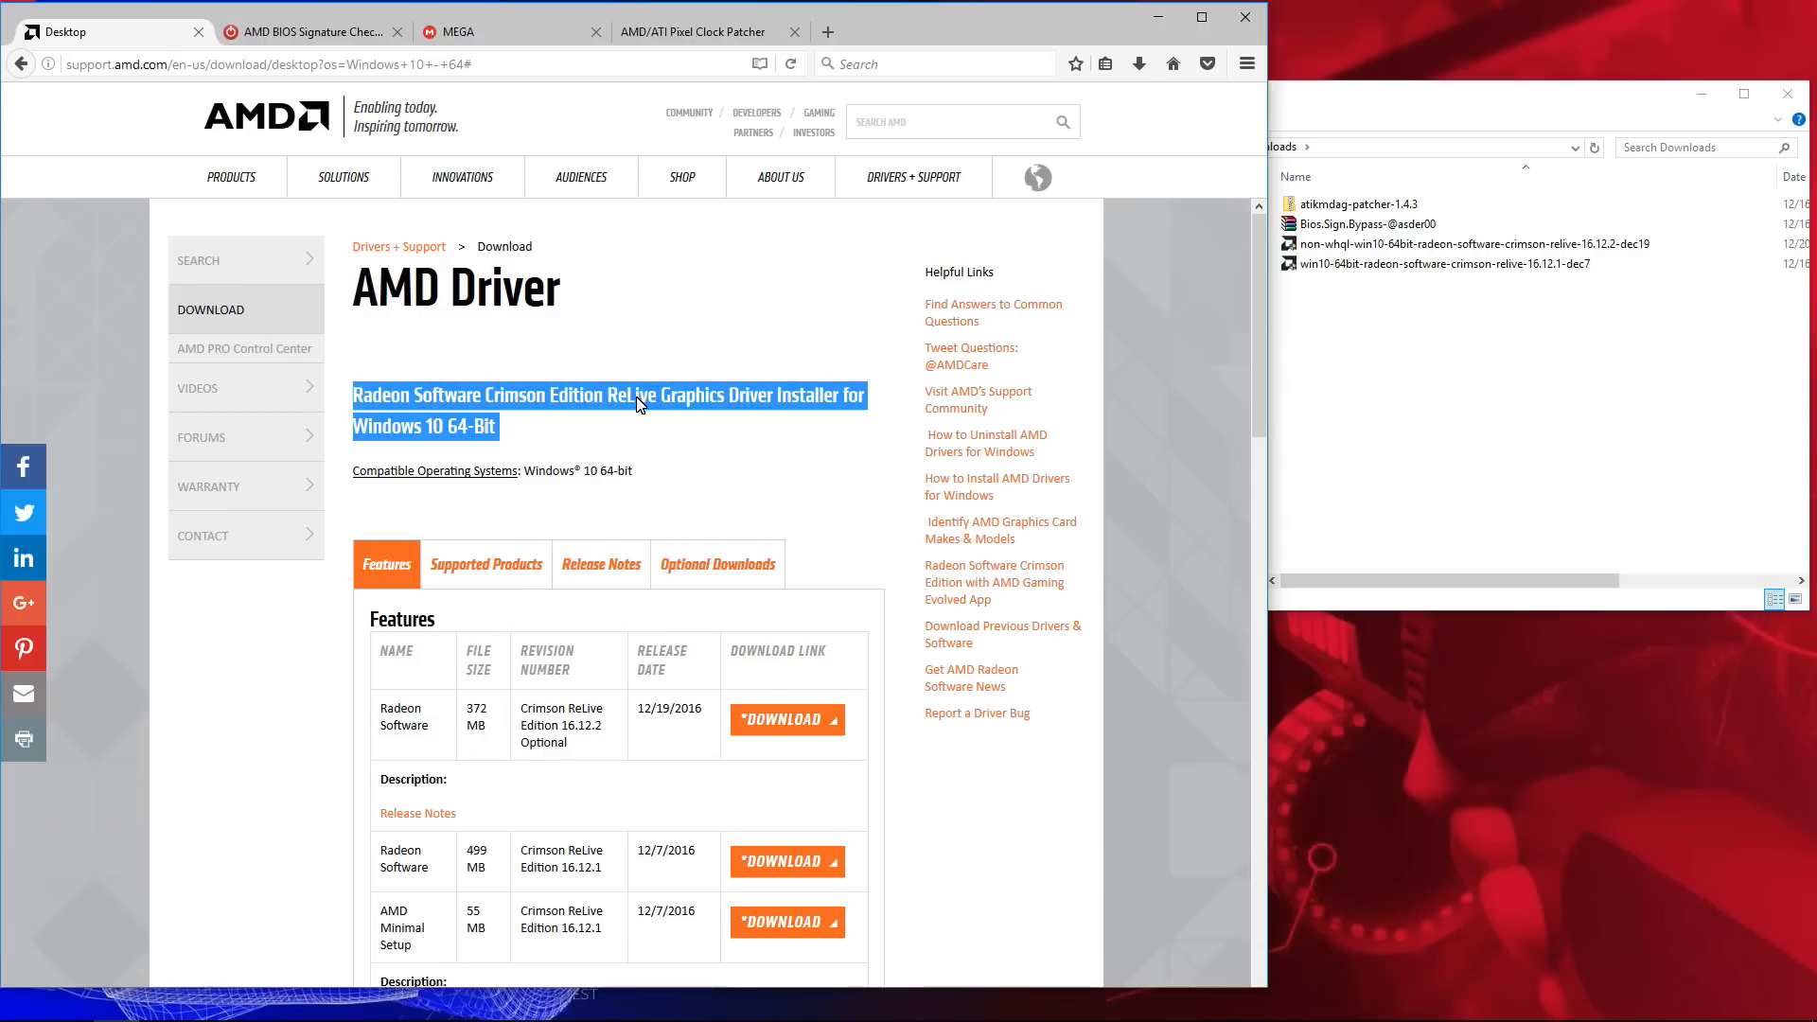
Step: Select the 16.12.1 version number and pick the downloaded 16.12.1 and non-WHQL 16.12.2 installers
left_click(372, 426)
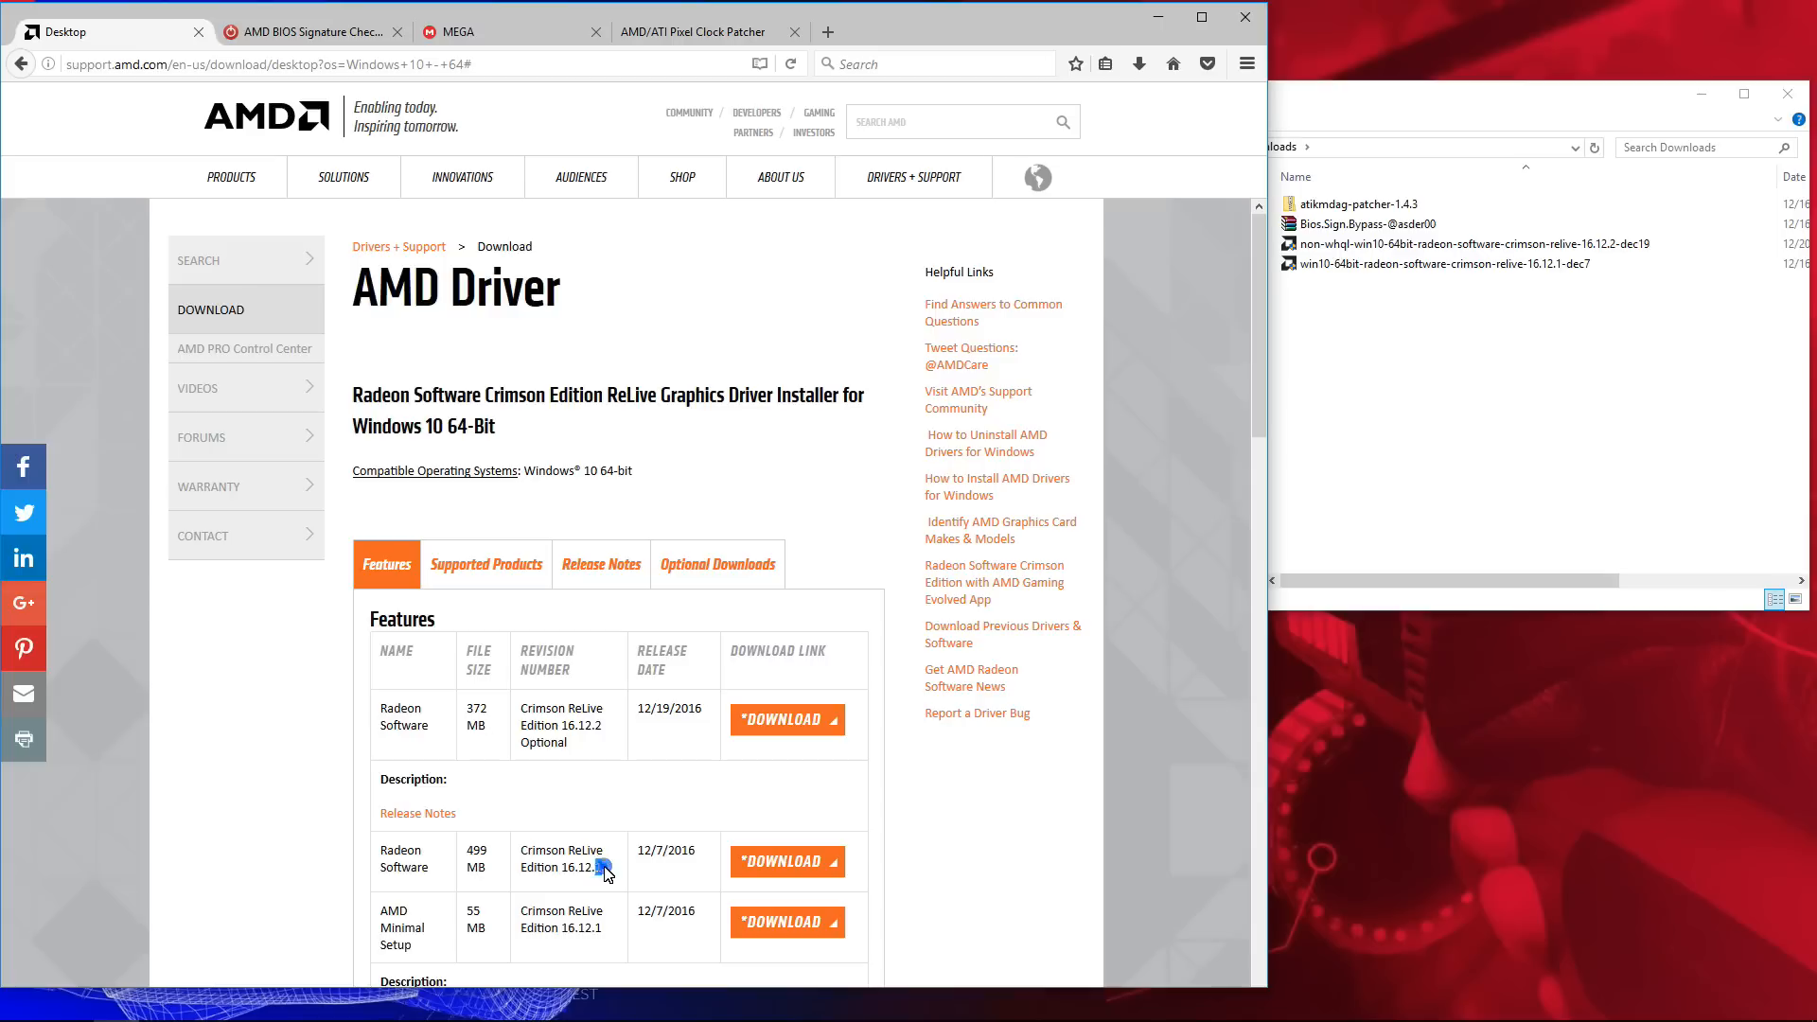
double_click(560, 857)
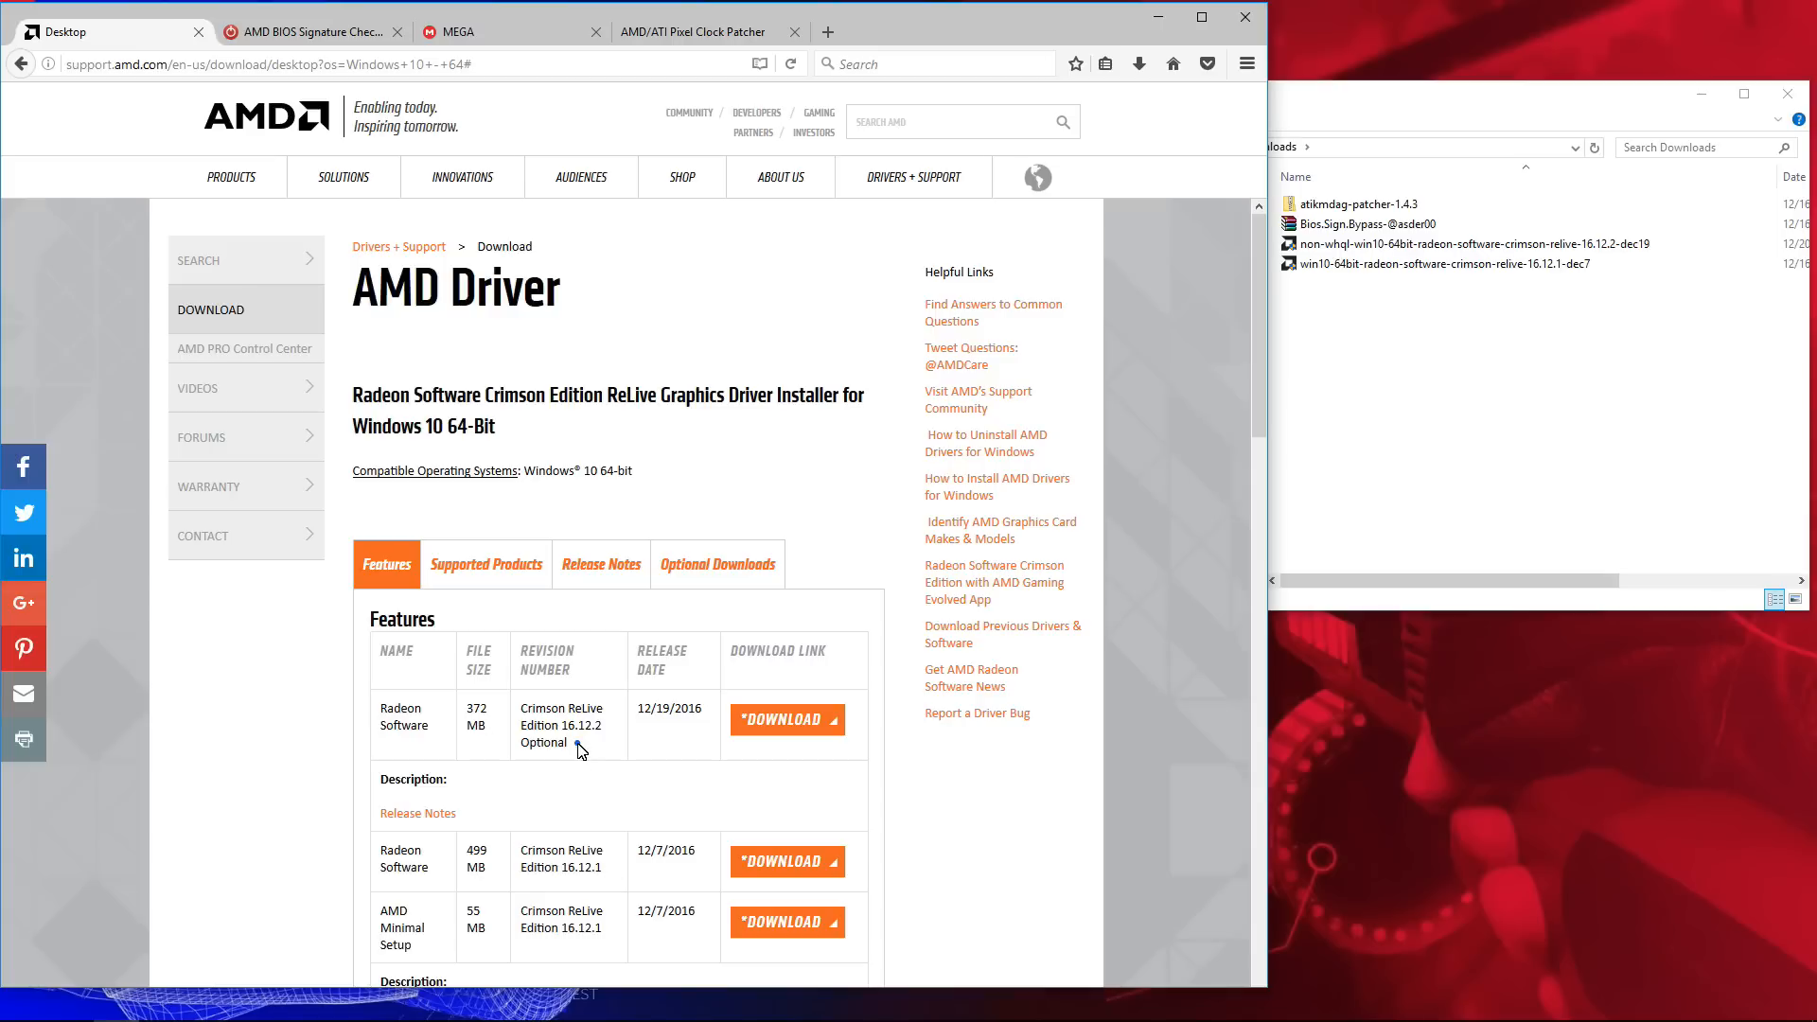
left_click_drag(519, 704, 581, 752)
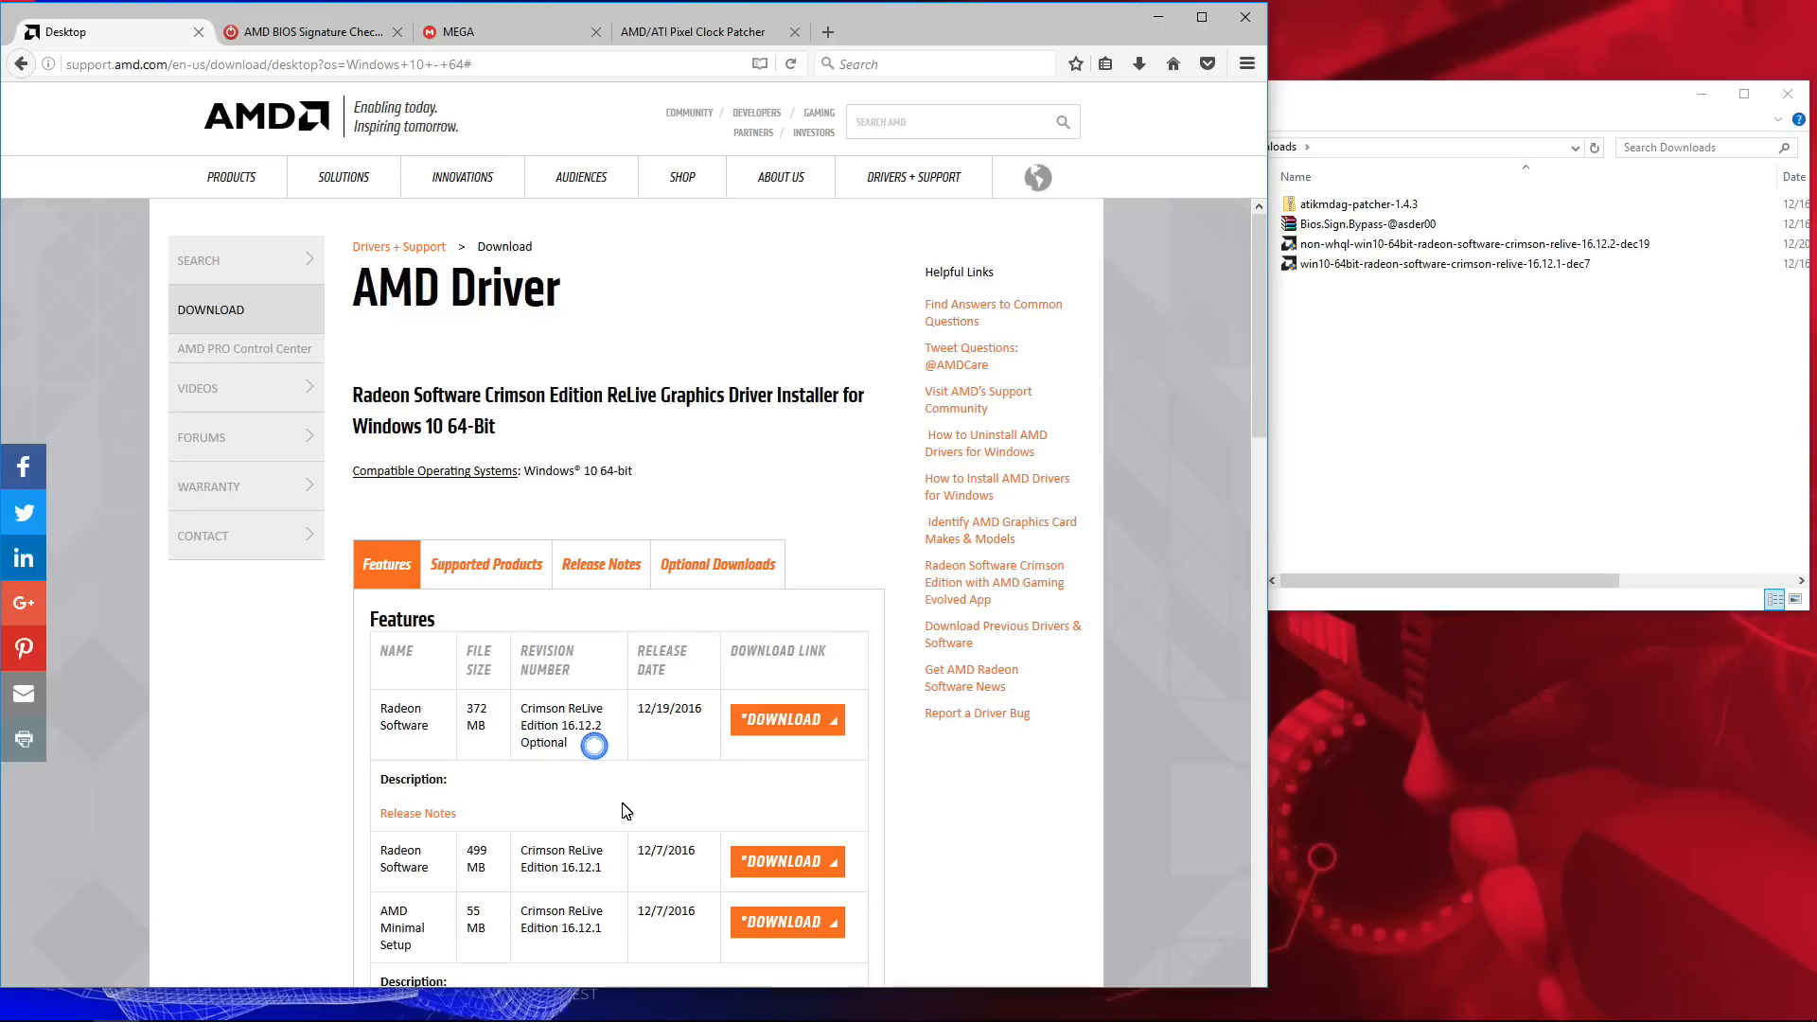
mouse_move(788, 862)
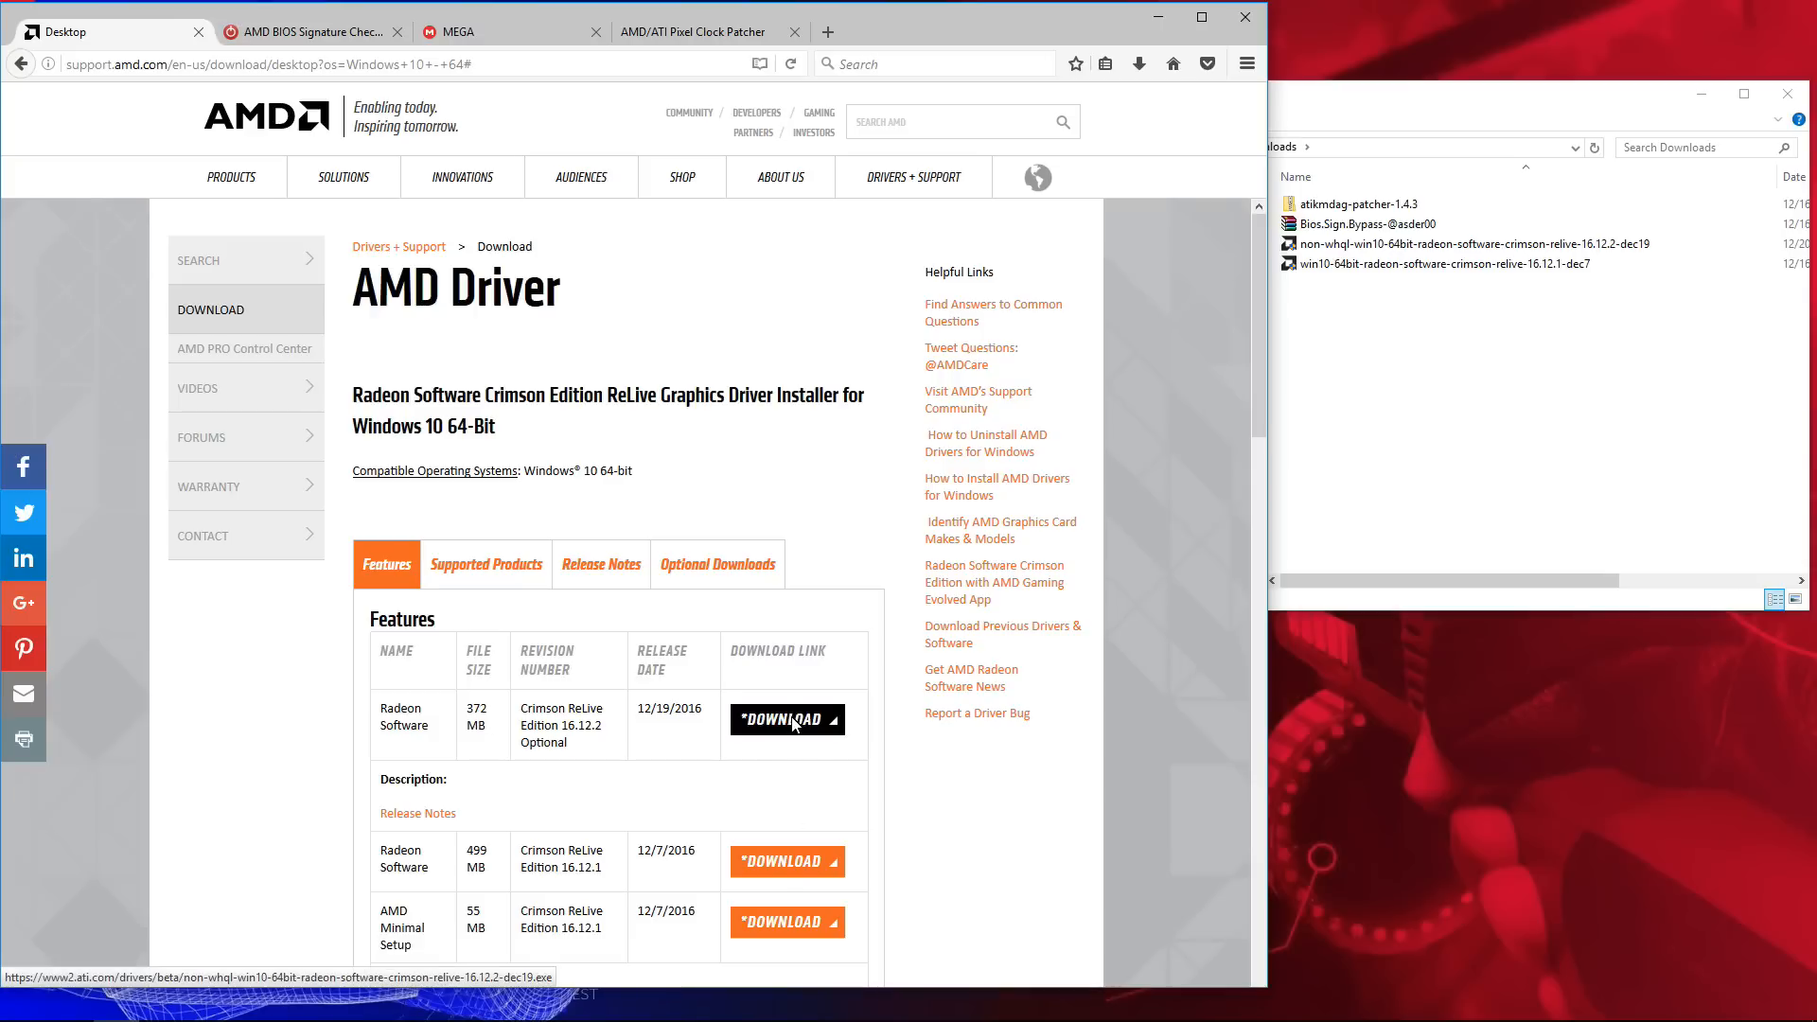
mouse_move(1153, 437)
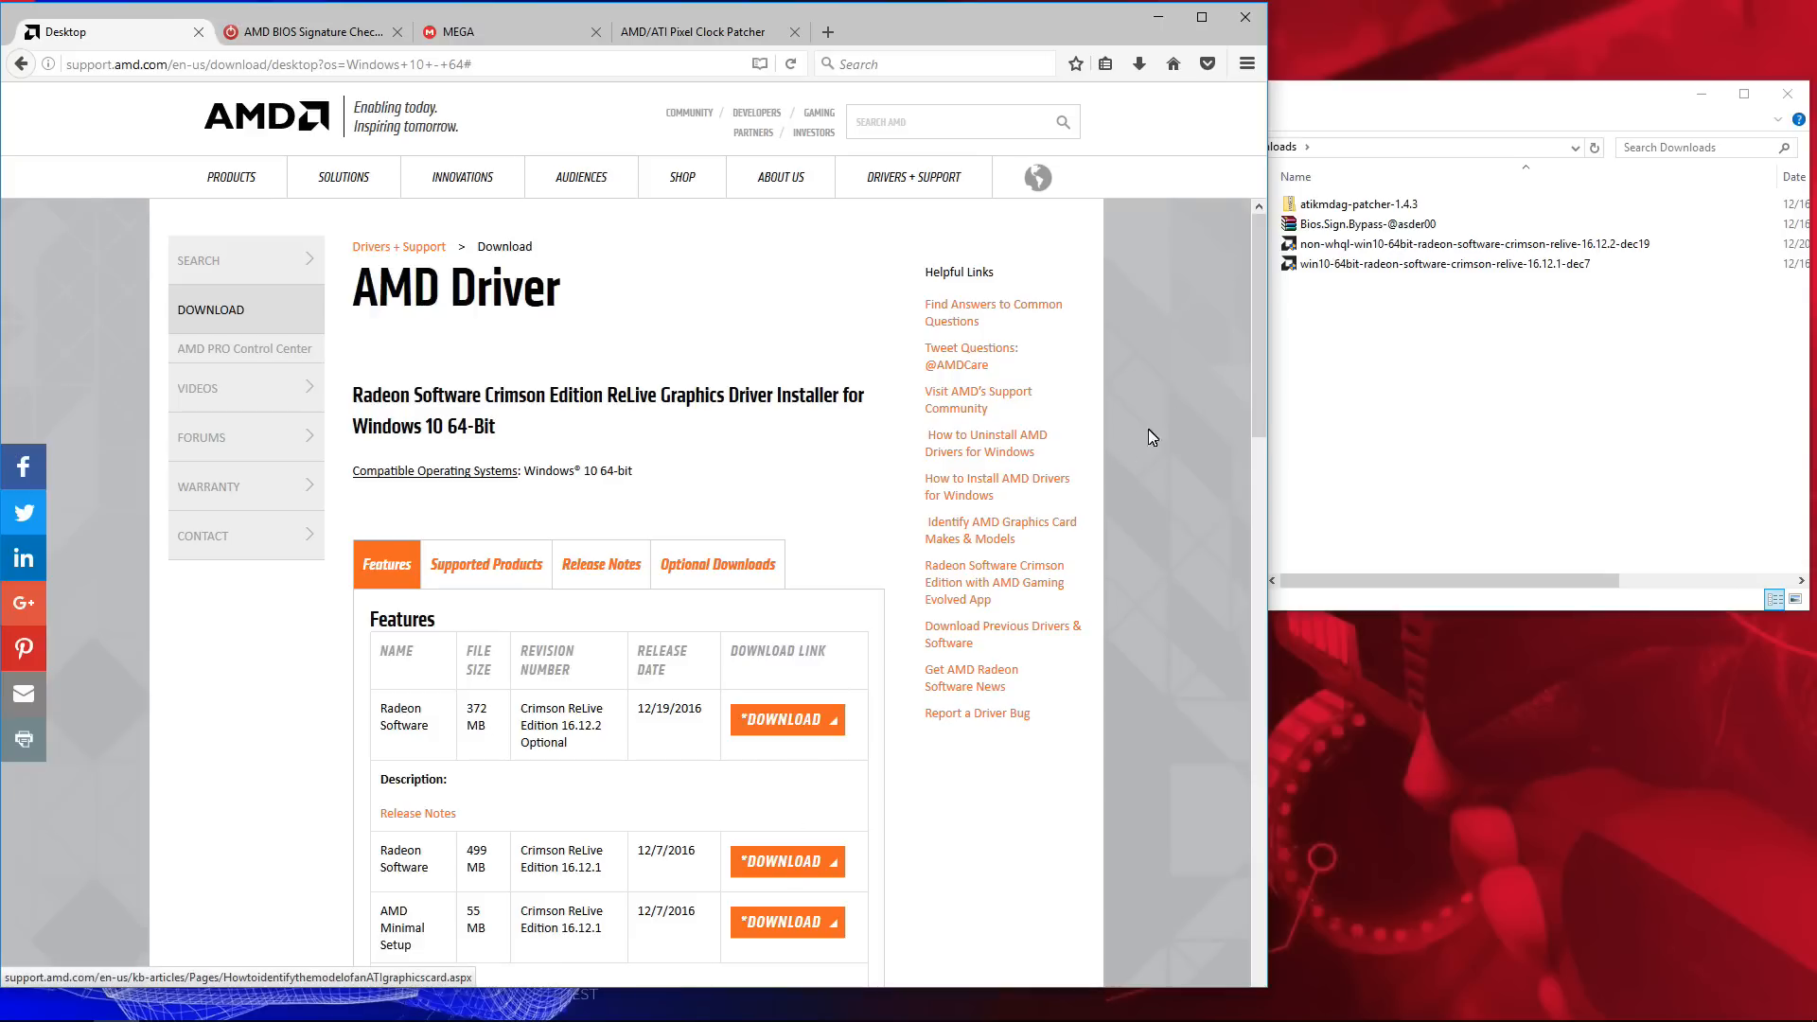
left_click(1442, 263)
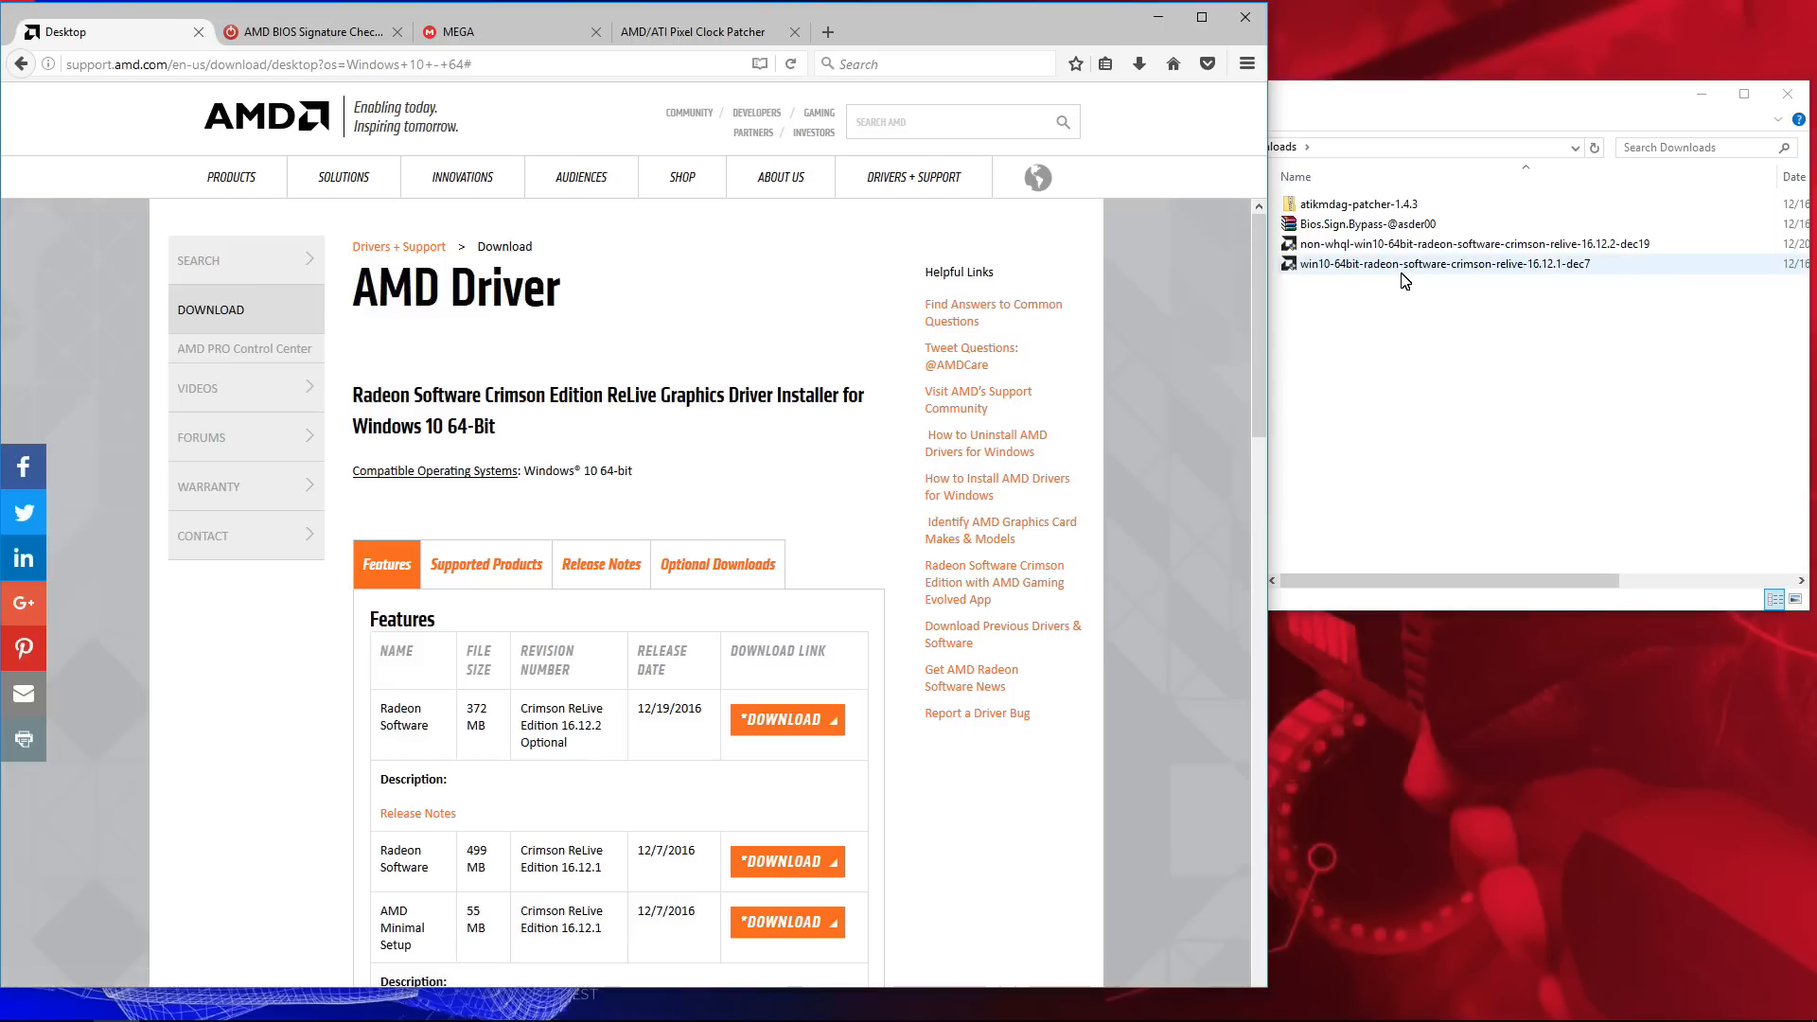
left_click(1469, 244)
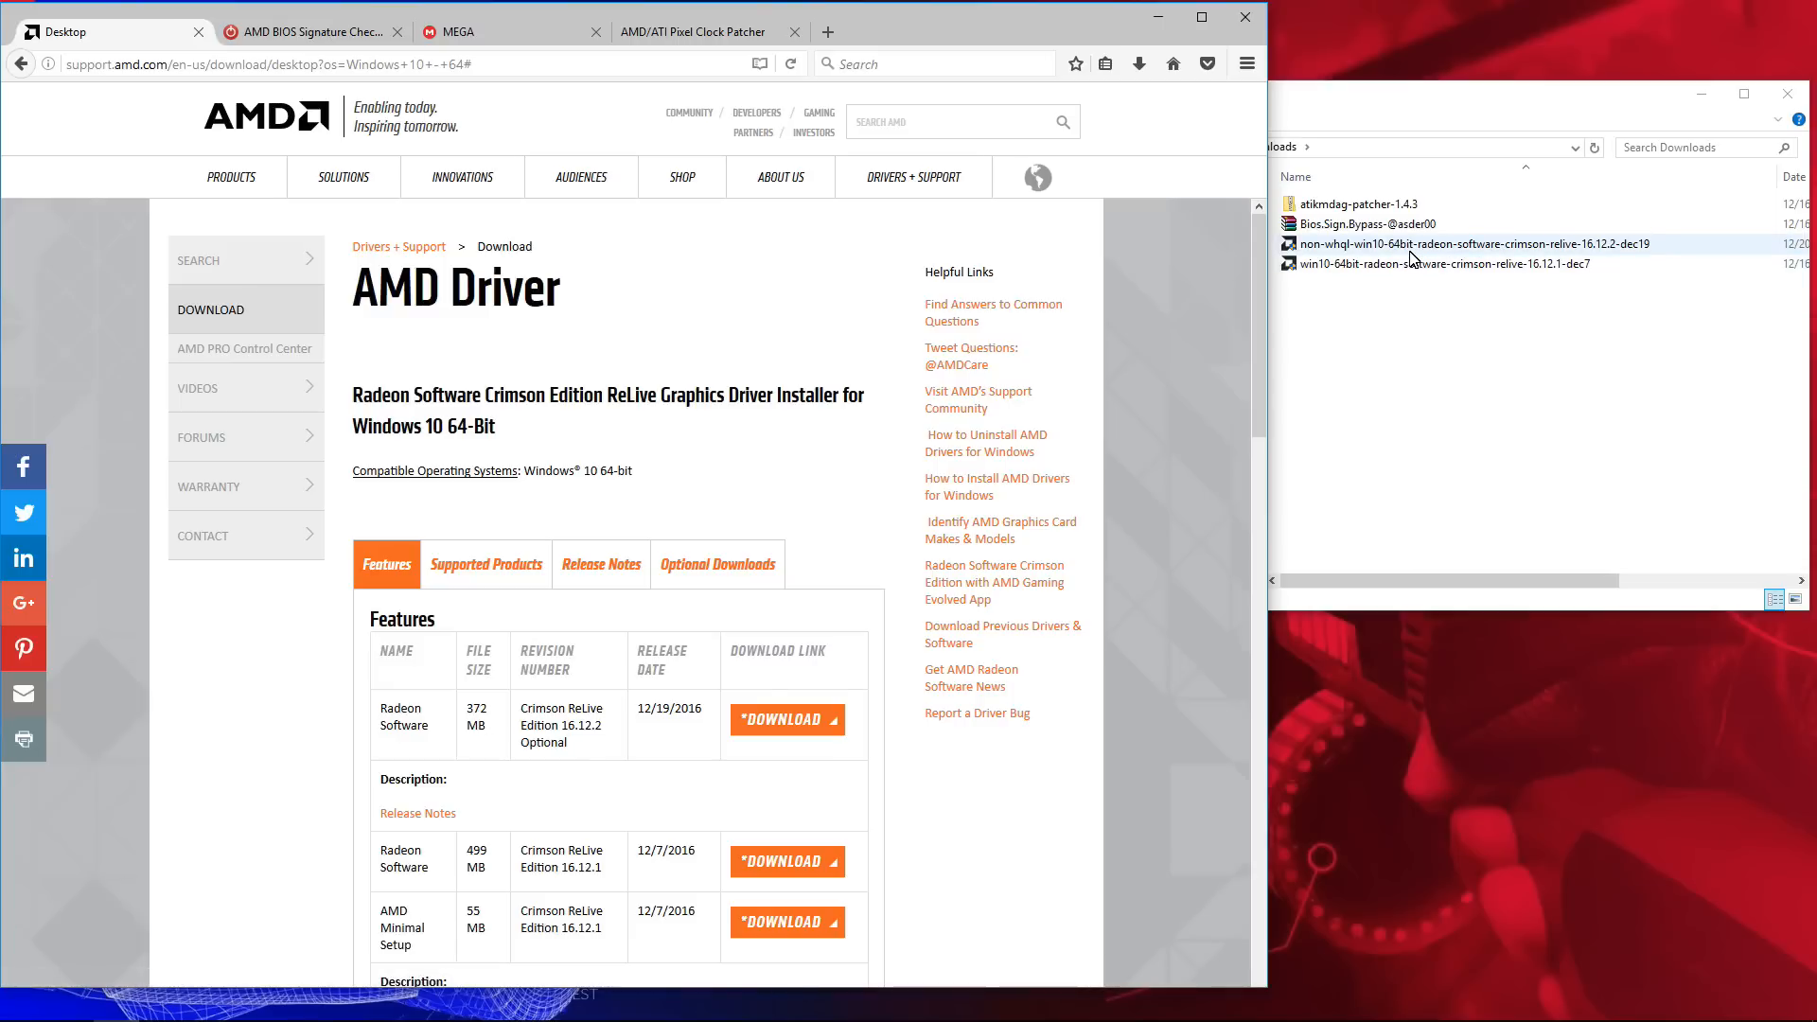
Step: Show the BIOS signature check article, highlight the VGA fallback paragraph and reach asder00's workaround list
left_click(307, 32)
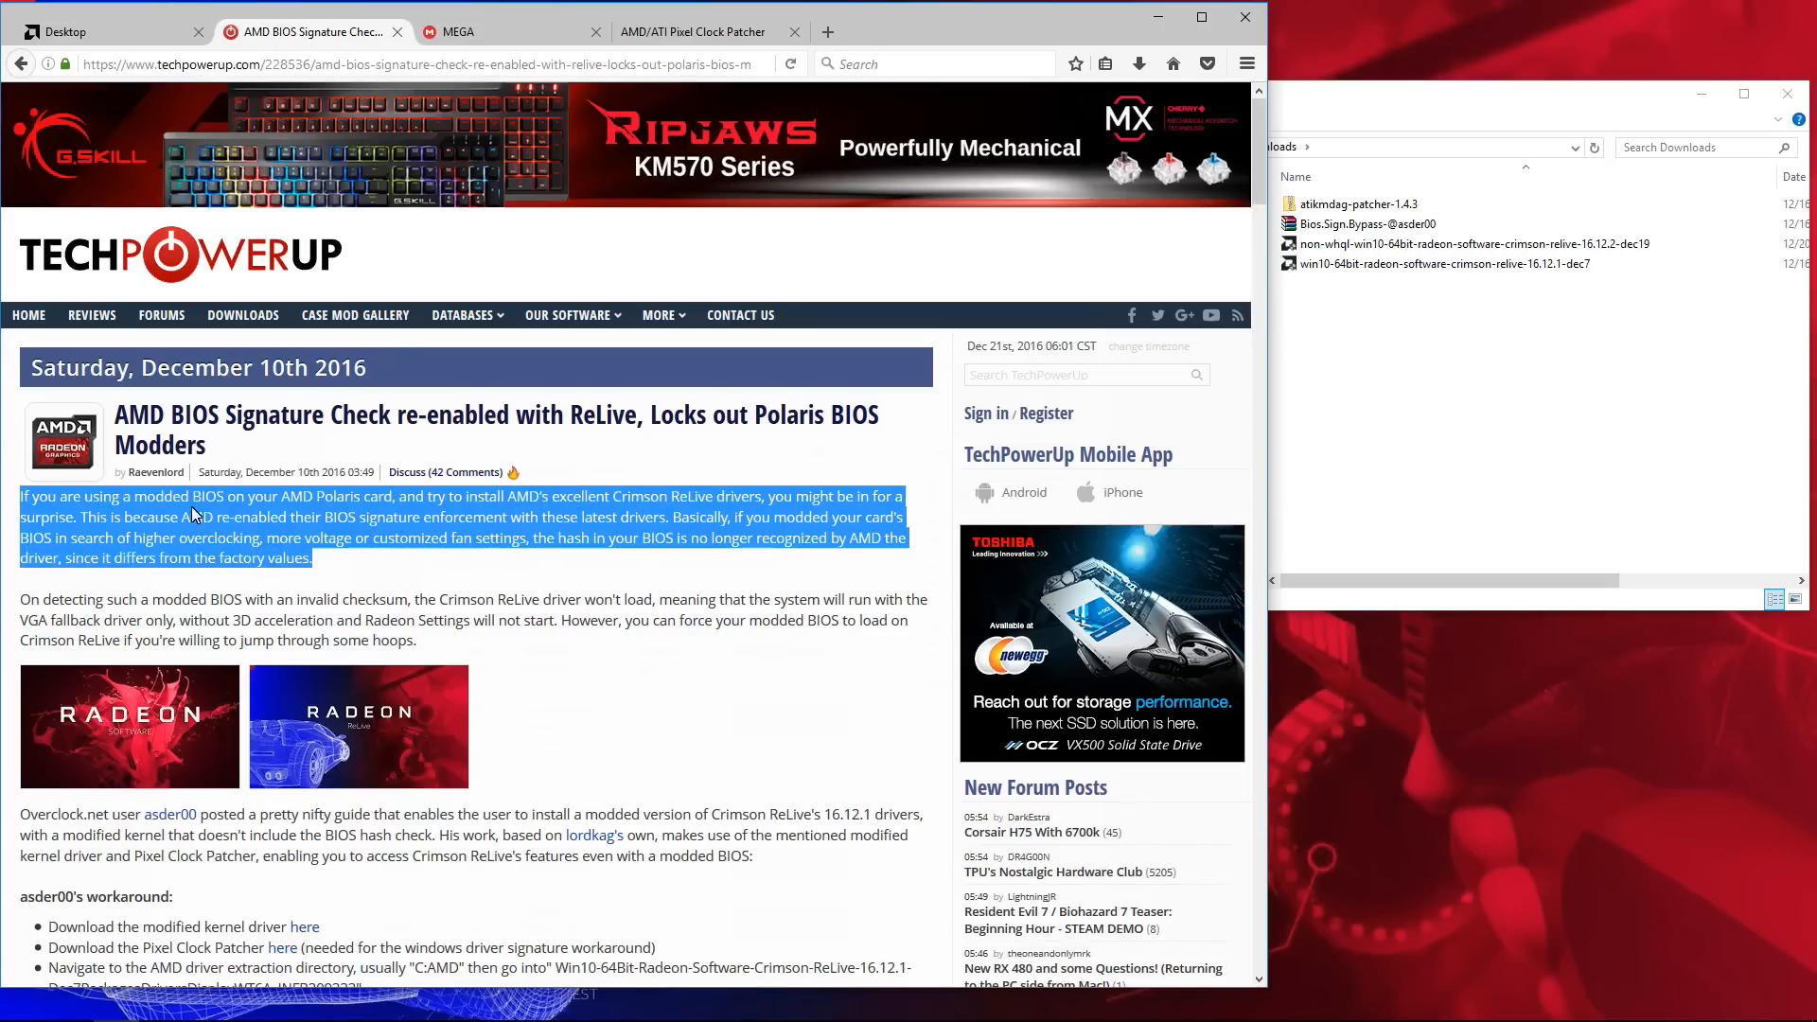
mouse_move(611, 504)
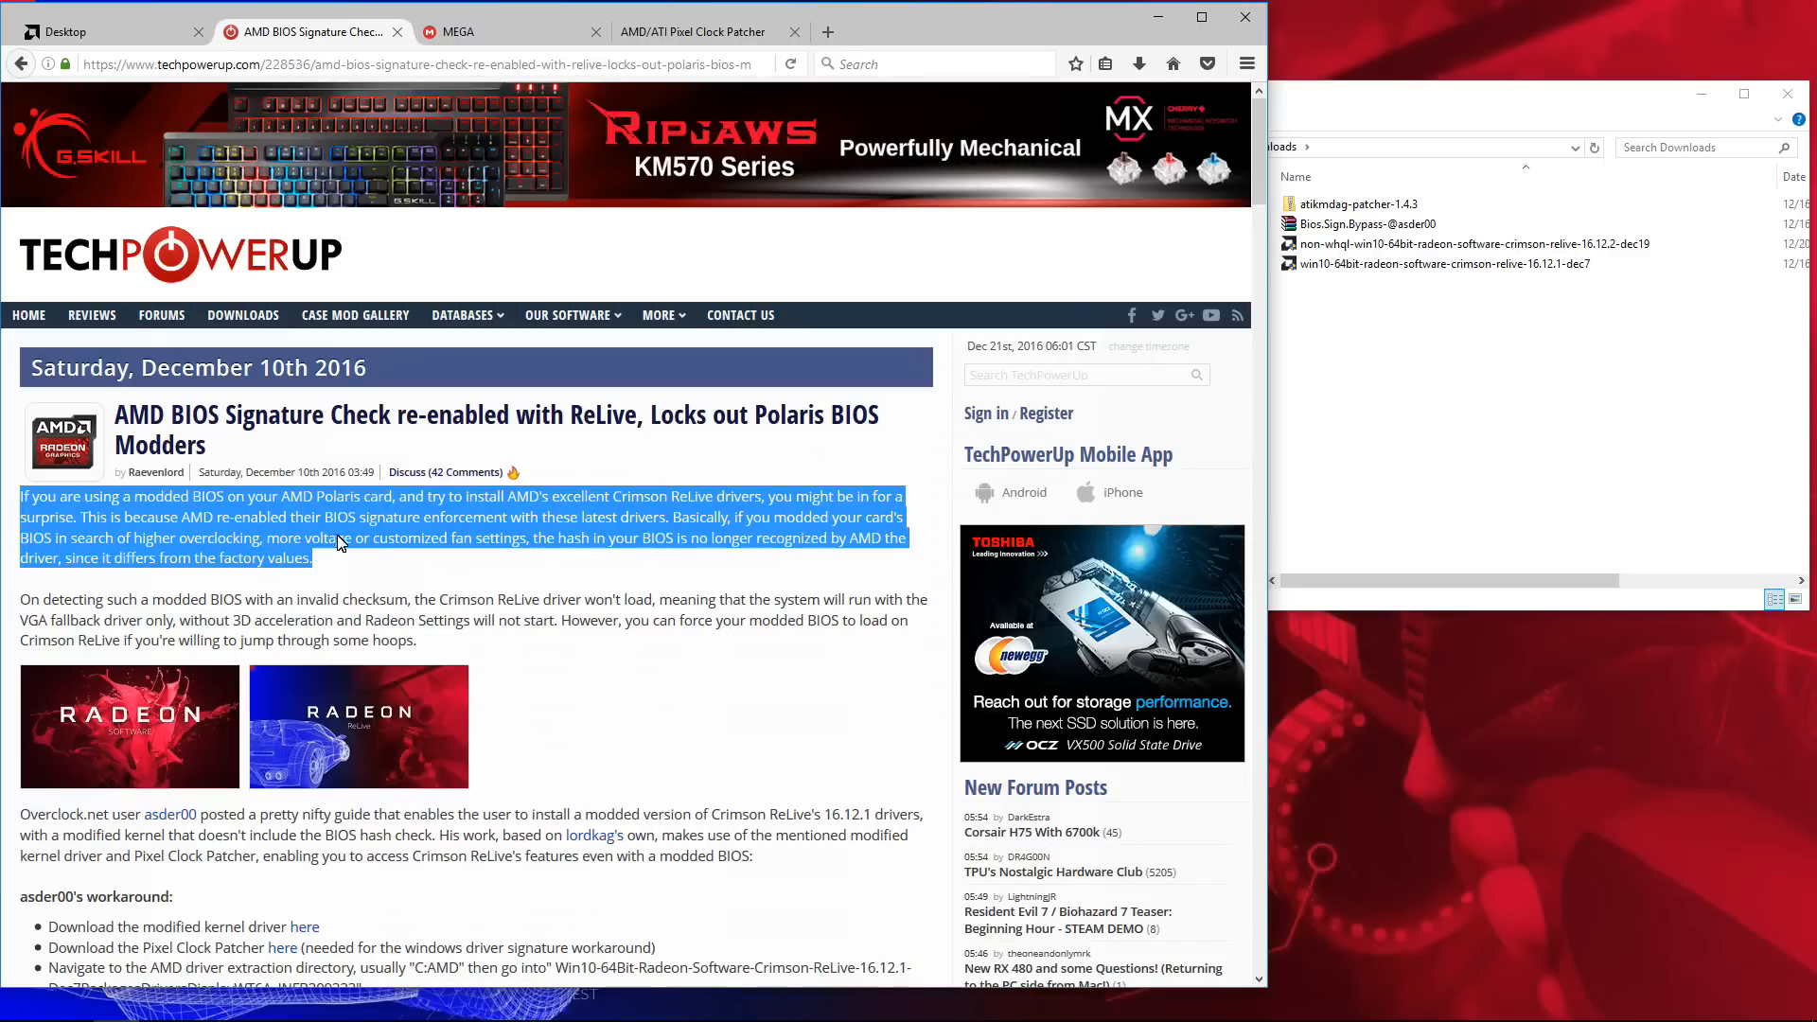
mouse_move(649, 545)
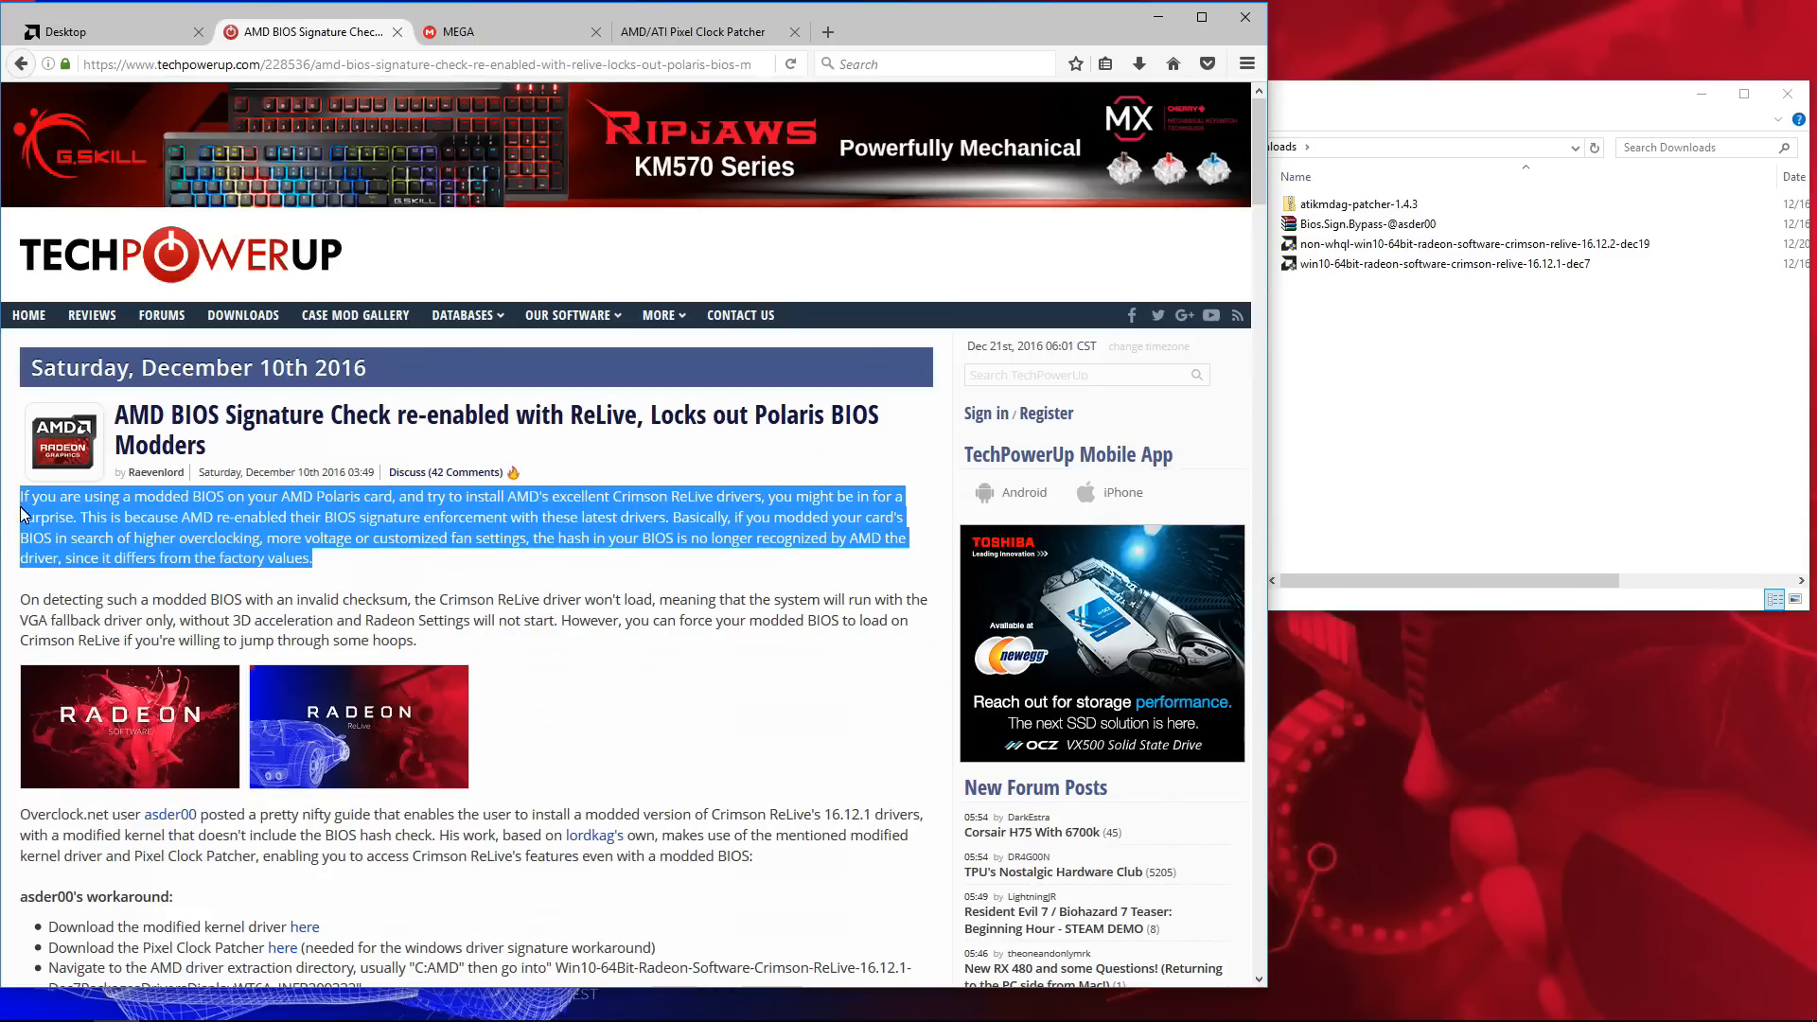
mouse_move(437, 566)
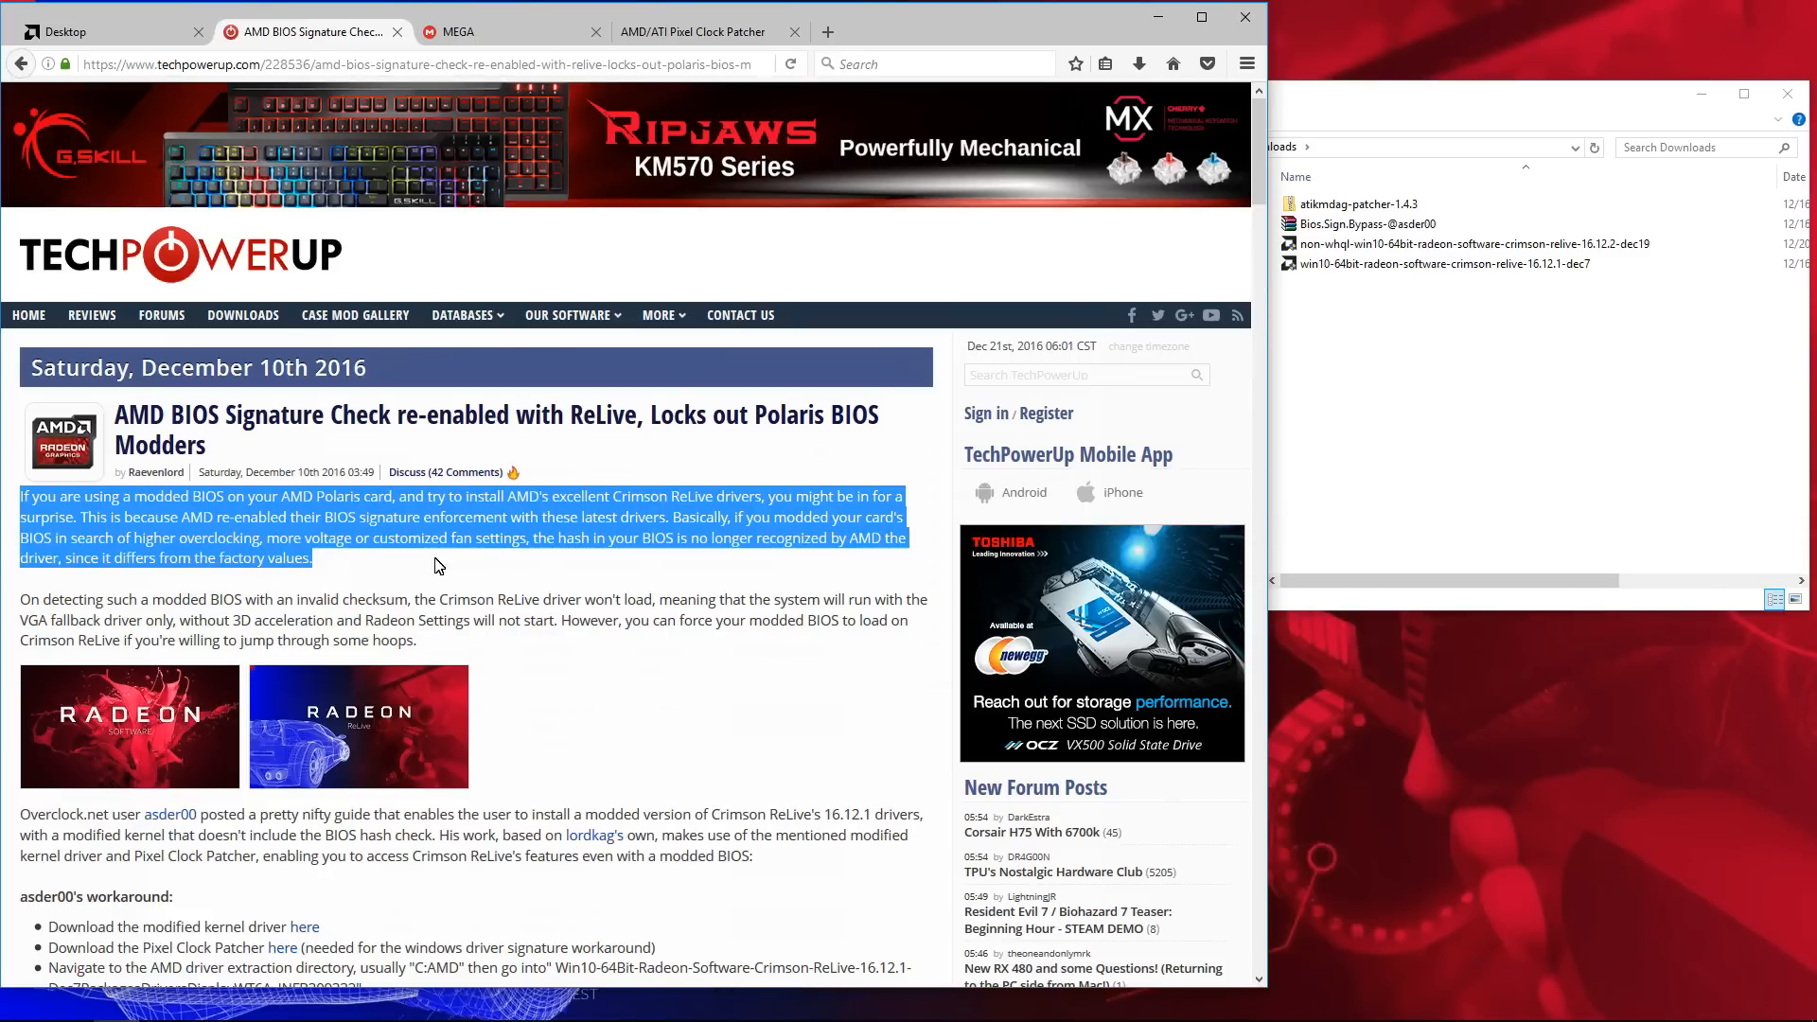
mouse_move(125, 593)
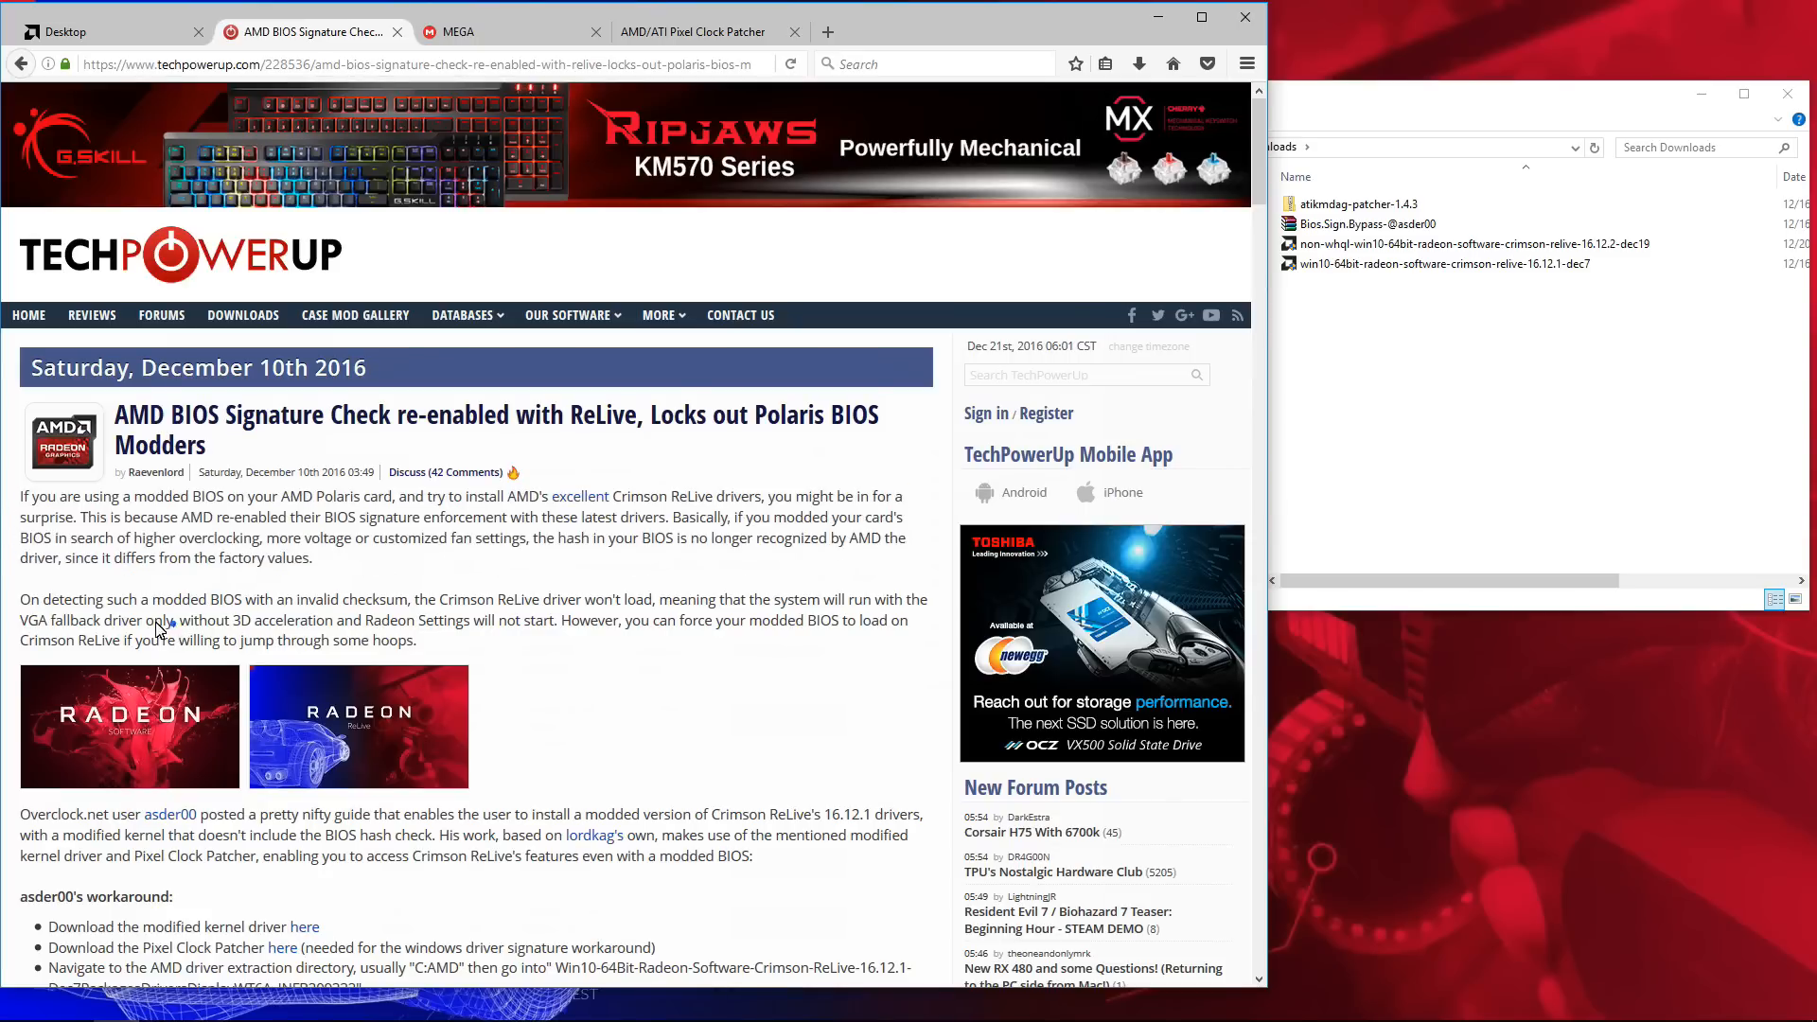
left_click_drag(21, 600, 172, 621)
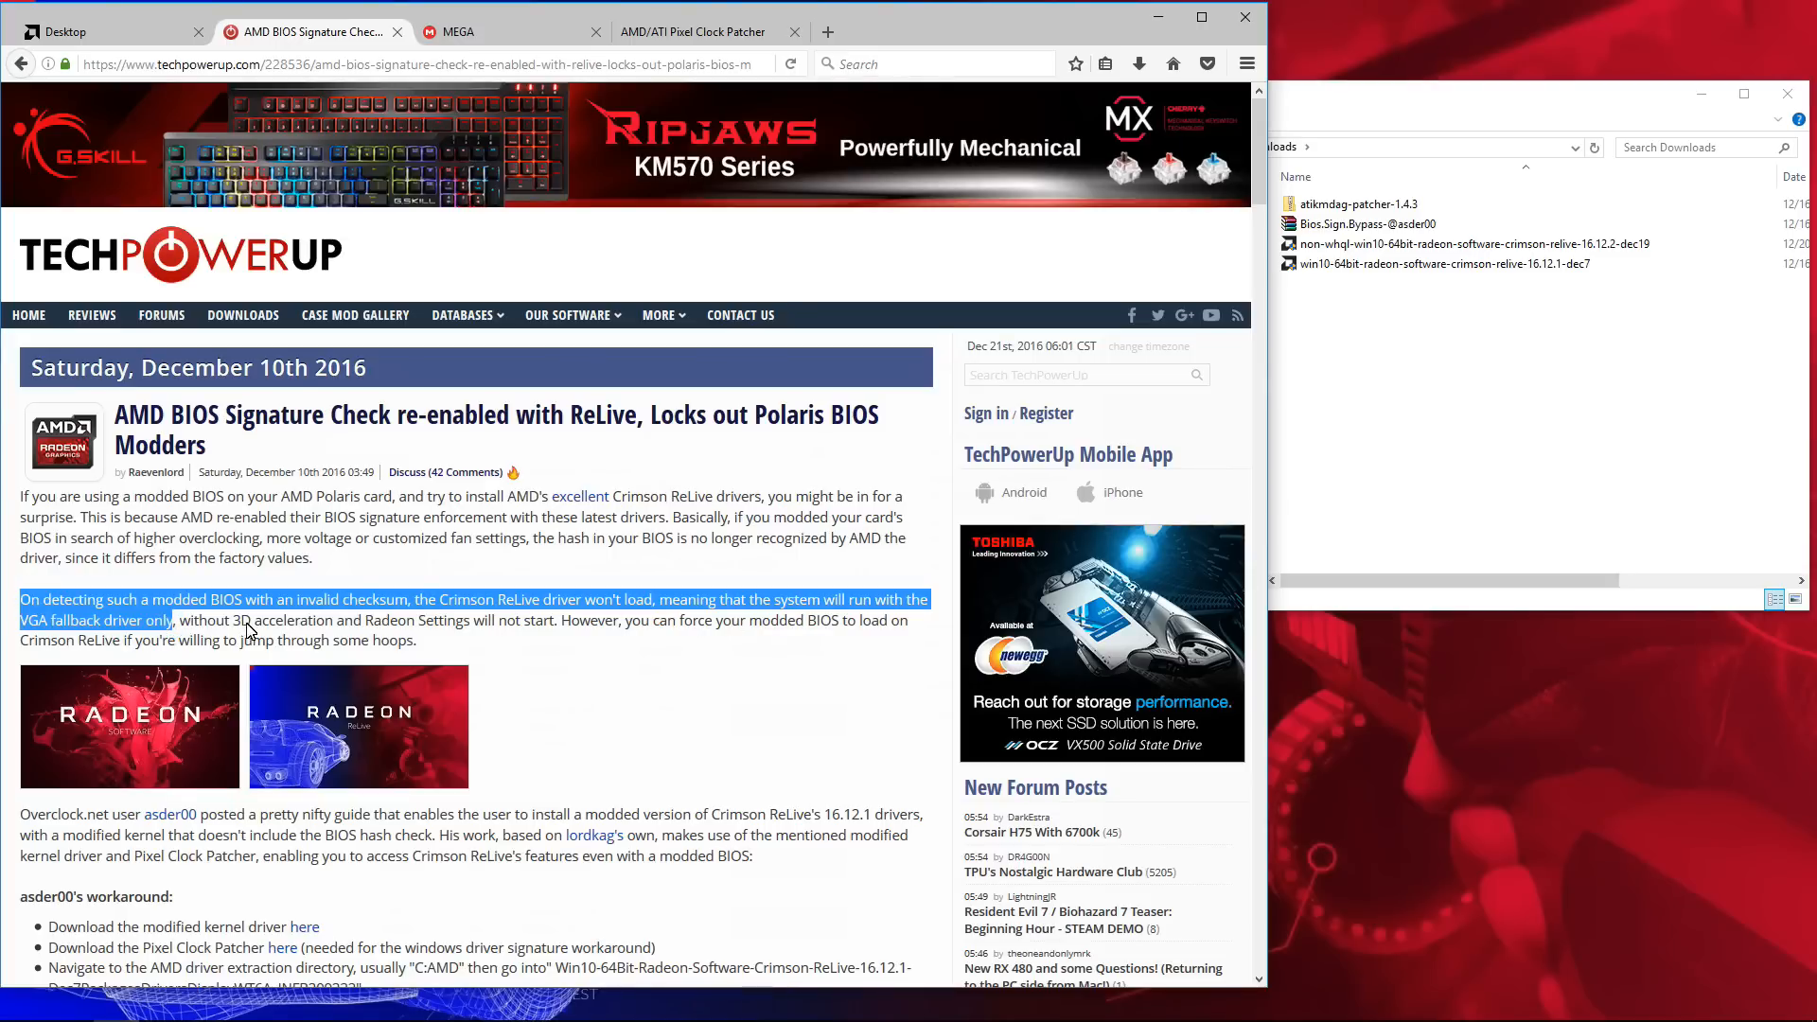
scroll("down", 3)
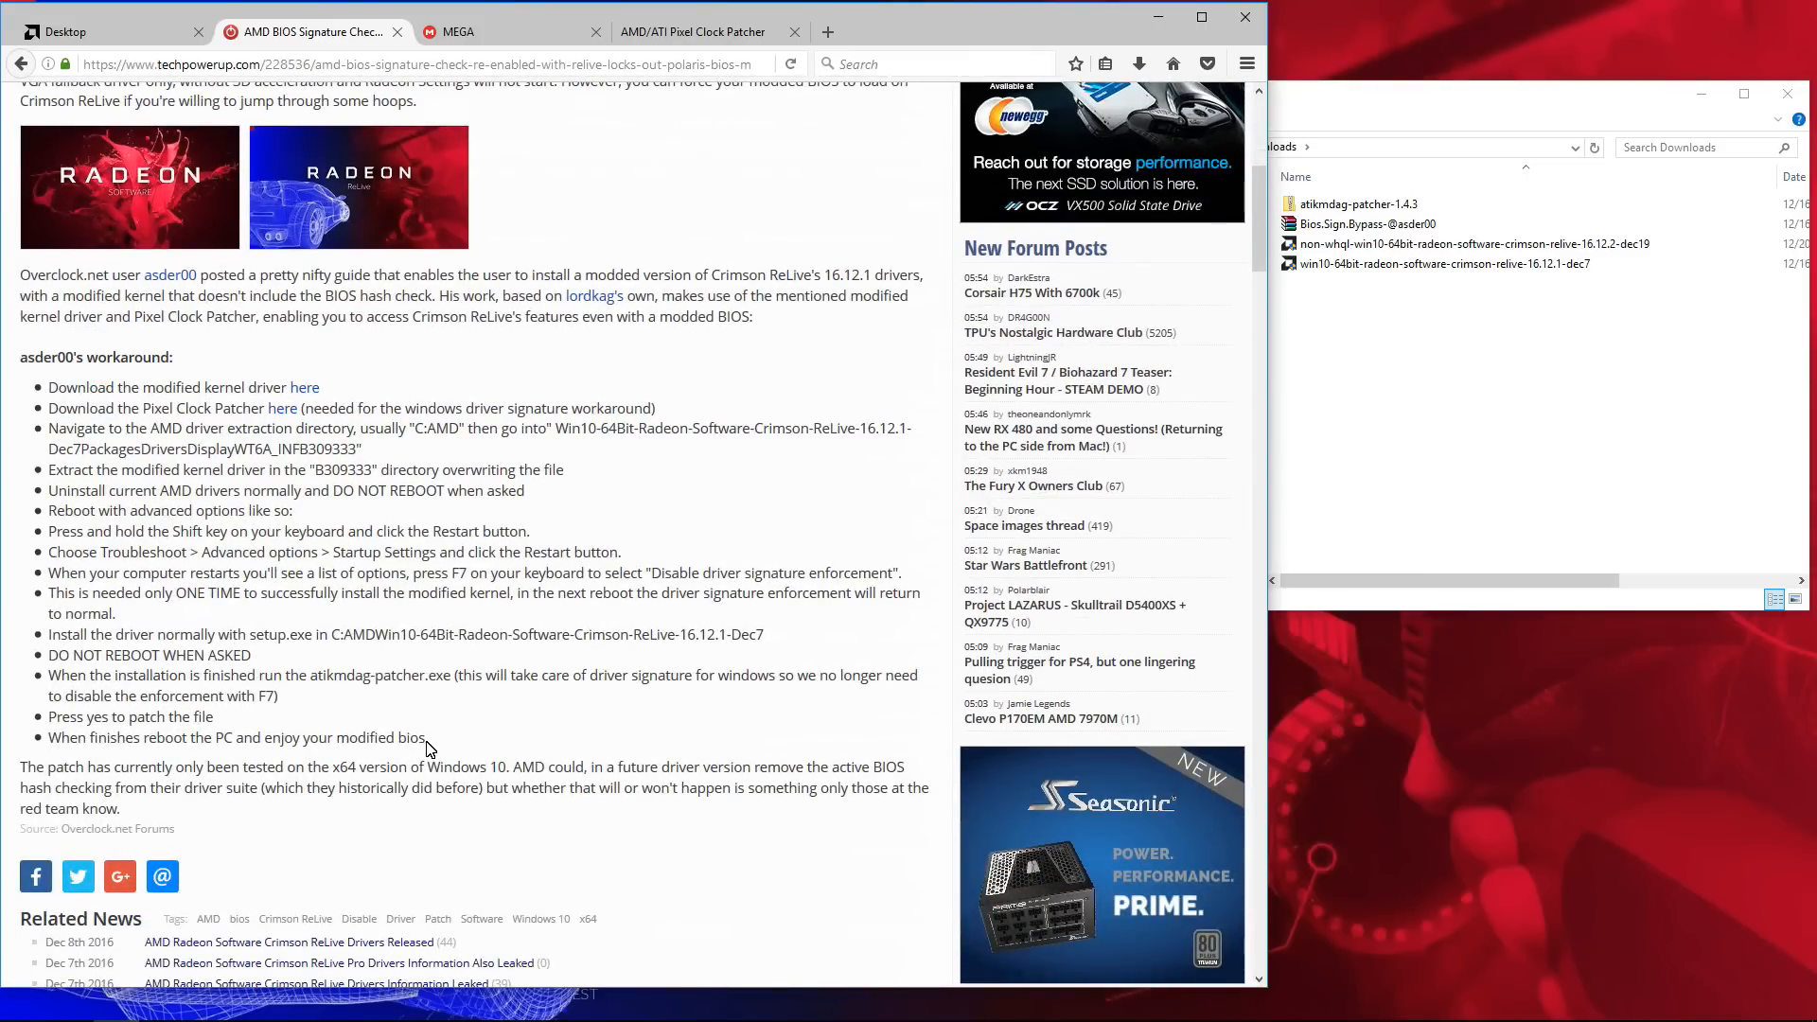
left_click_drag(49, 386, 426, 737)
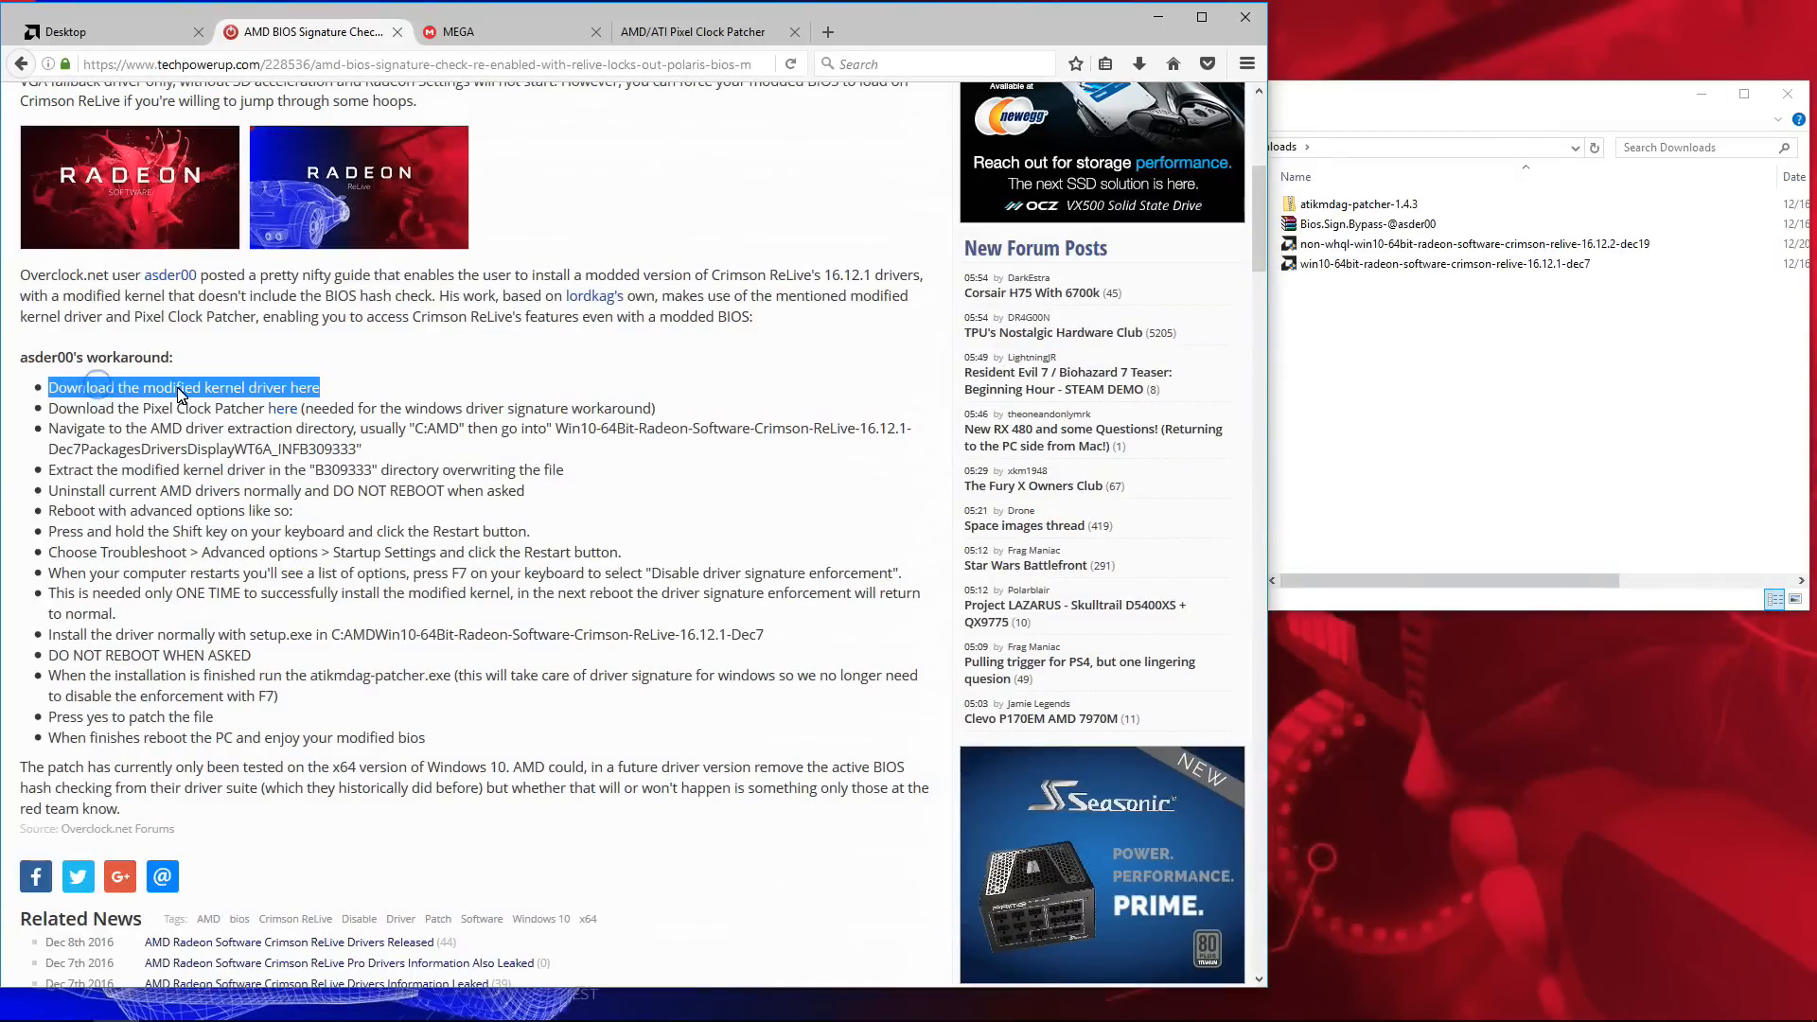
mouse_move(303, 388)
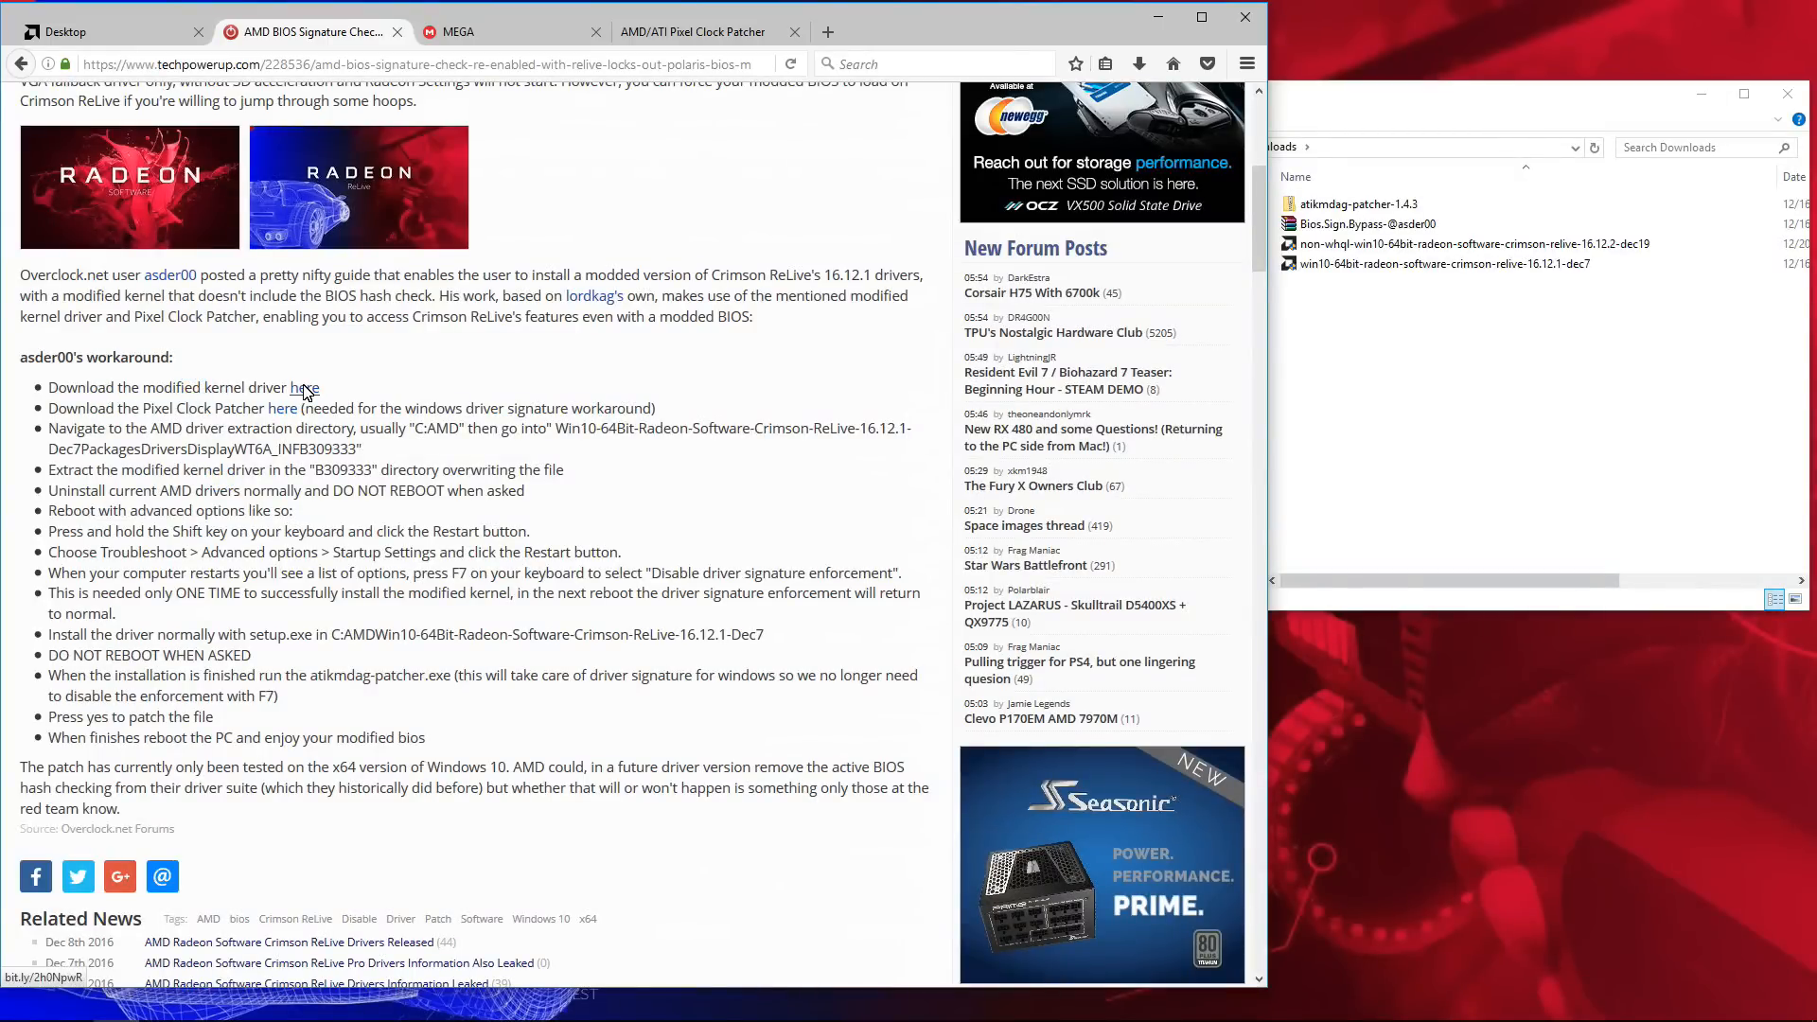
left_click(459, 32)
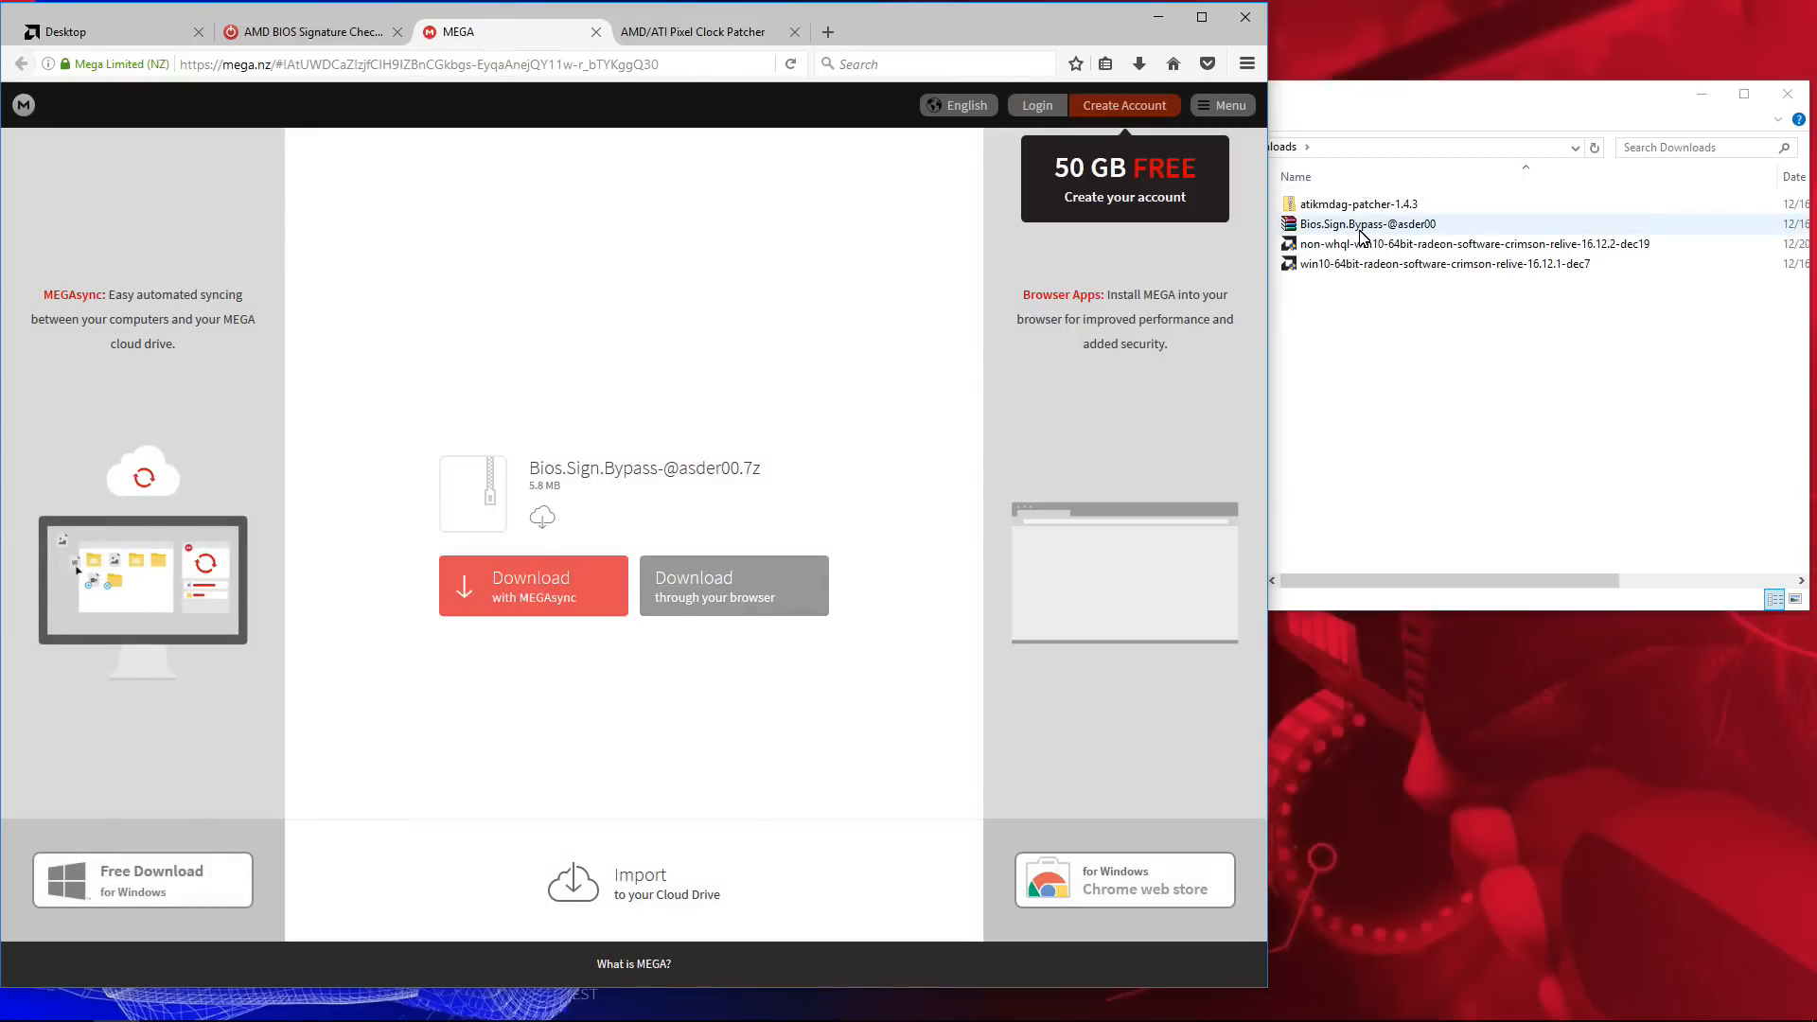
left_click(306, 32)
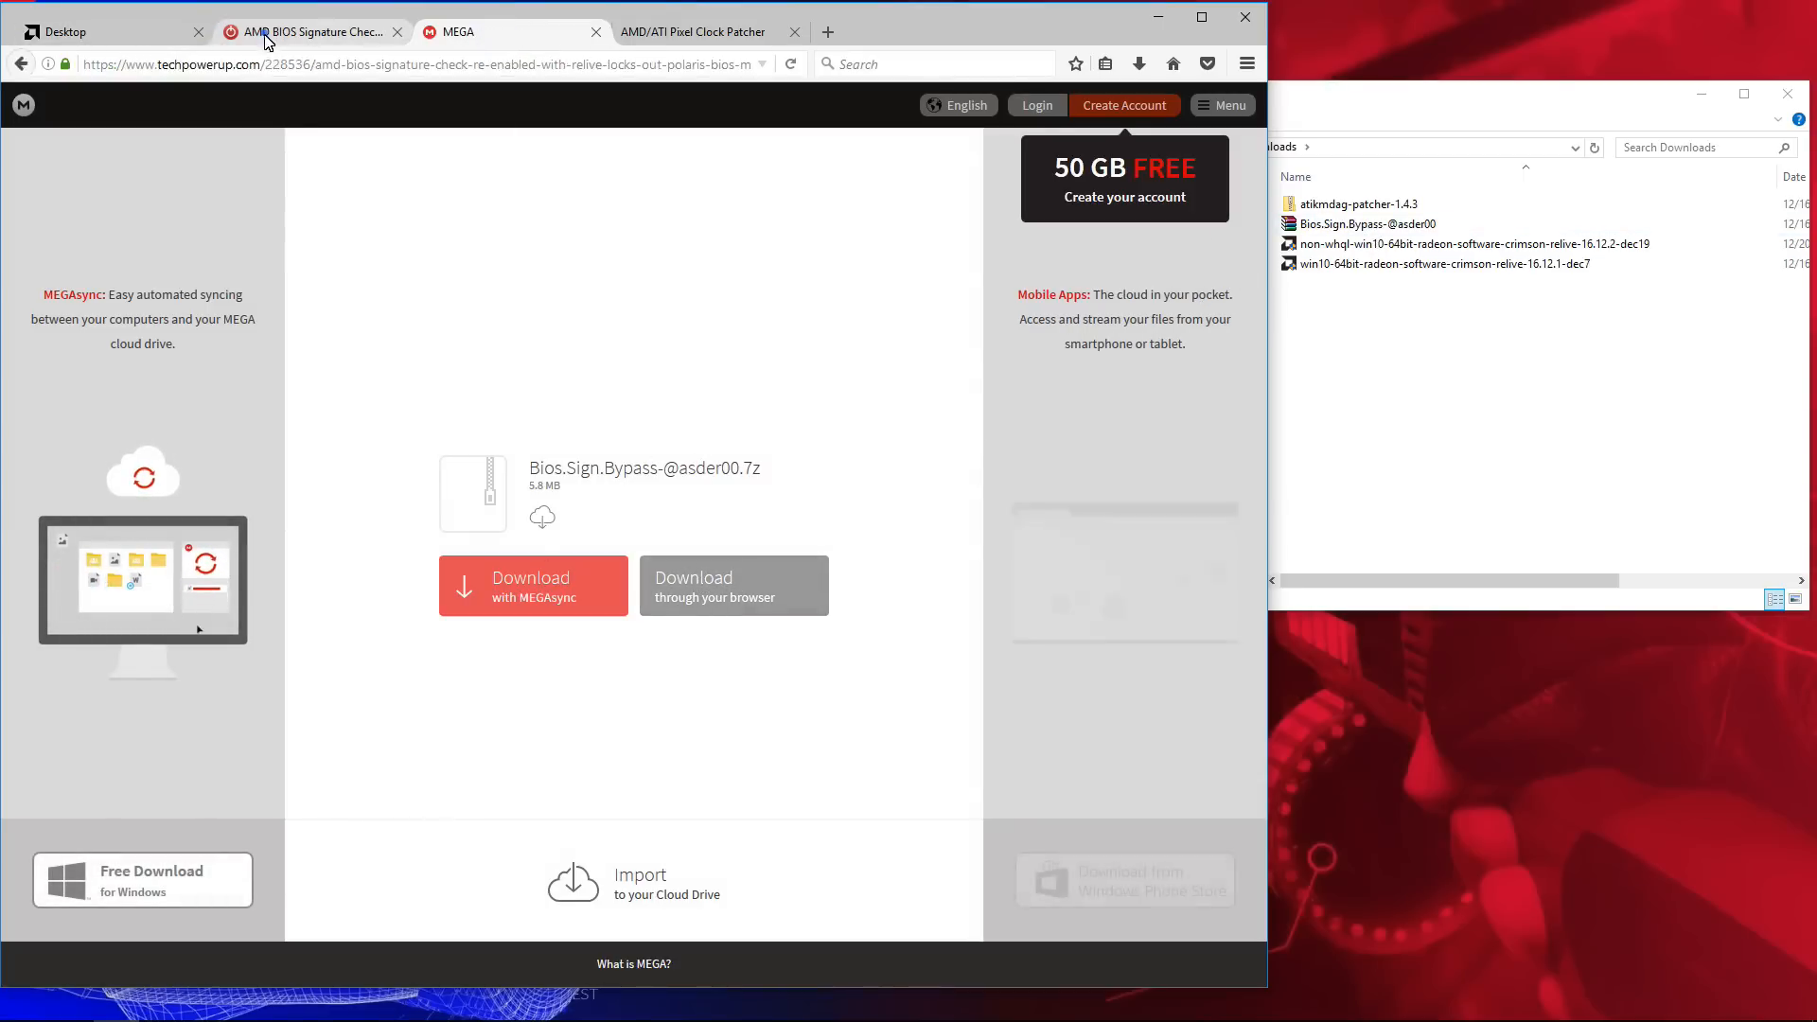
left_click(308, 32)
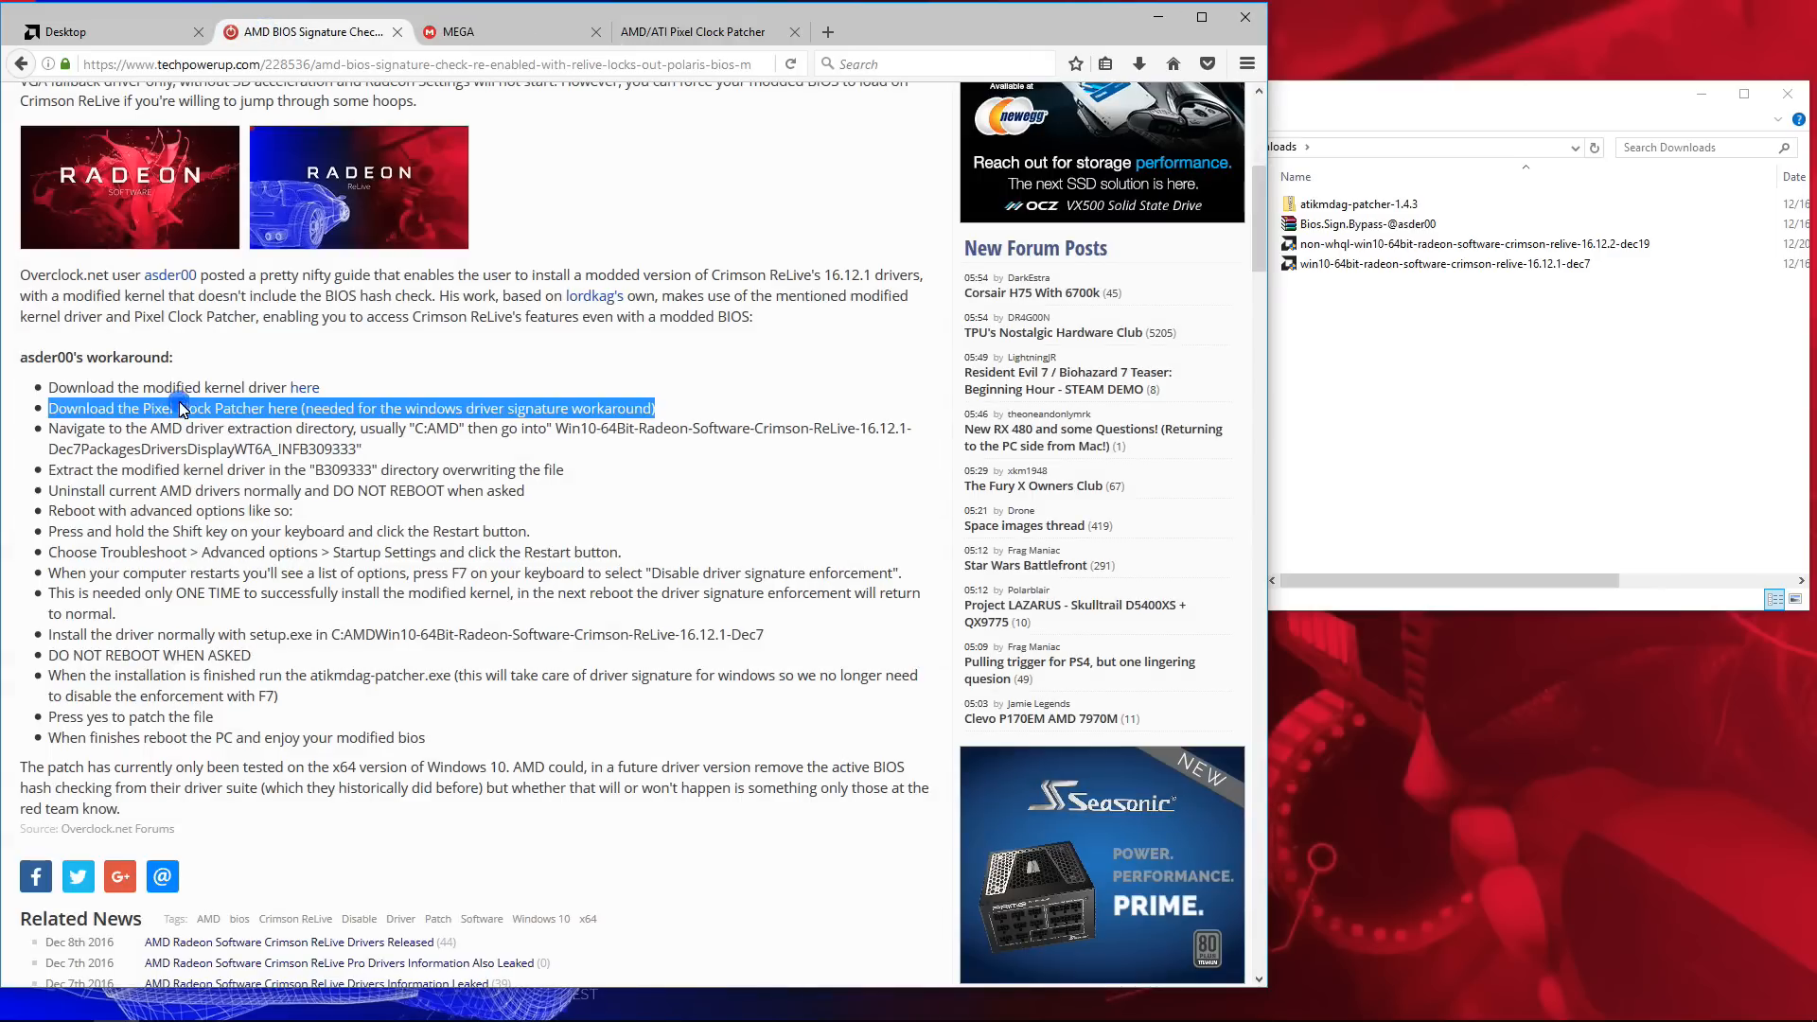
mouse_move(282, 409)
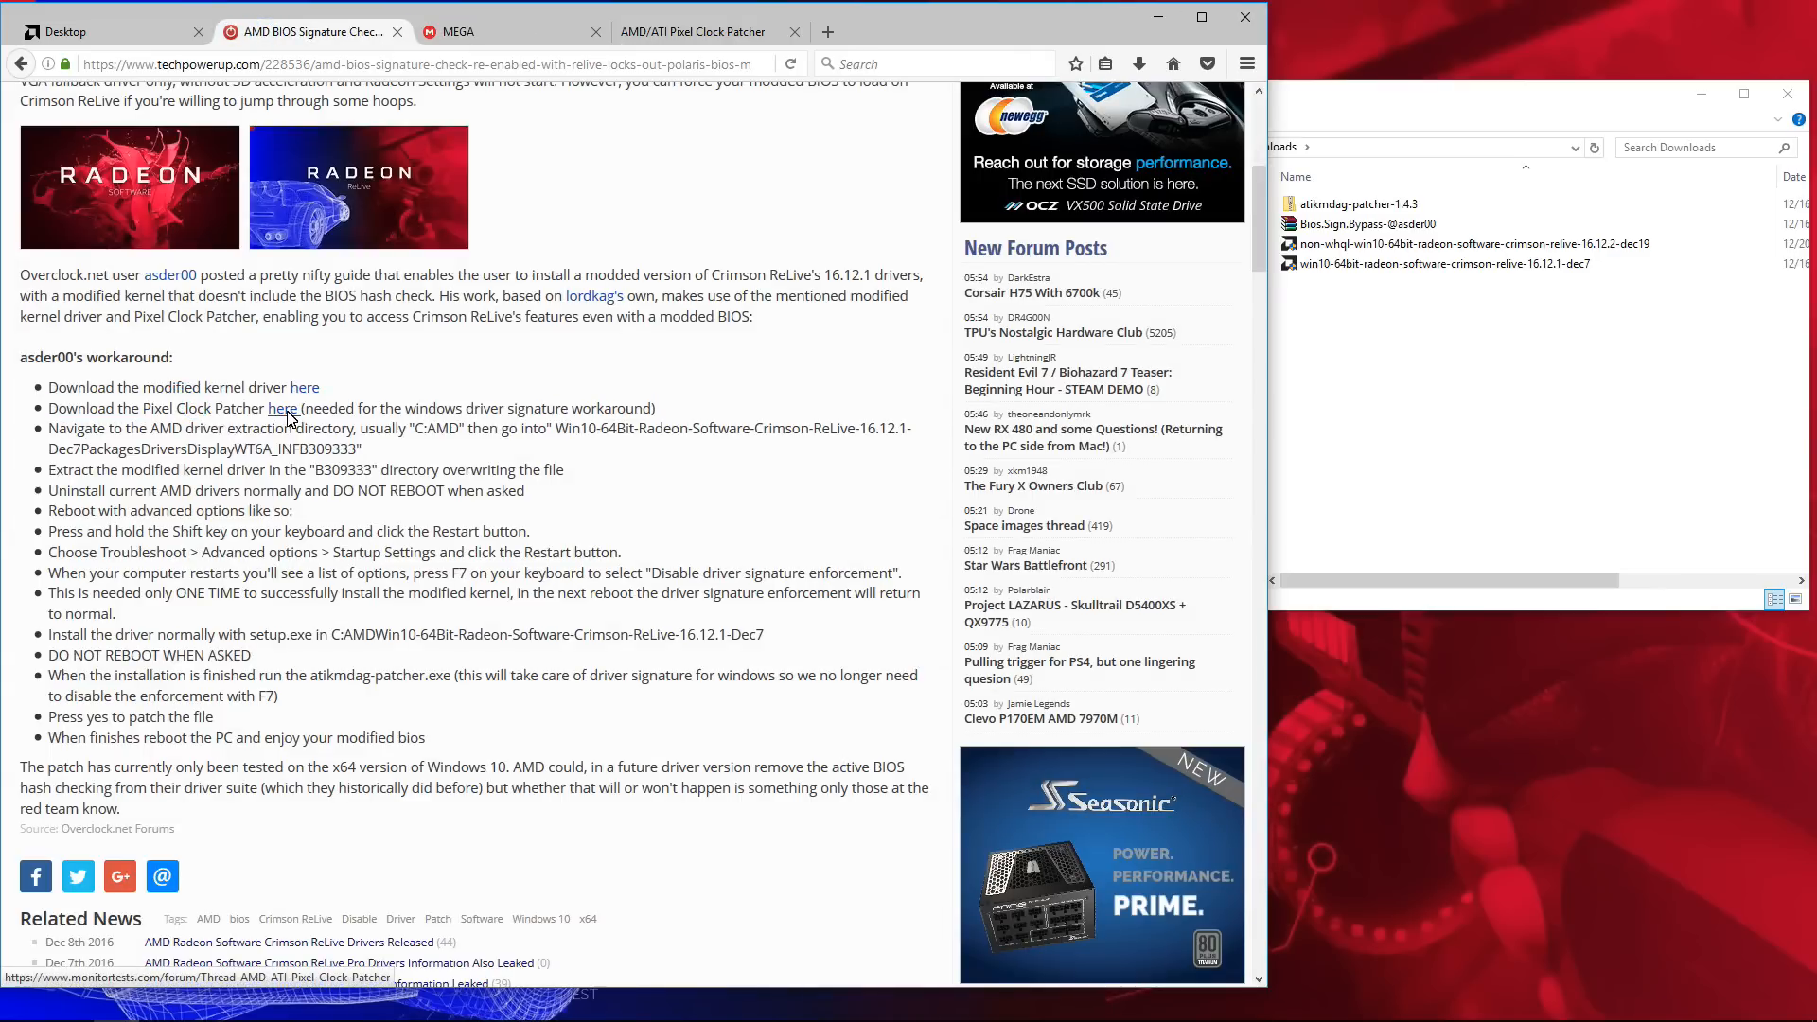
left_click(693, 33)
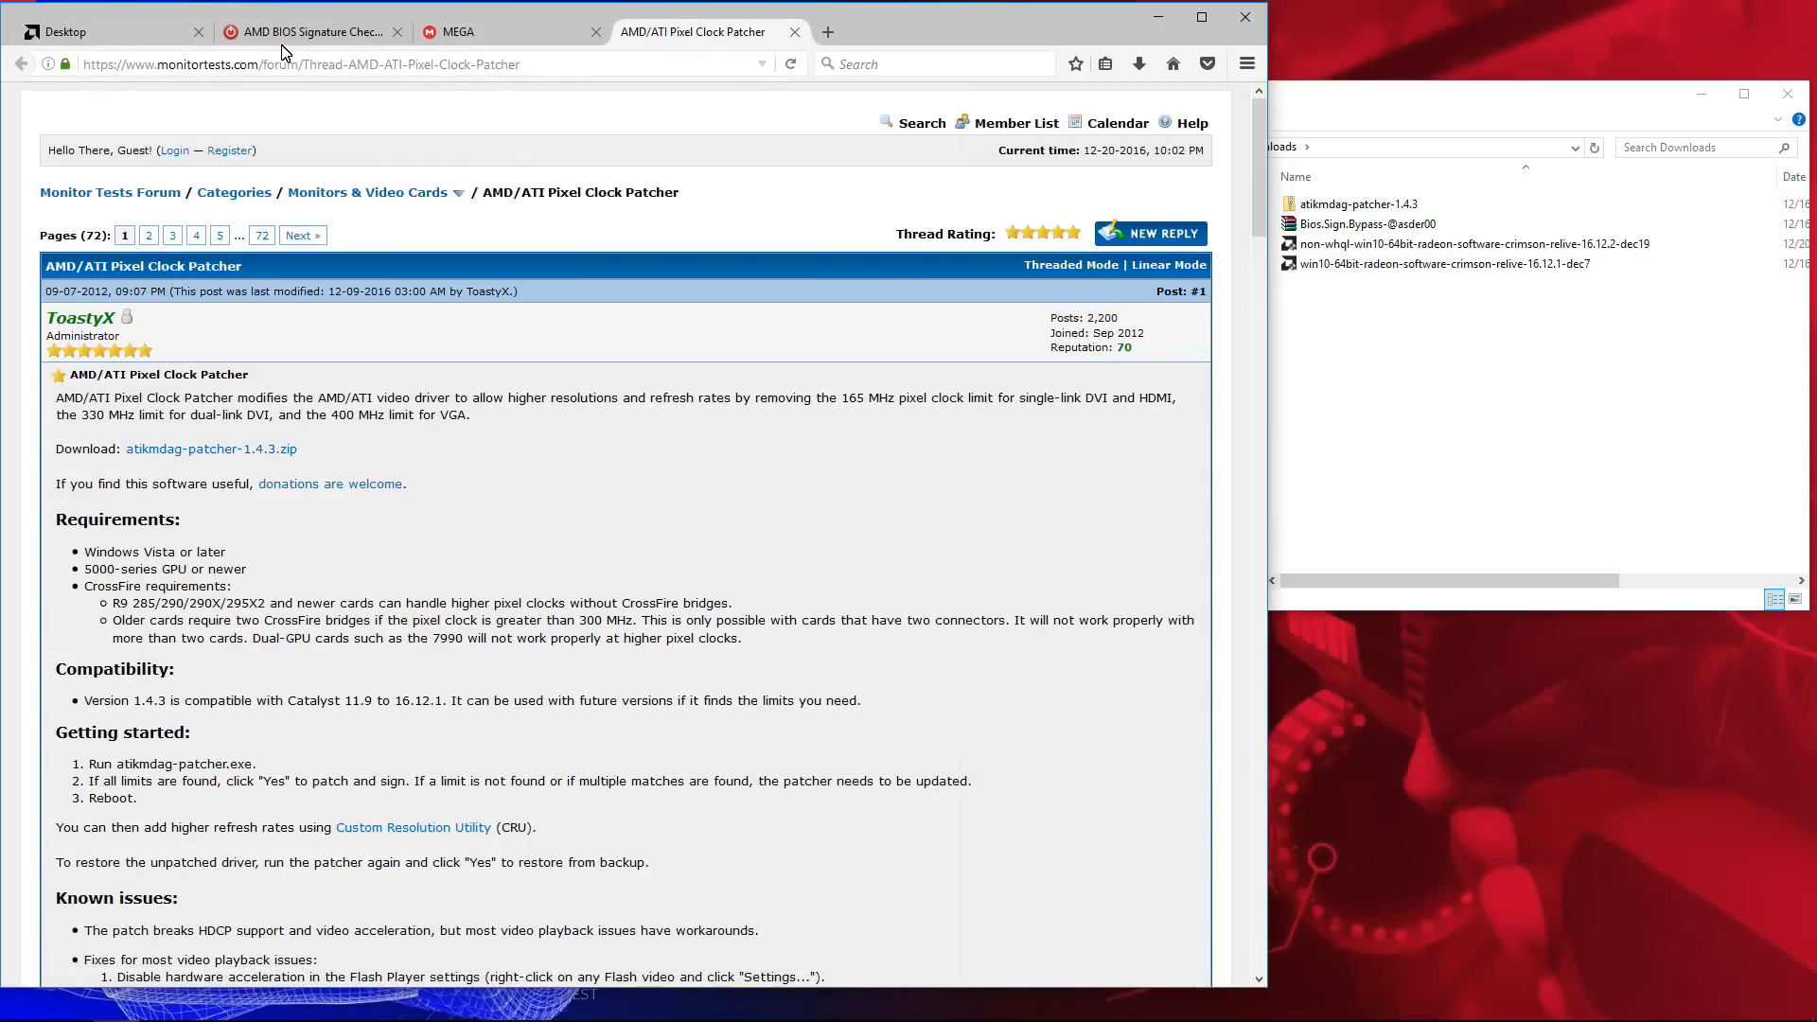
left_click(307, 32)
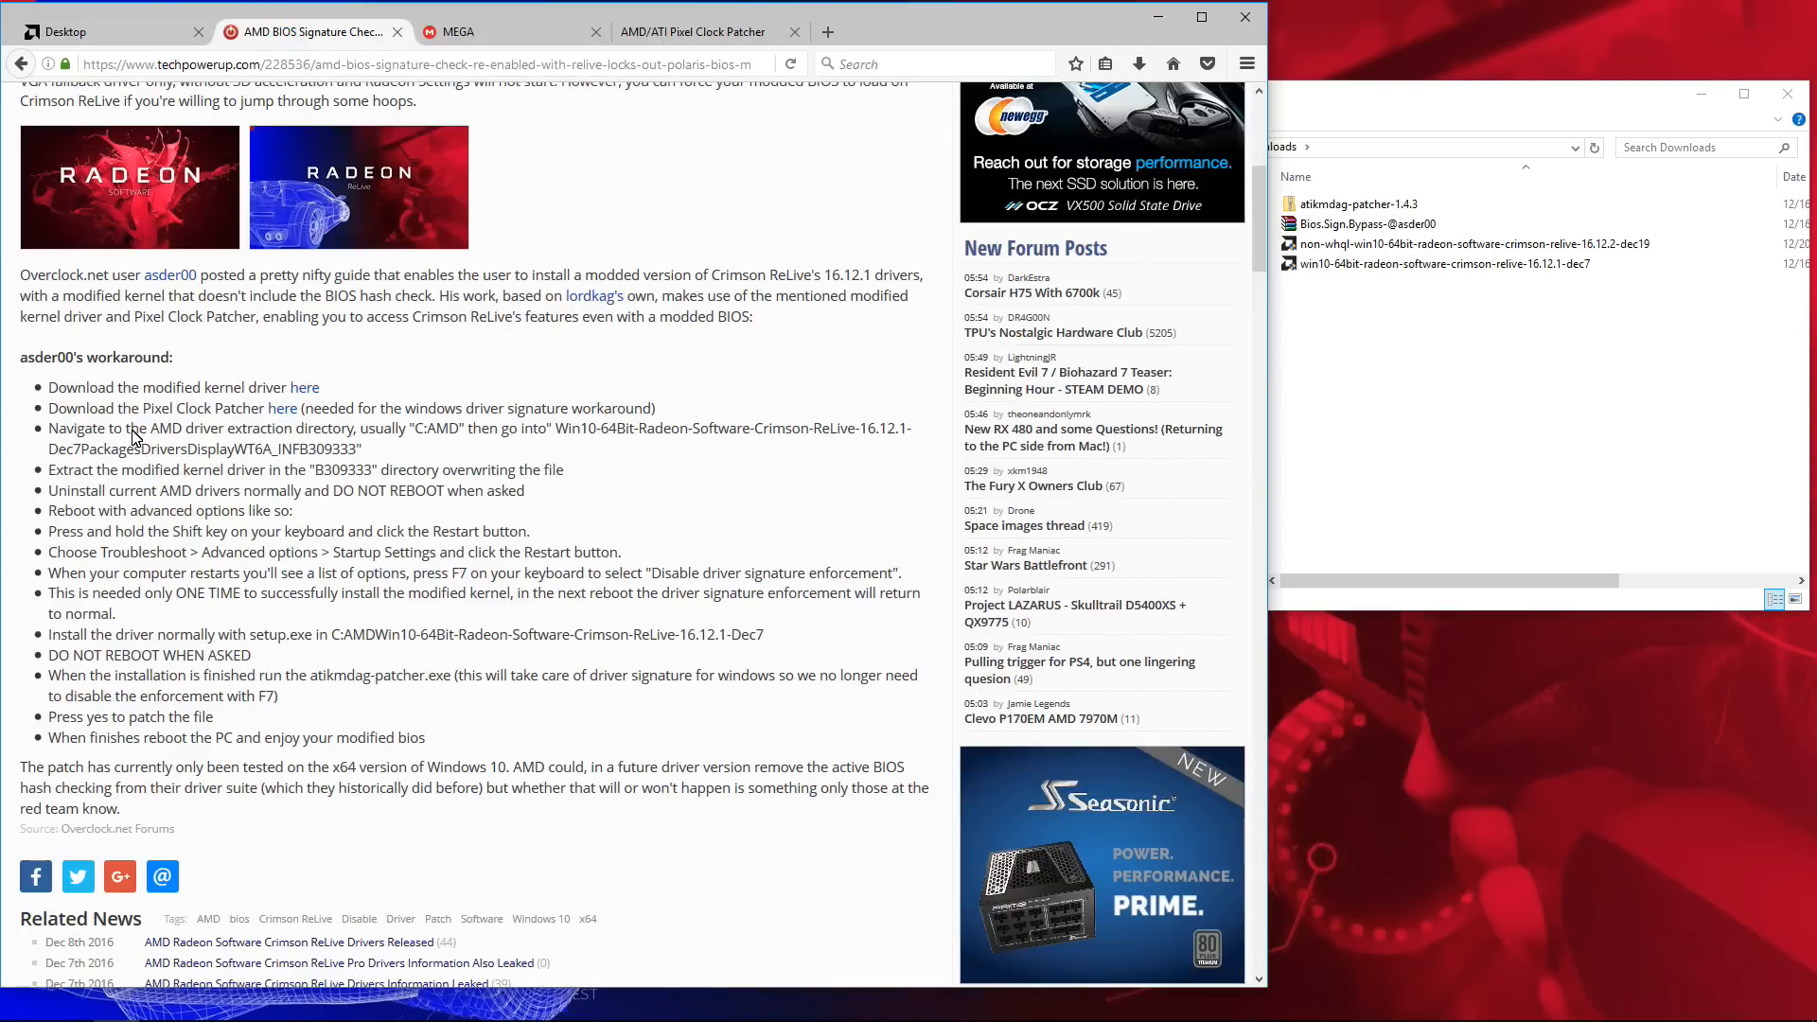
Step: Run the non-WHQL ReLive 16.12.2 installer from Downloads and extract it to C:\AMD
left_click_drag(49, 428, 361, 449)
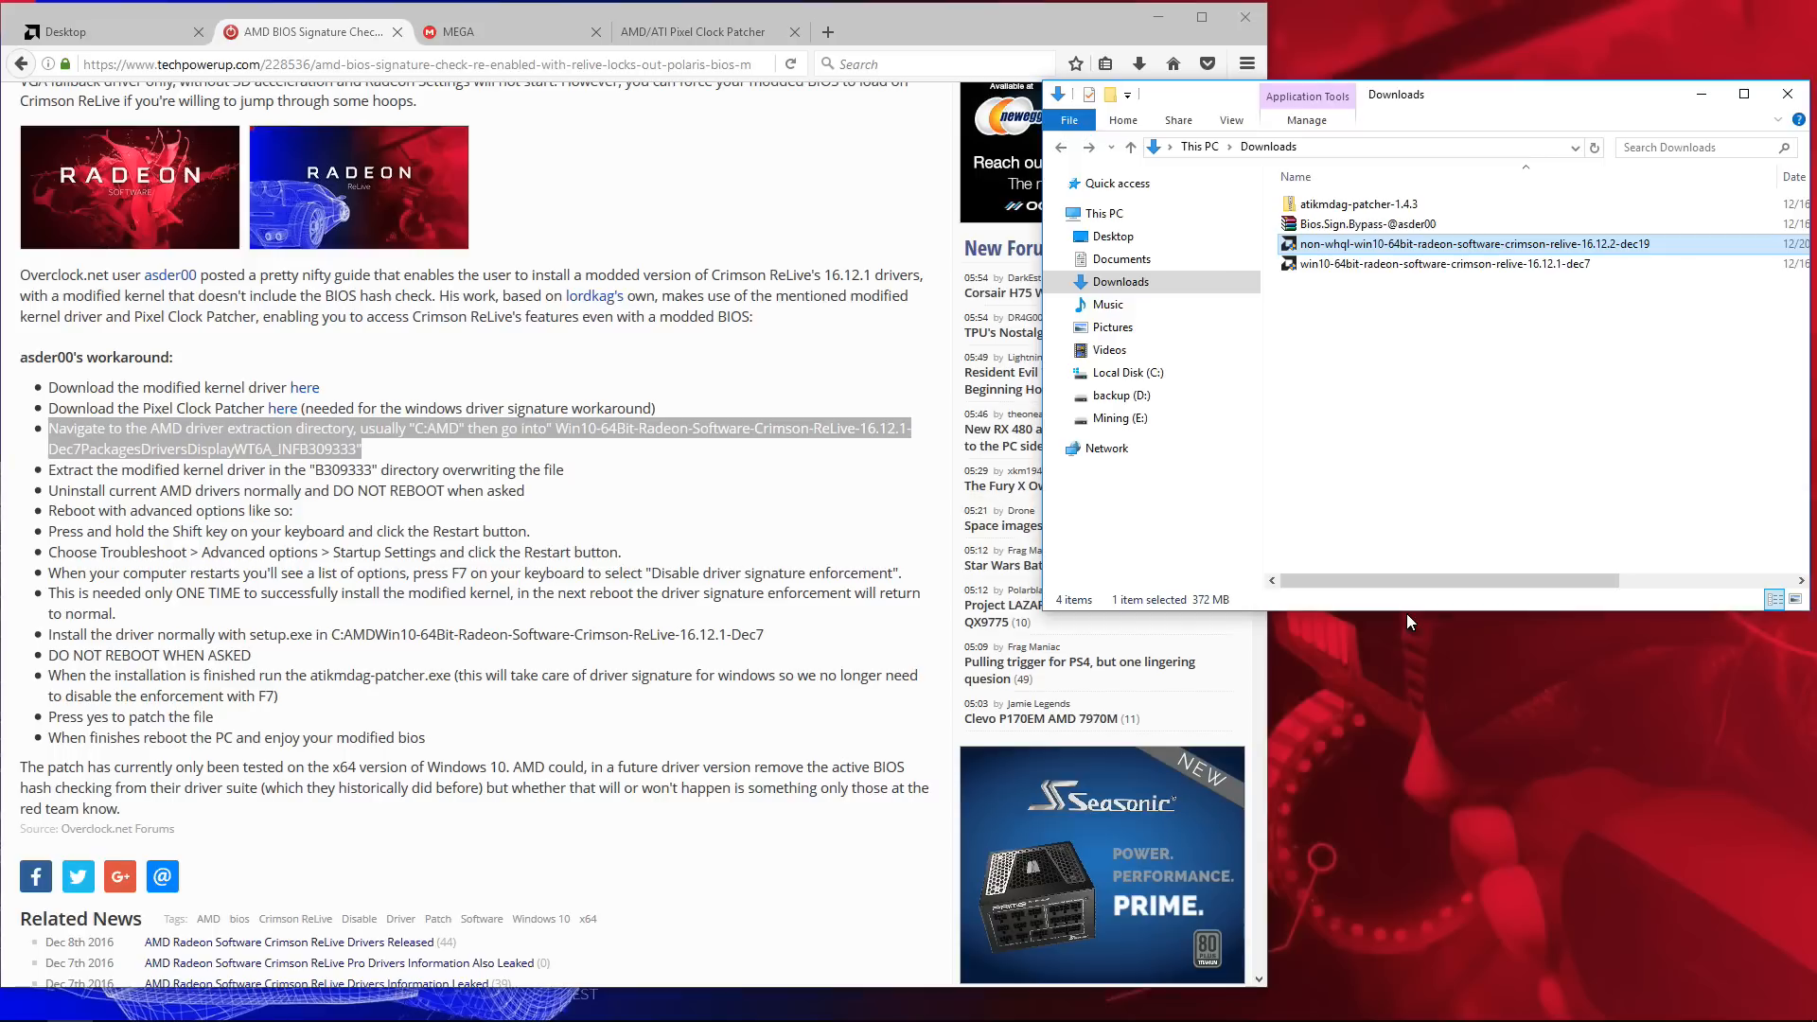
double_click(1467, 263)
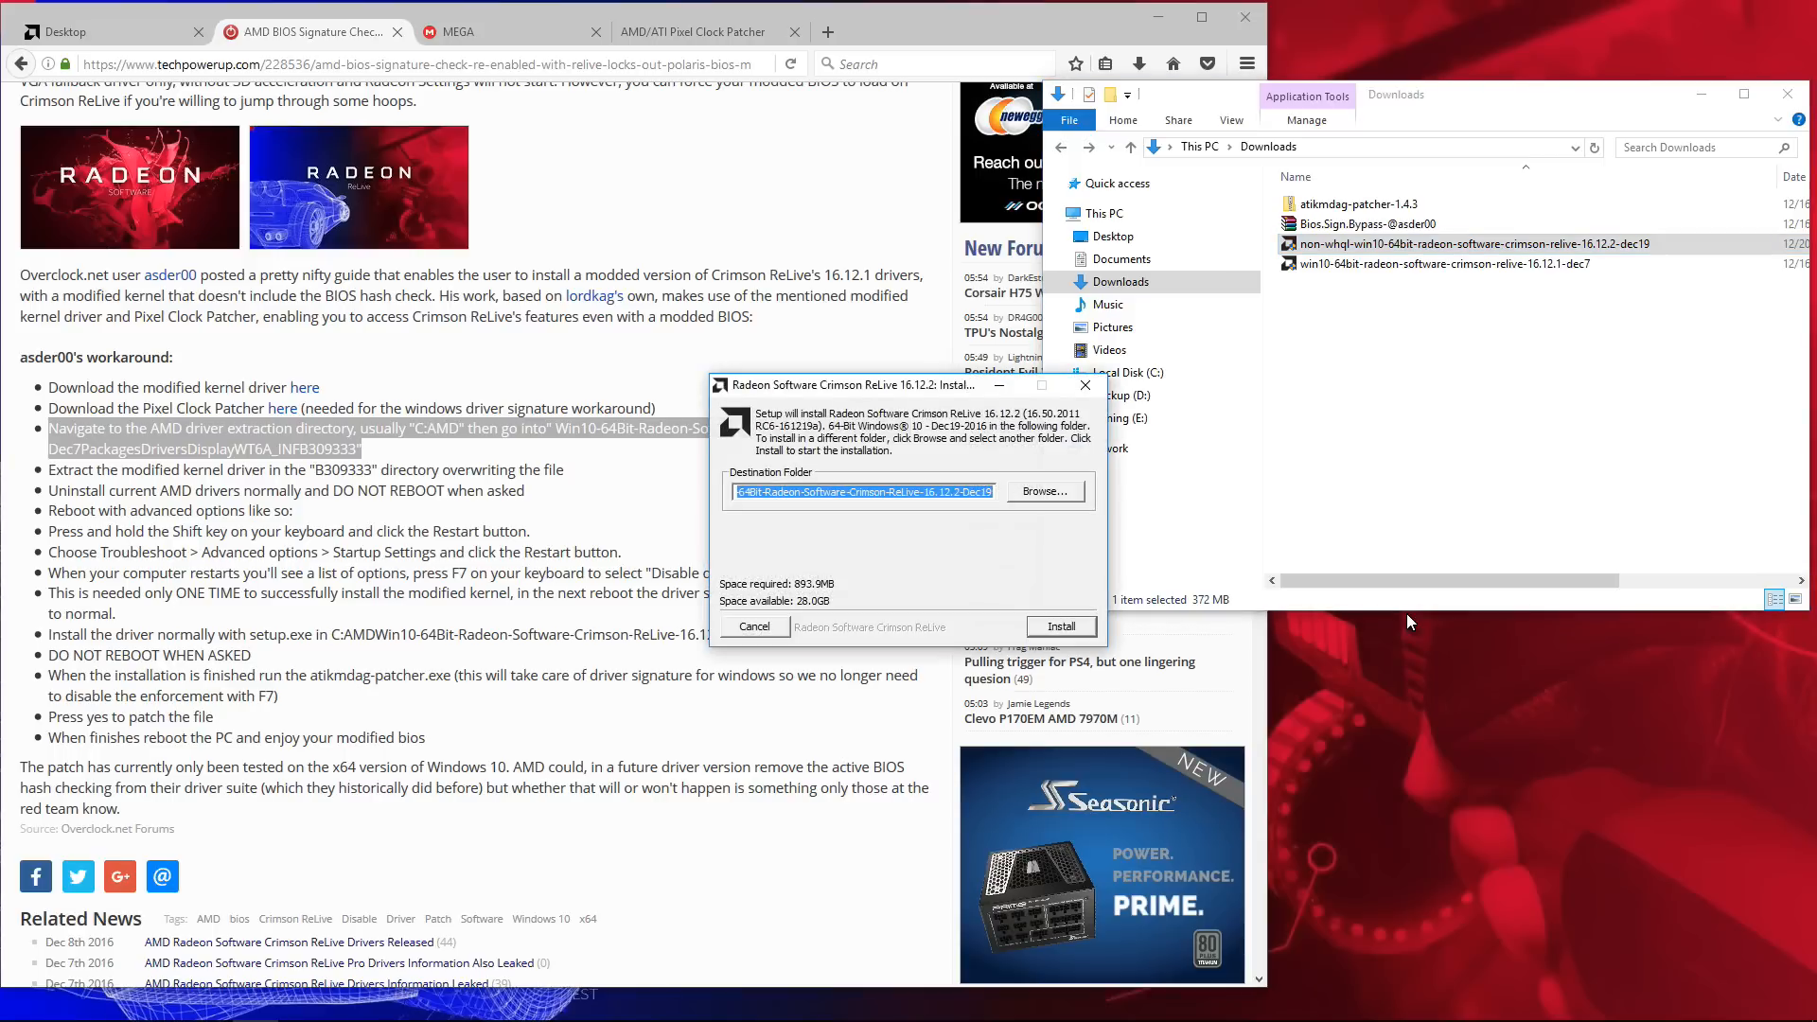
left_click(1060, 627)
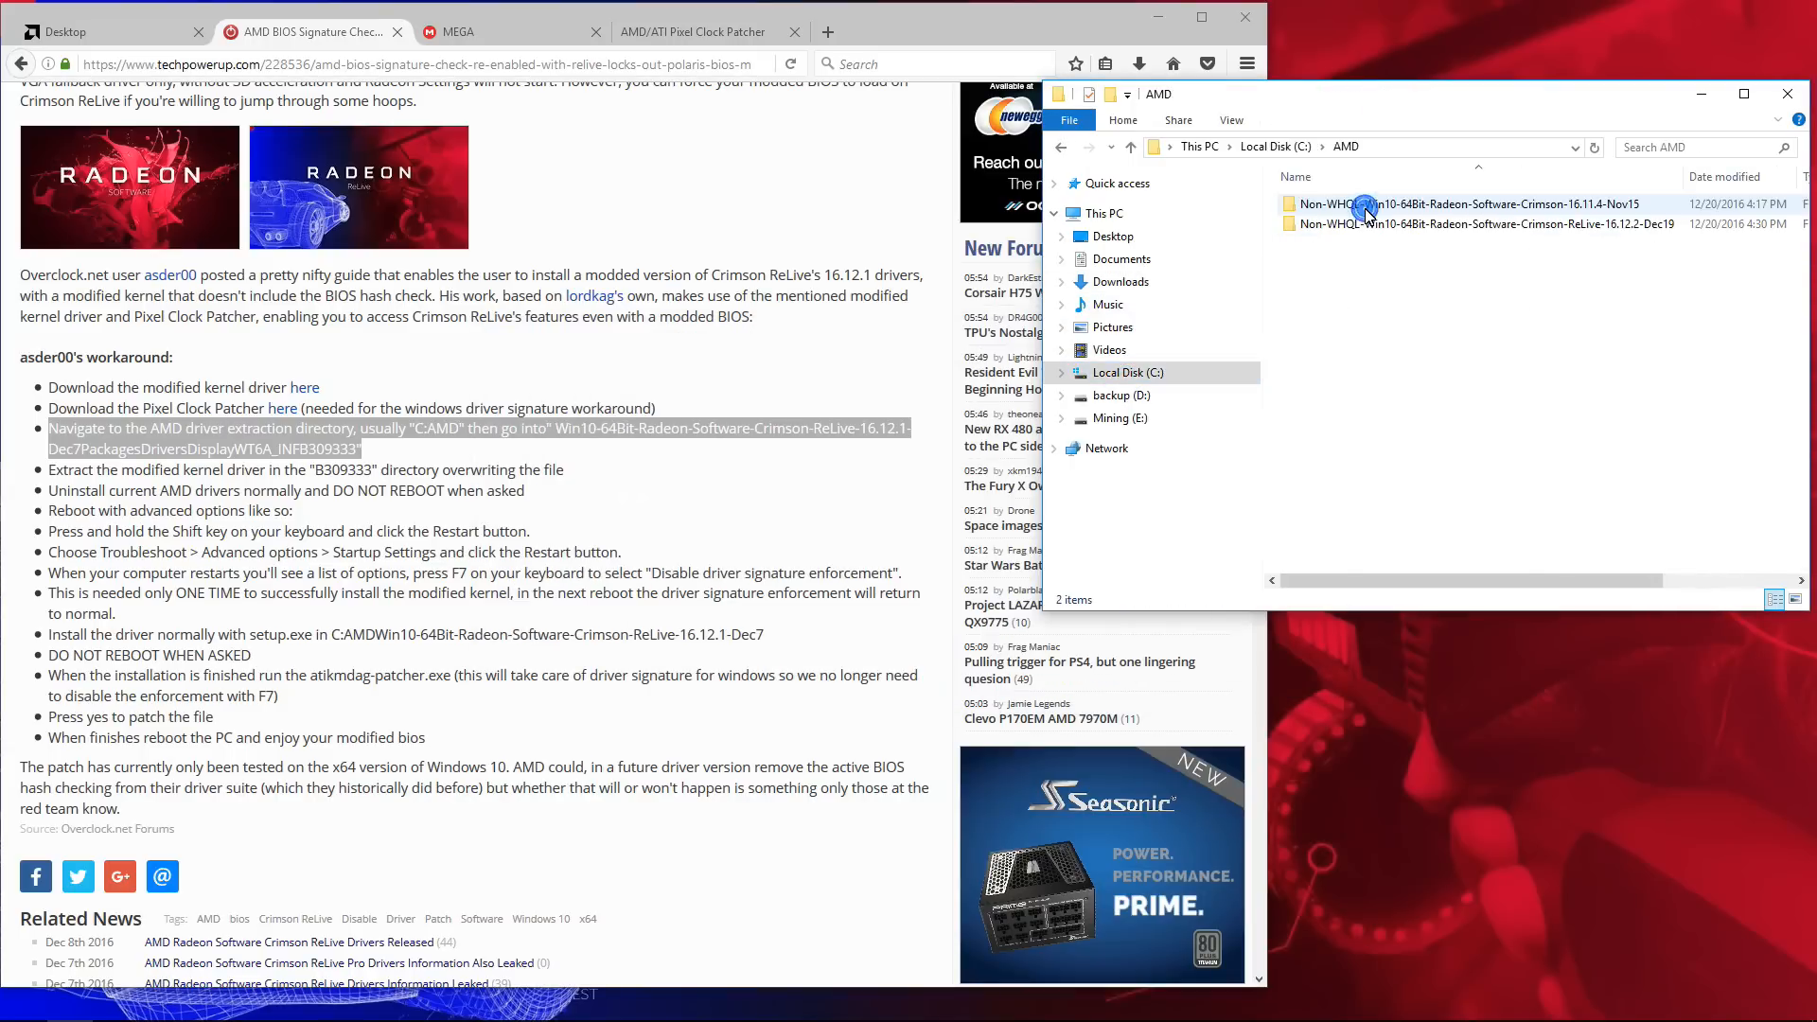
Step: Browse the extracted package into Packages > Drivers > Display > B309798, then return to Downloads
double_click(1484, 223)
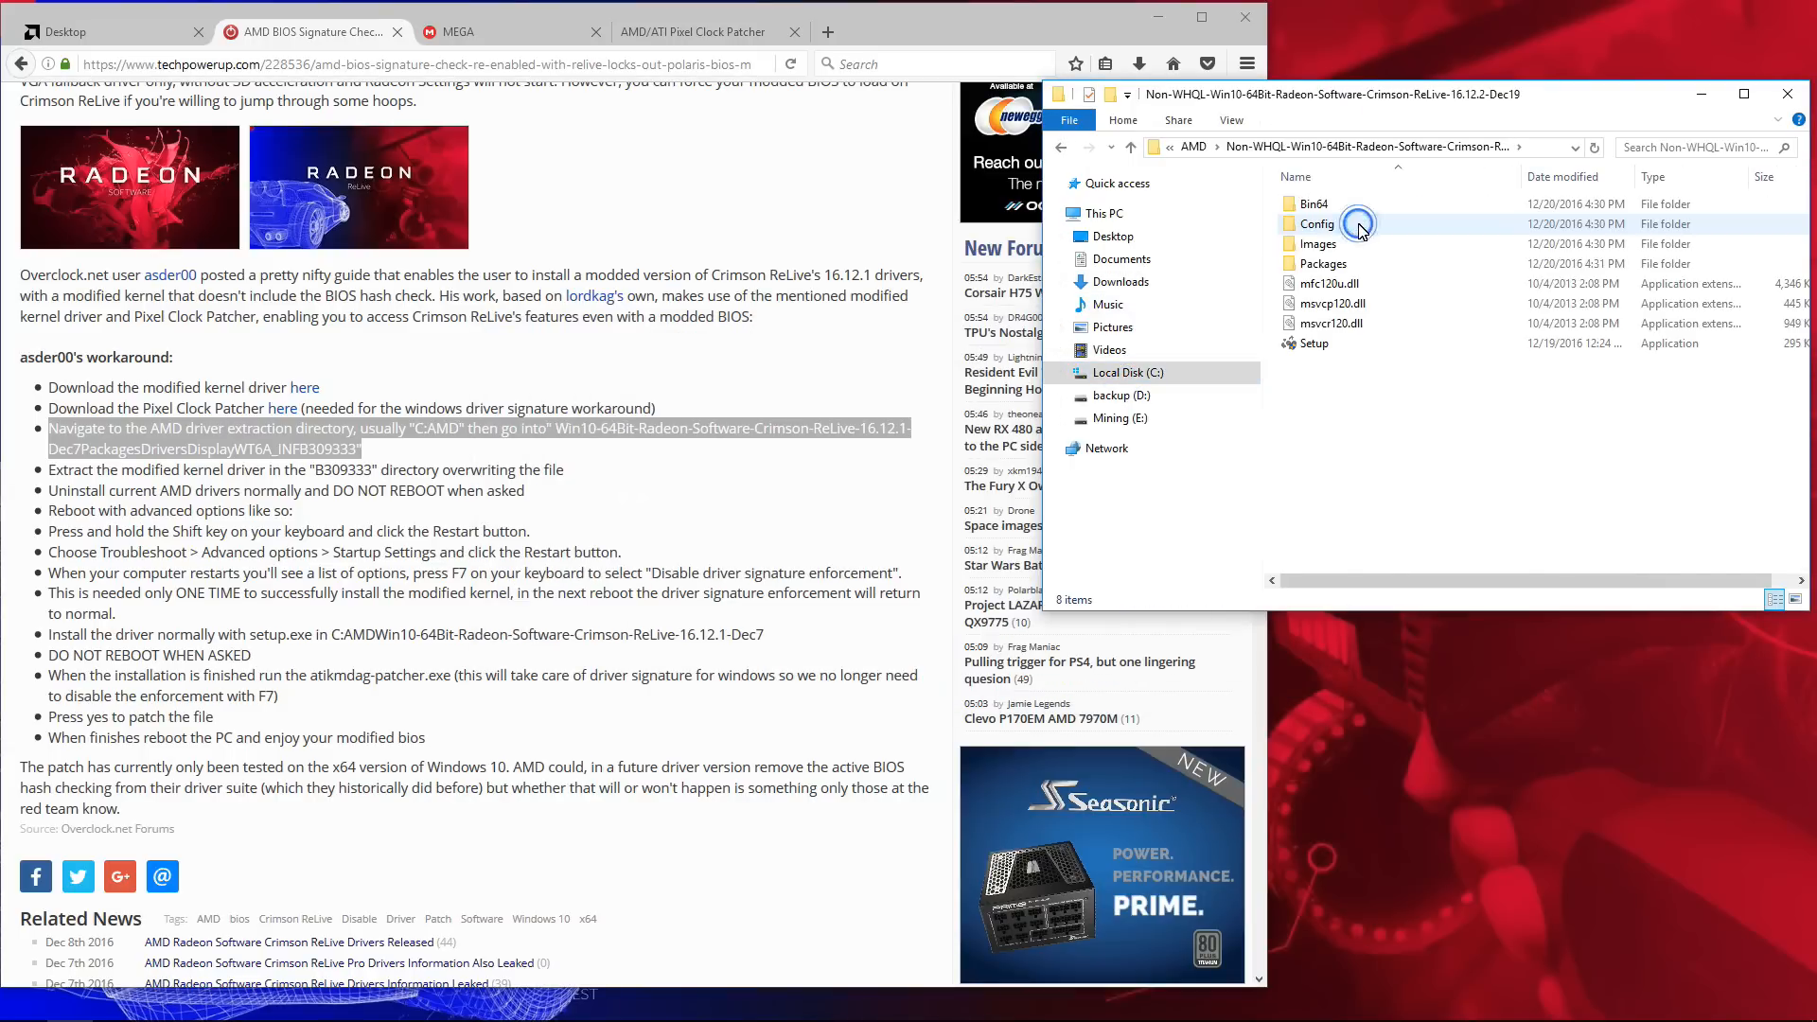
double_click(1319, 263)
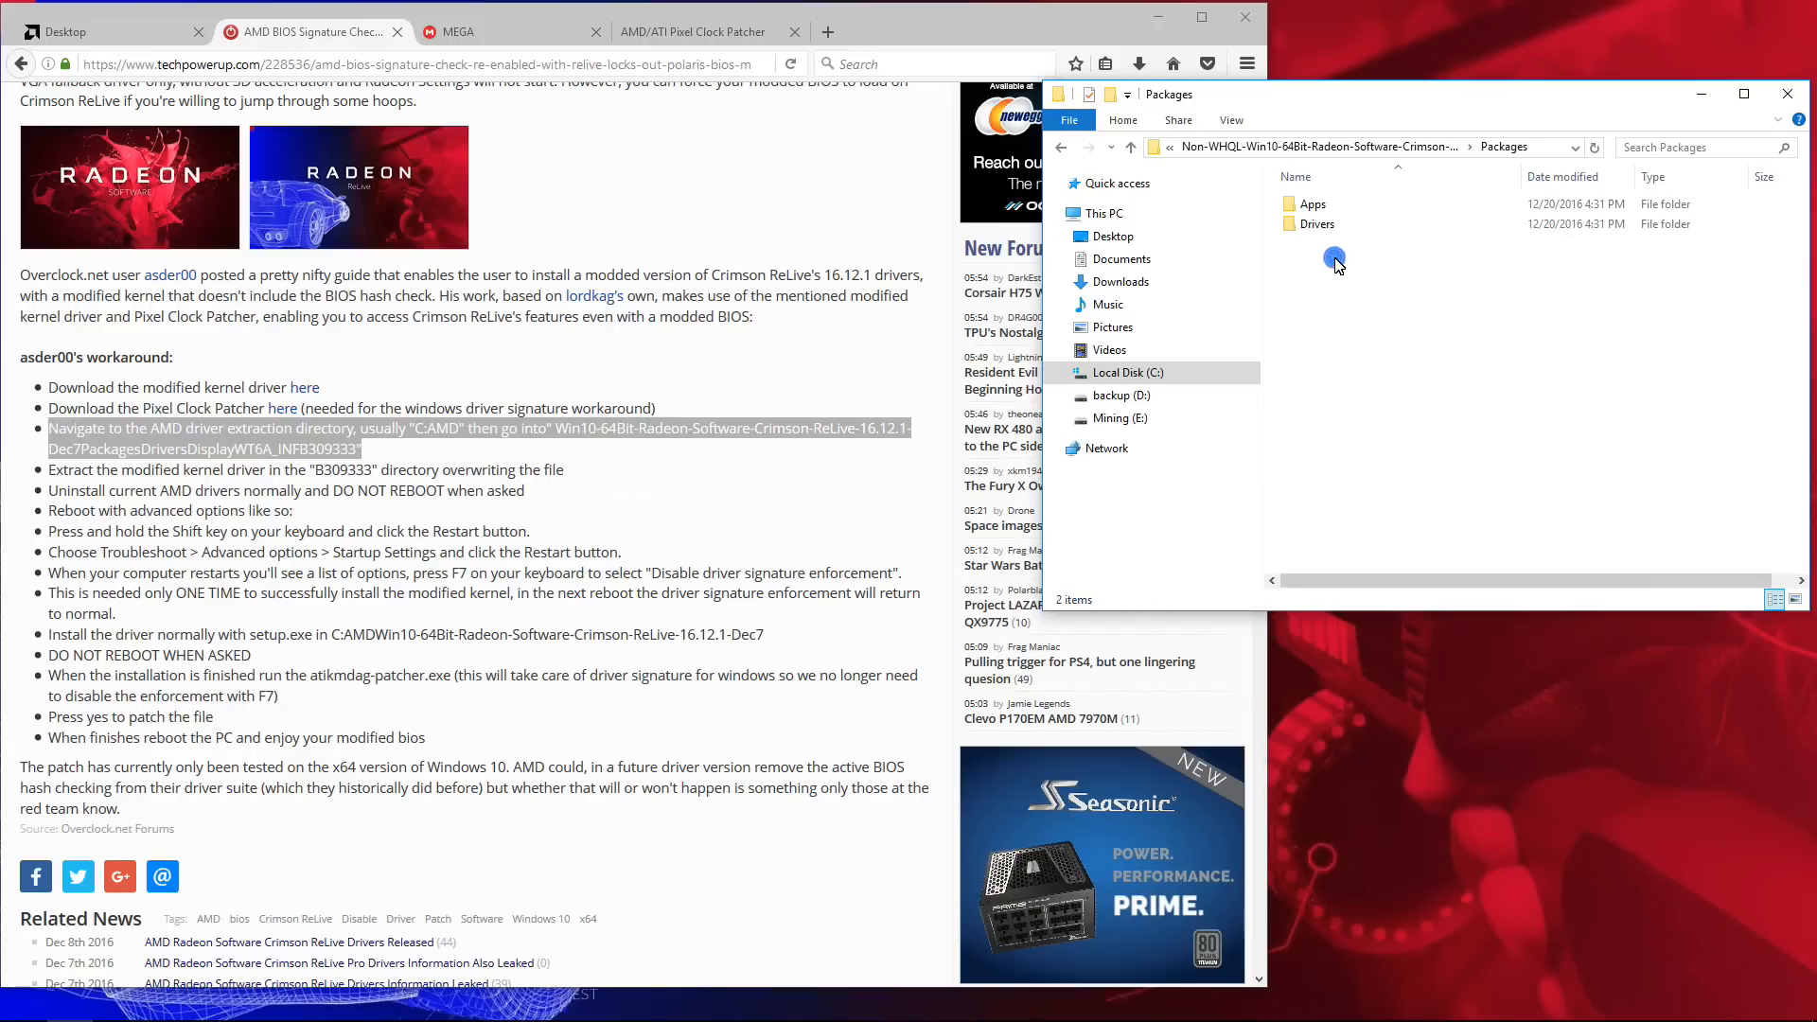
double_click(1317, 223)
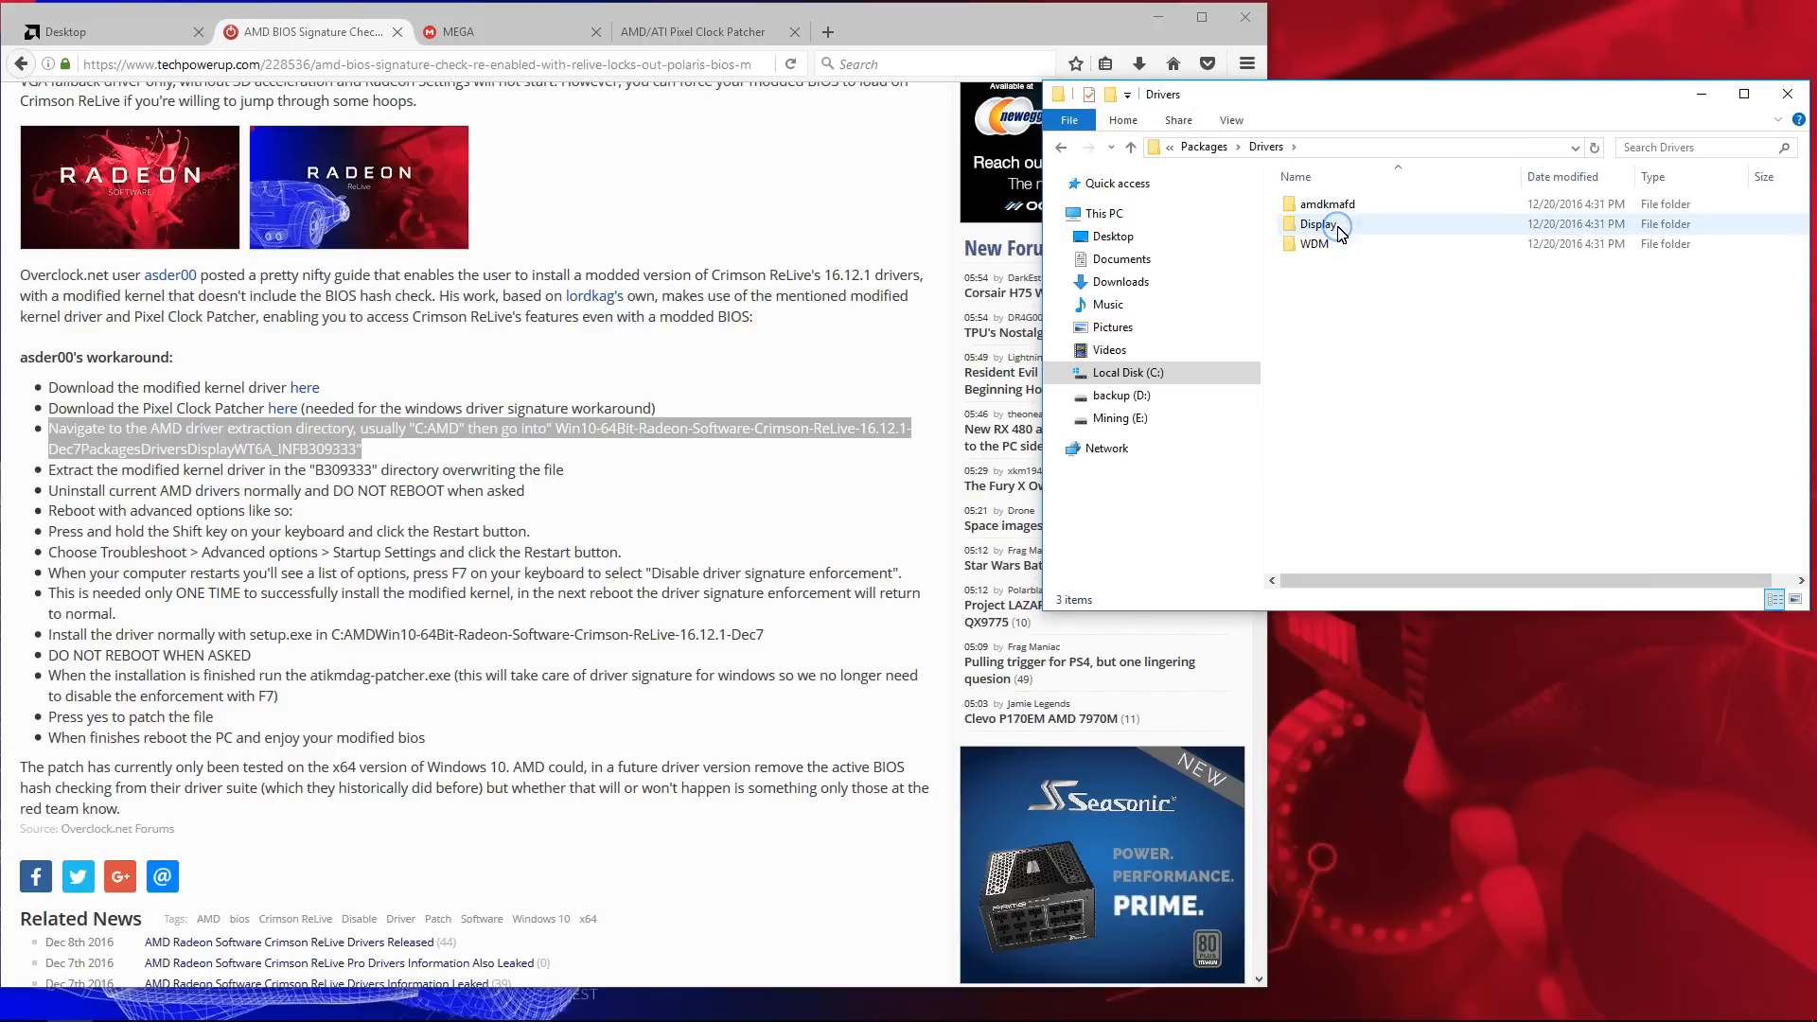
double_click(1313, 223)
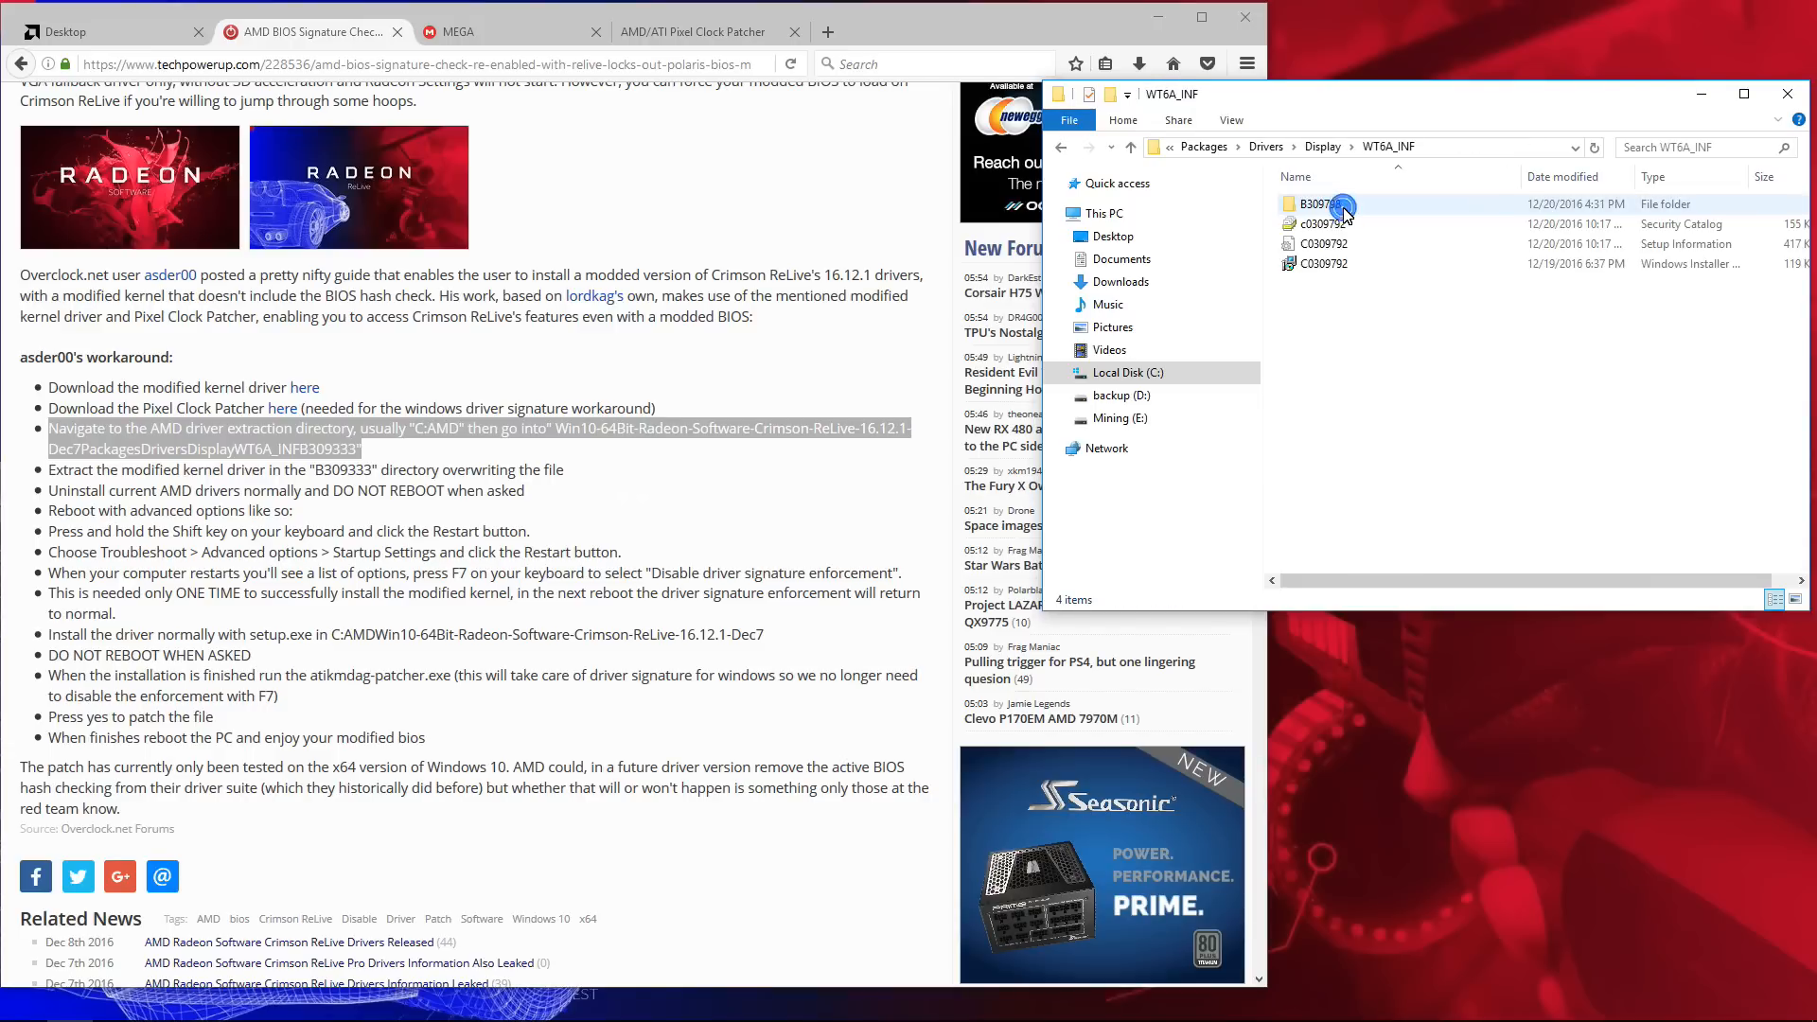
double_click(1316, 202)
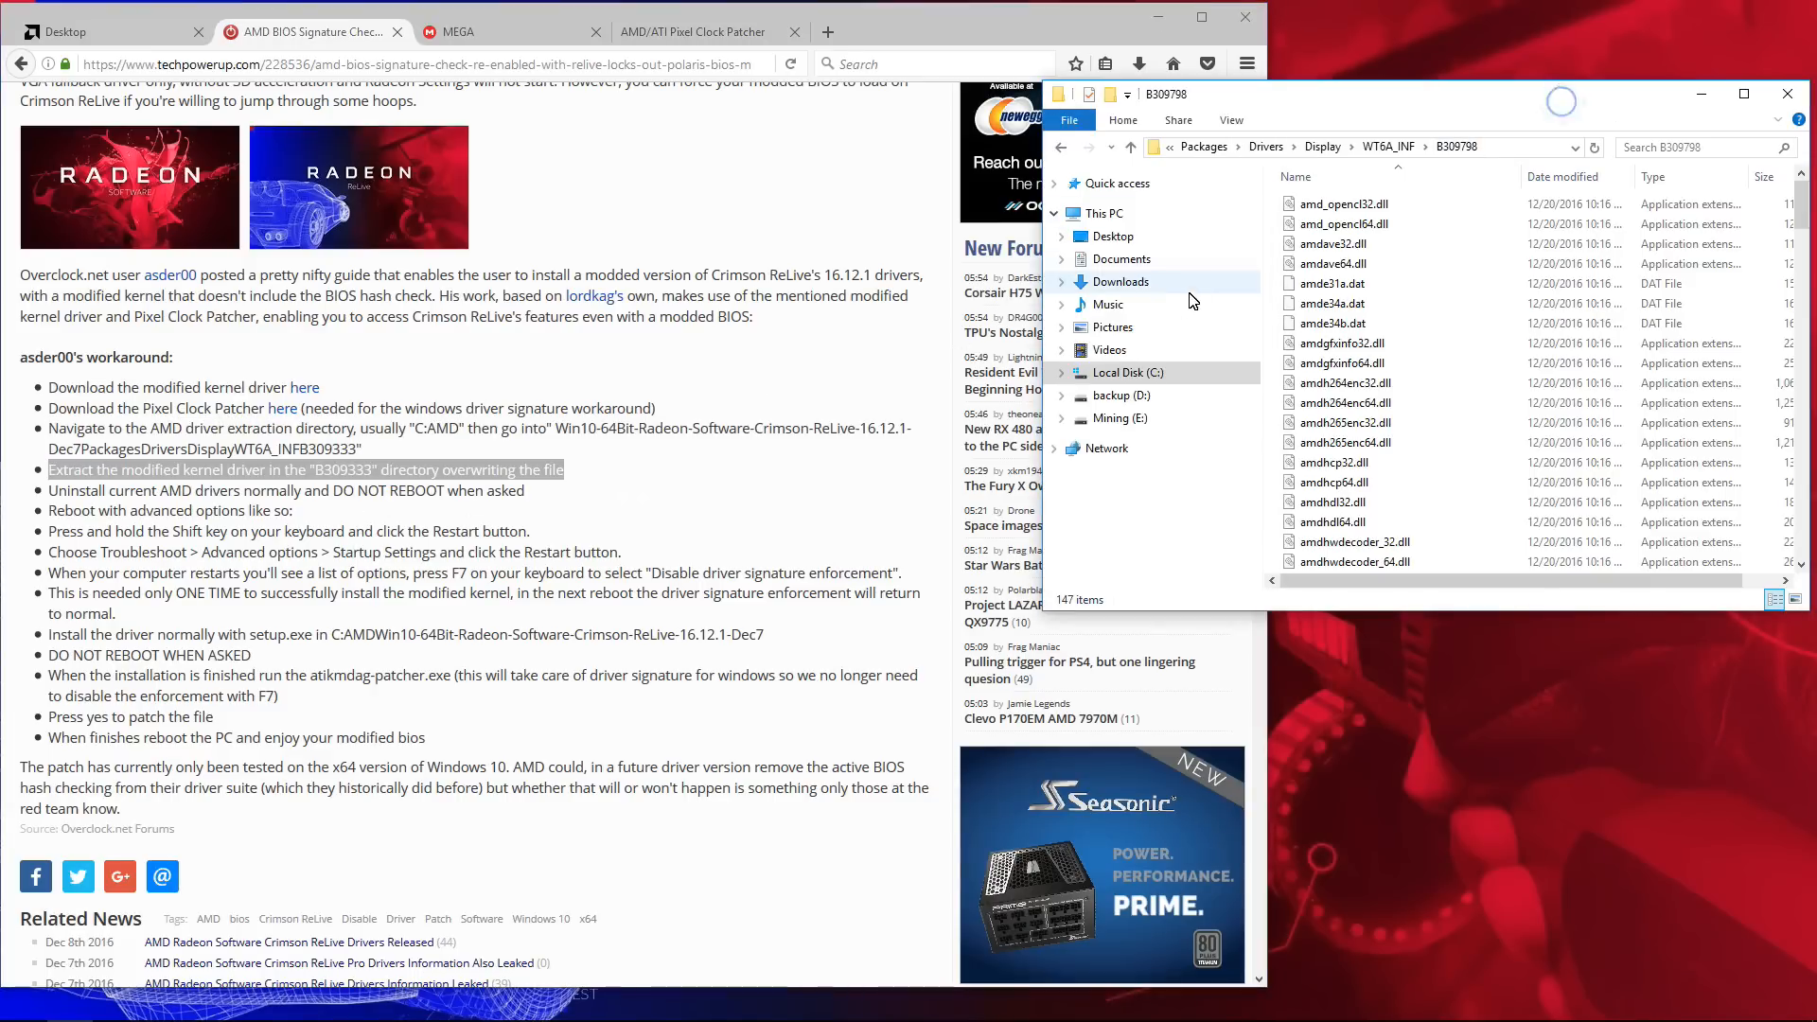
left_click(1119, 282)
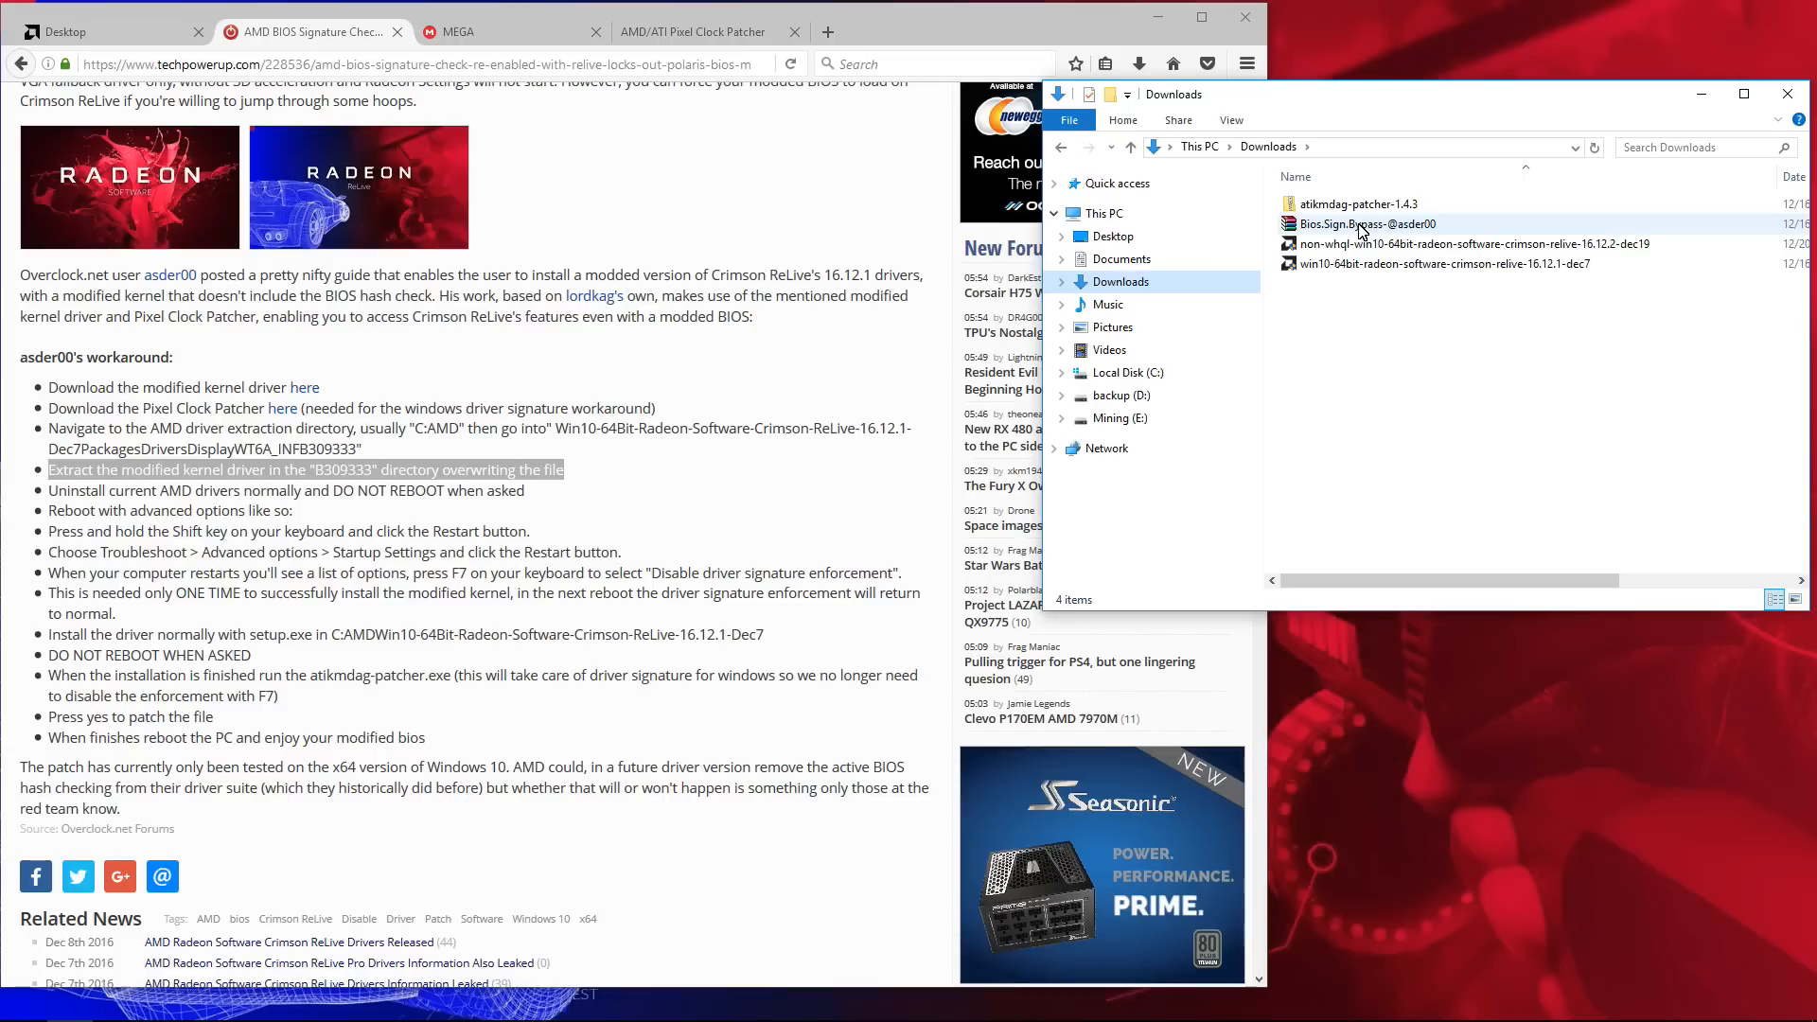
Step: Extract Bios.Sign.Bypass and copy its atikmdag.sys over the original in B309798
right_click(1367, 223)
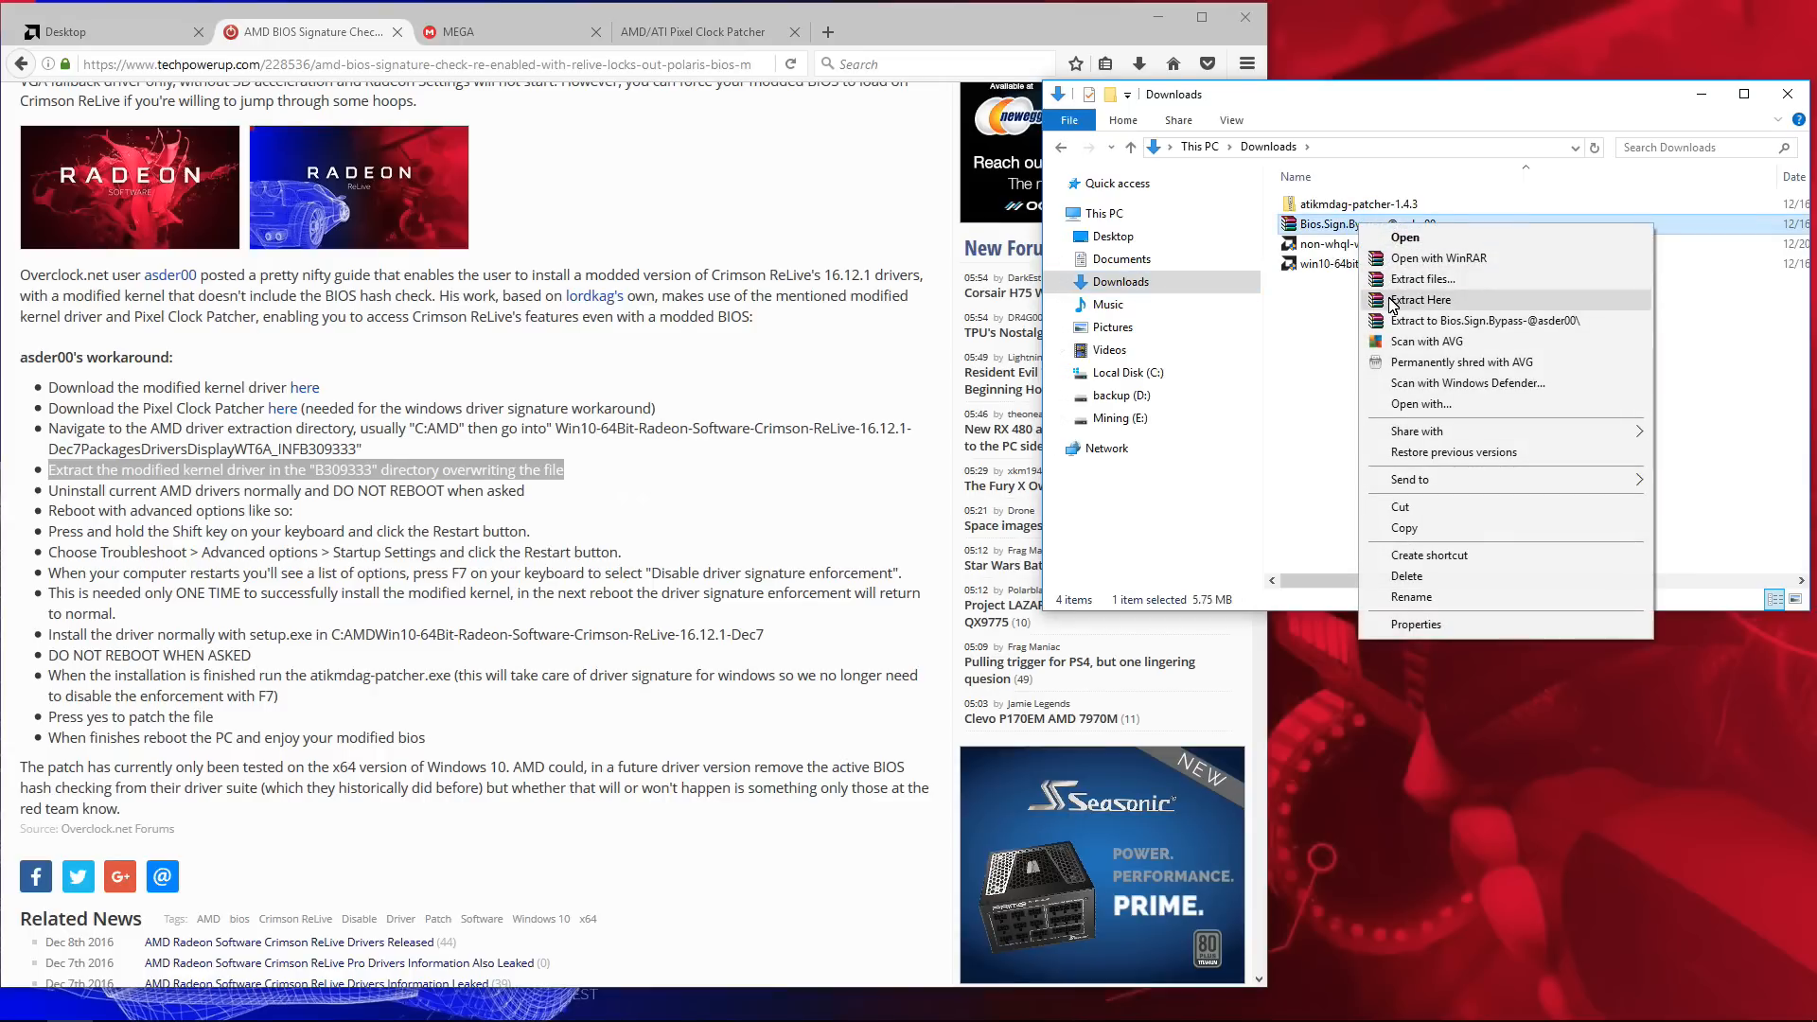
left_click(1420, 299)
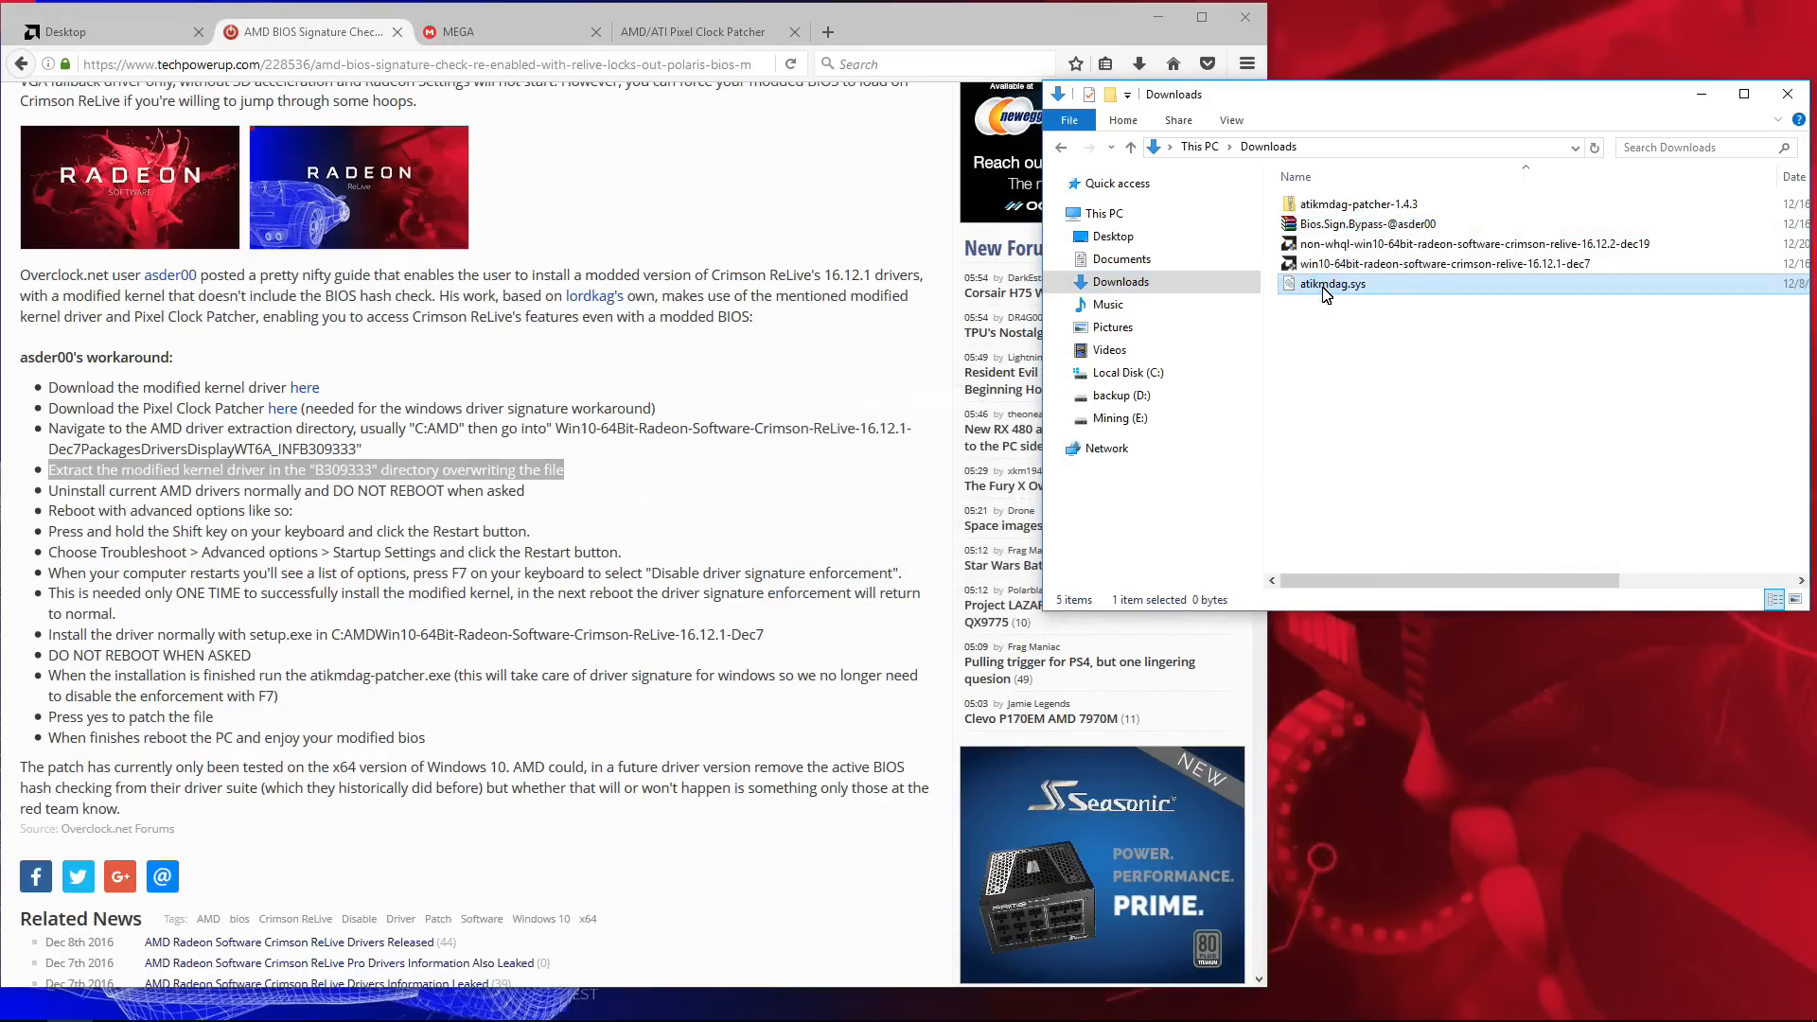
right_click(1332, 284)
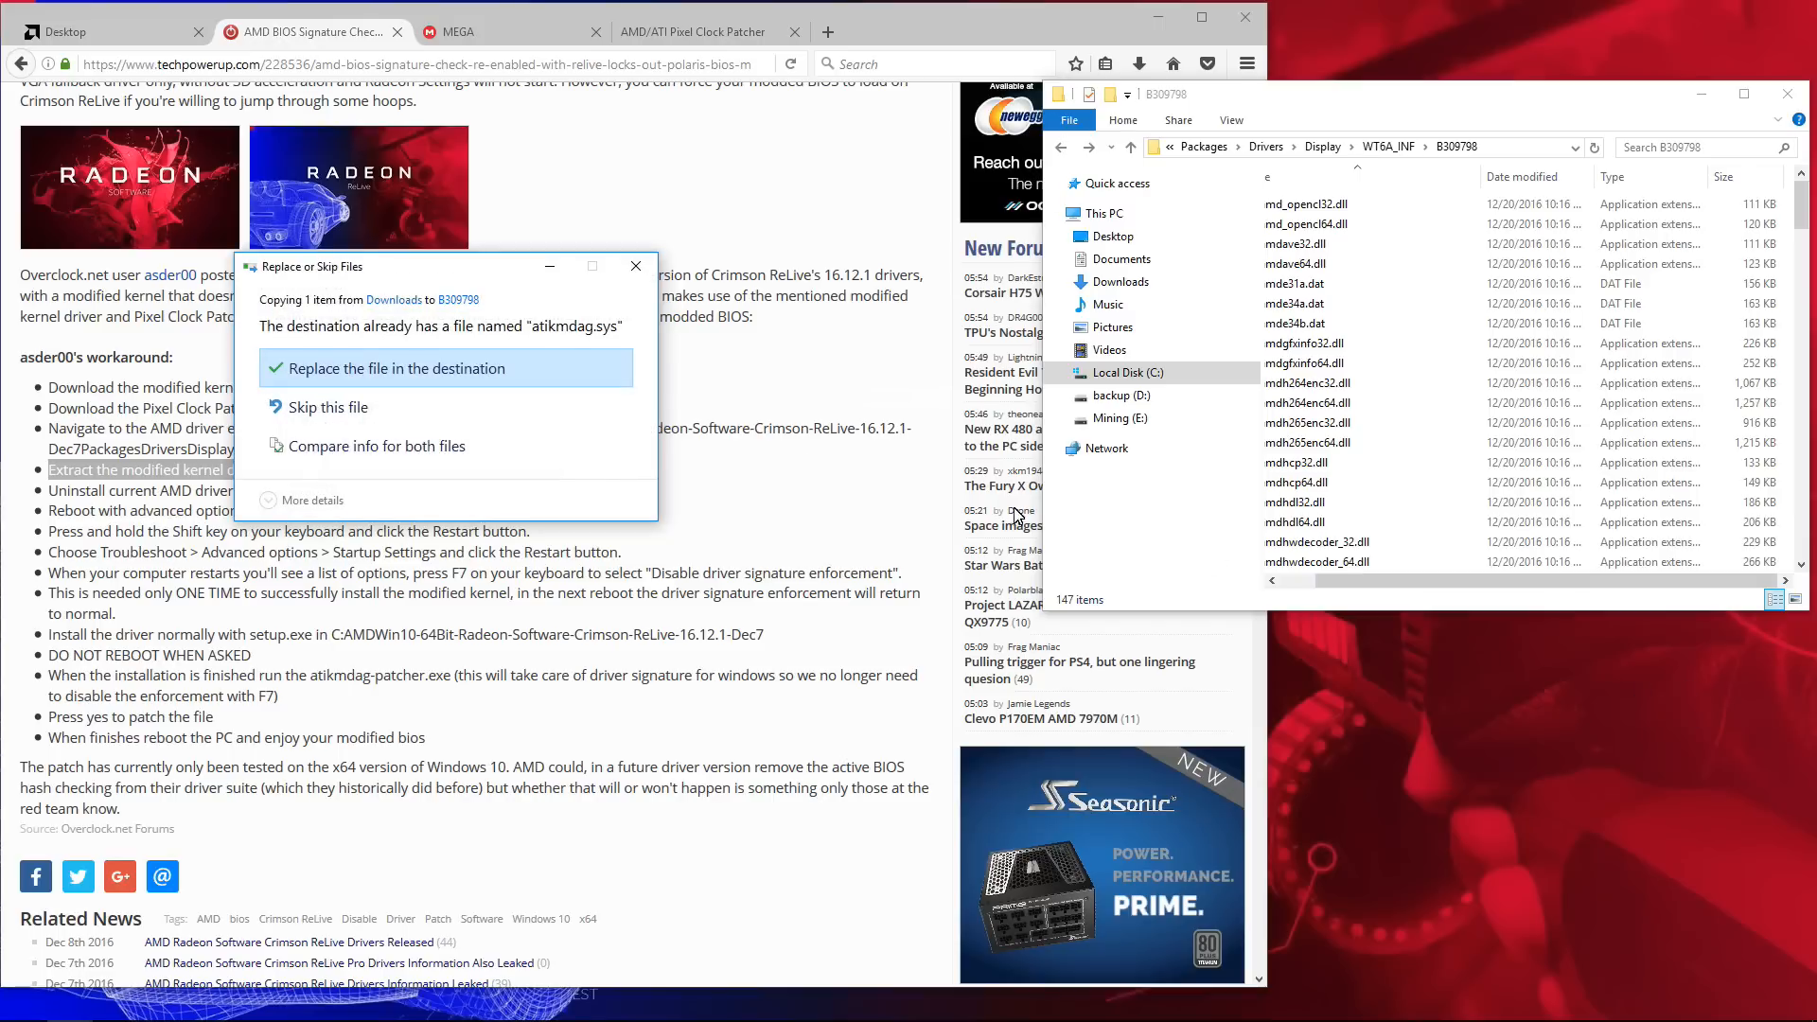
left_click(399, 367)
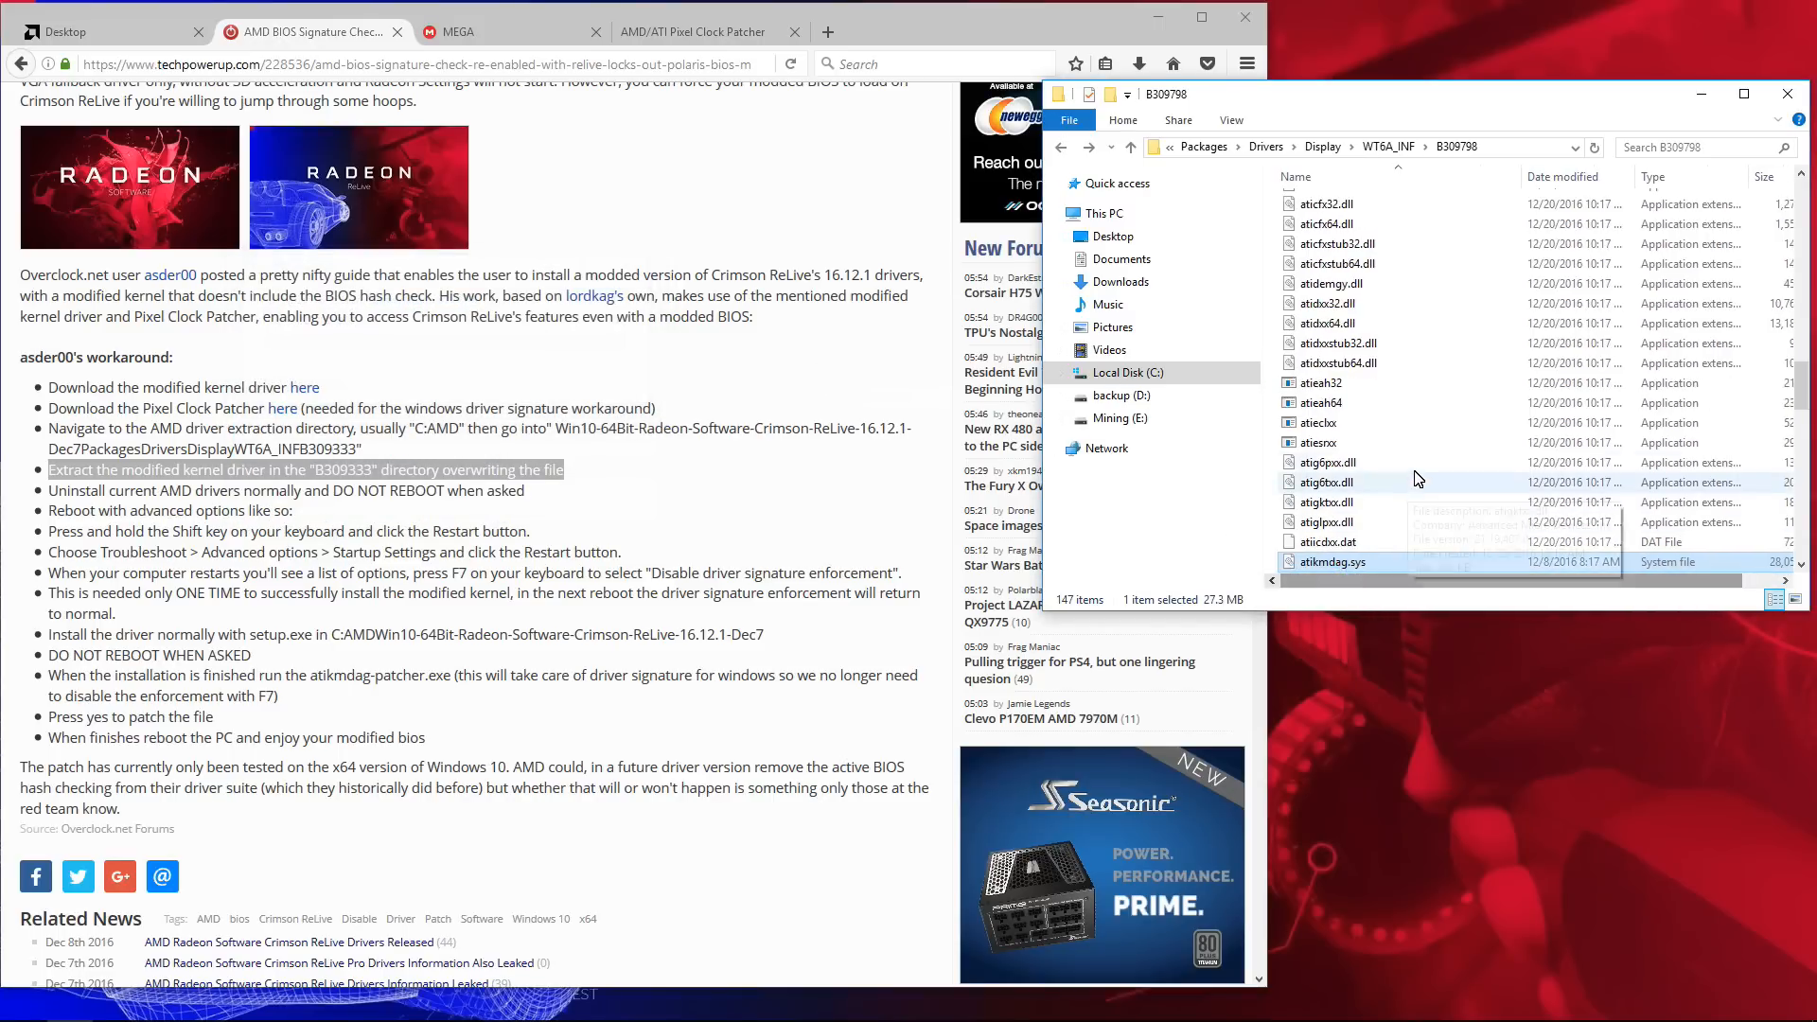
left_click(1120, 280)
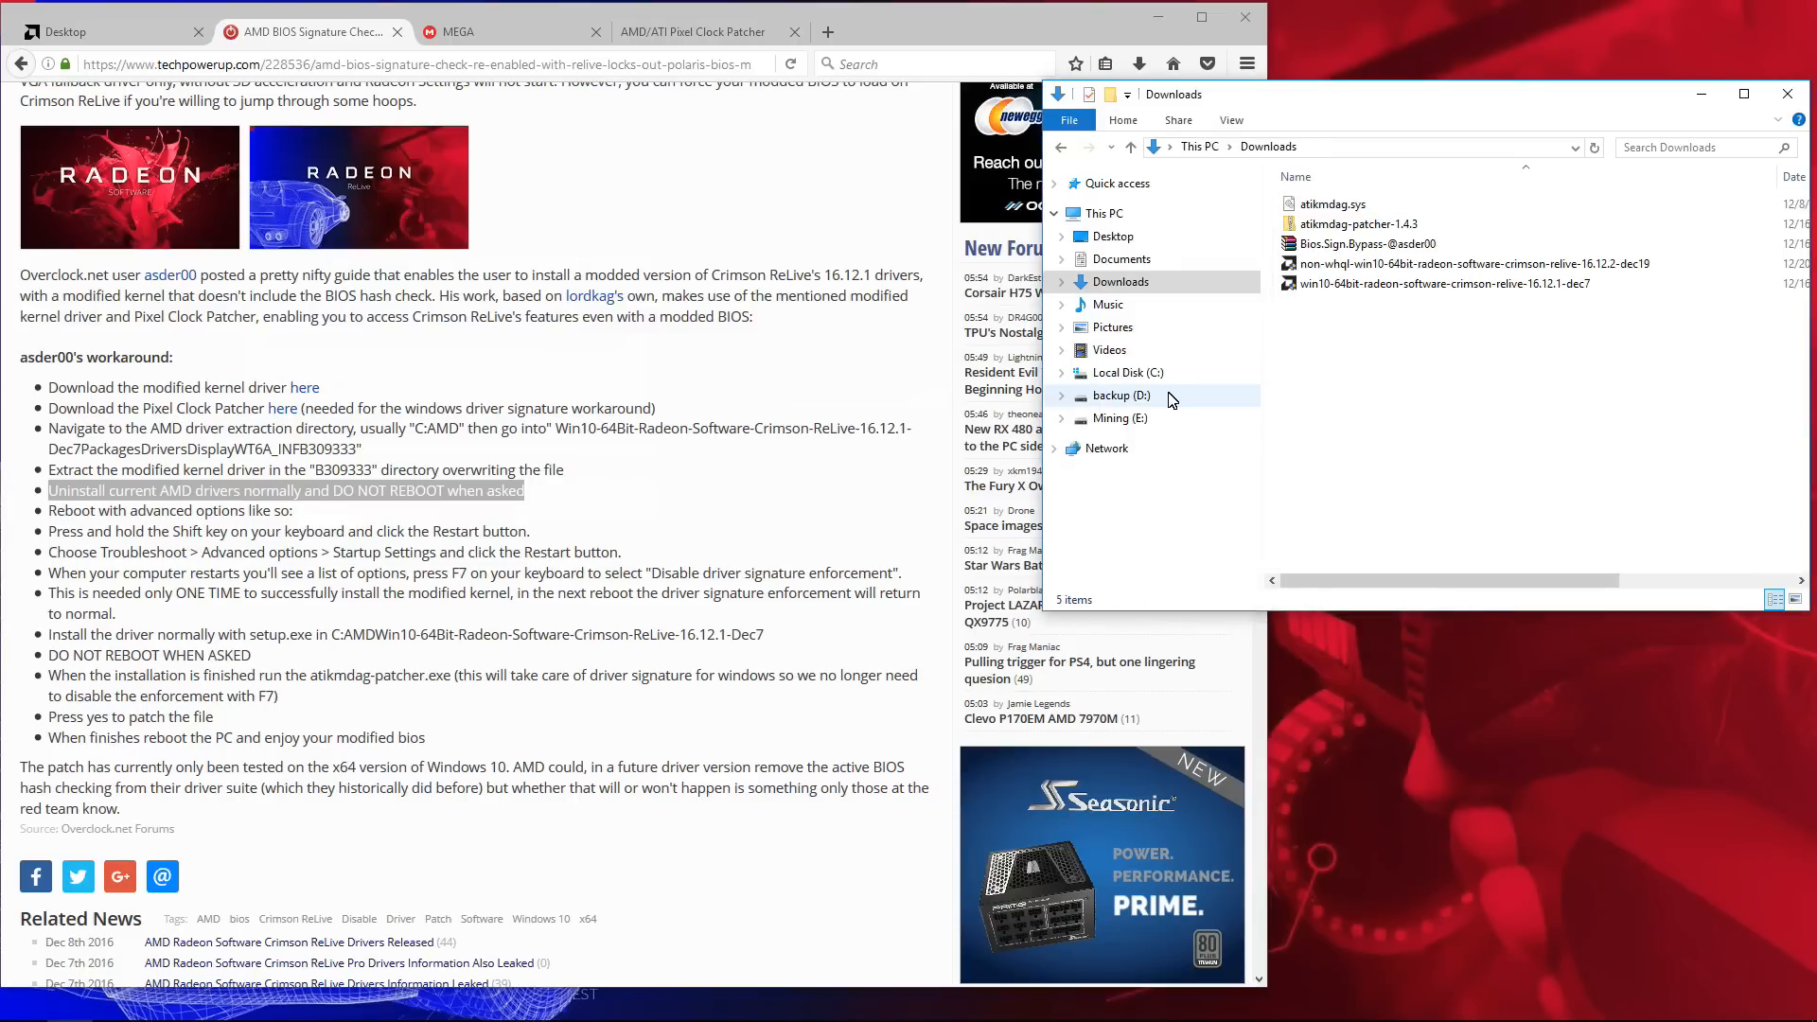
Step: Navigate to C:\Program Files\AMD\CIM\Bin64
left_click(1126, 372)
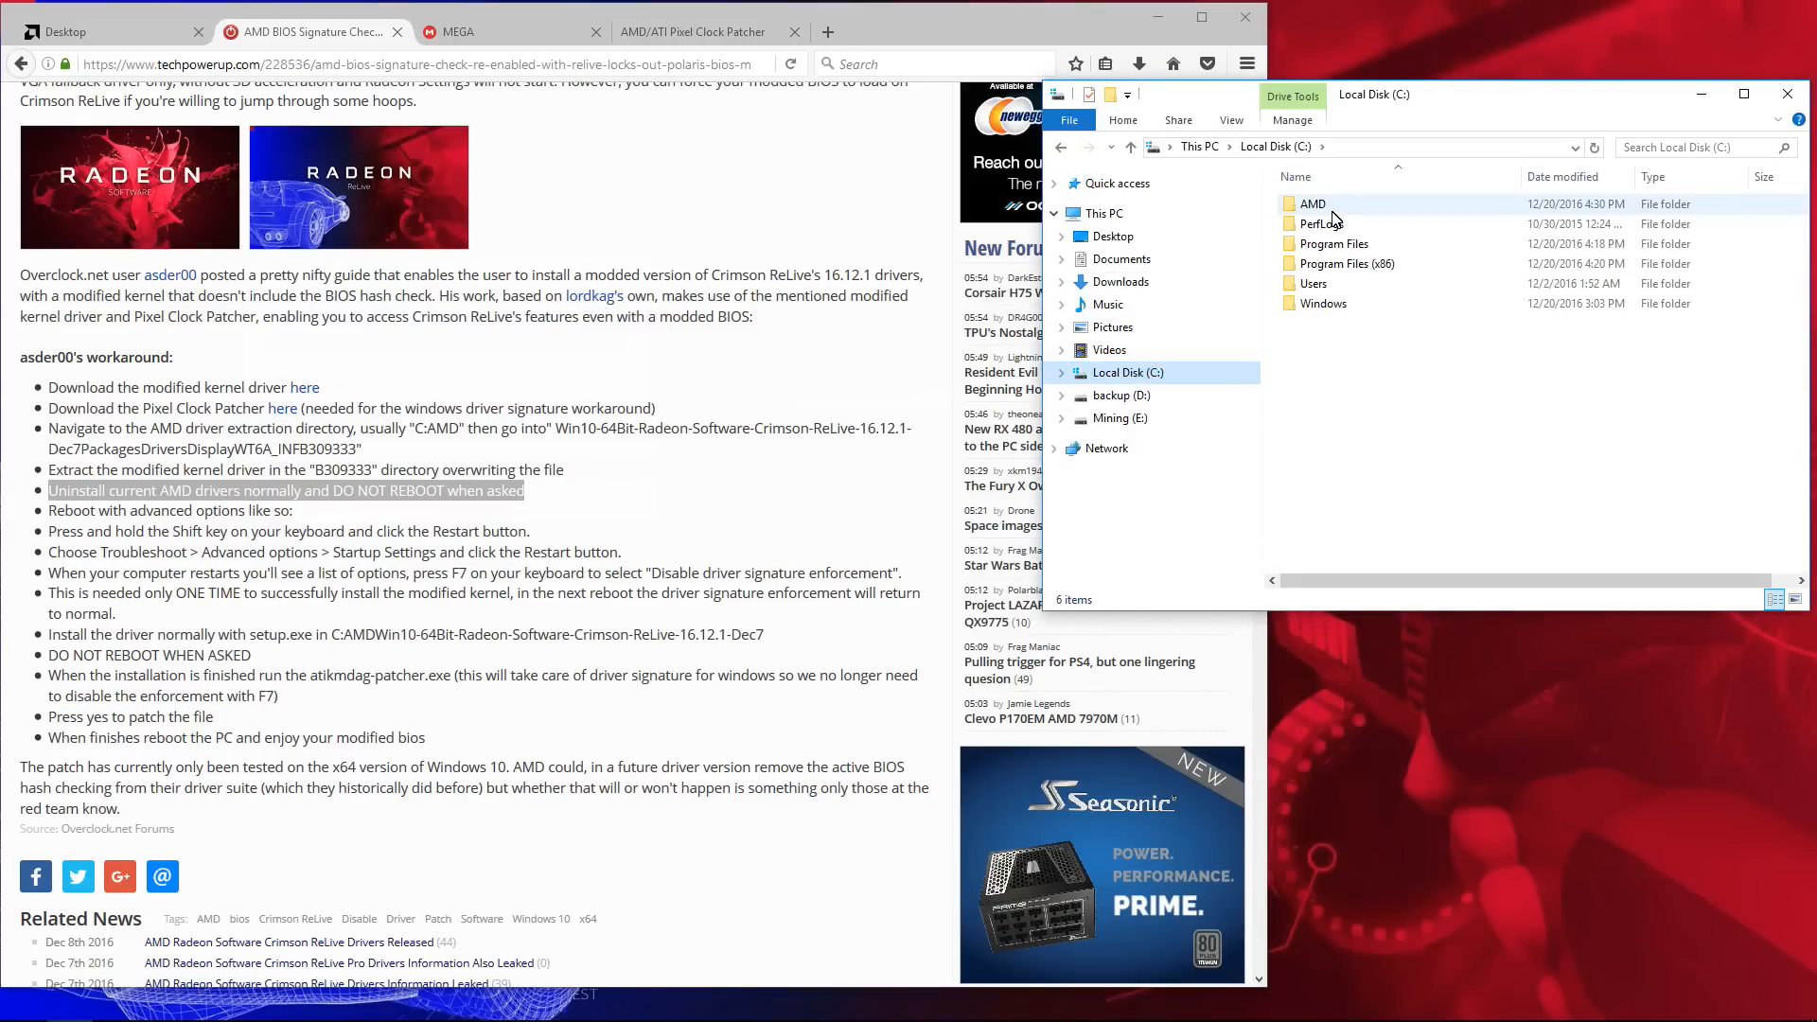
double_click(1333, 244)
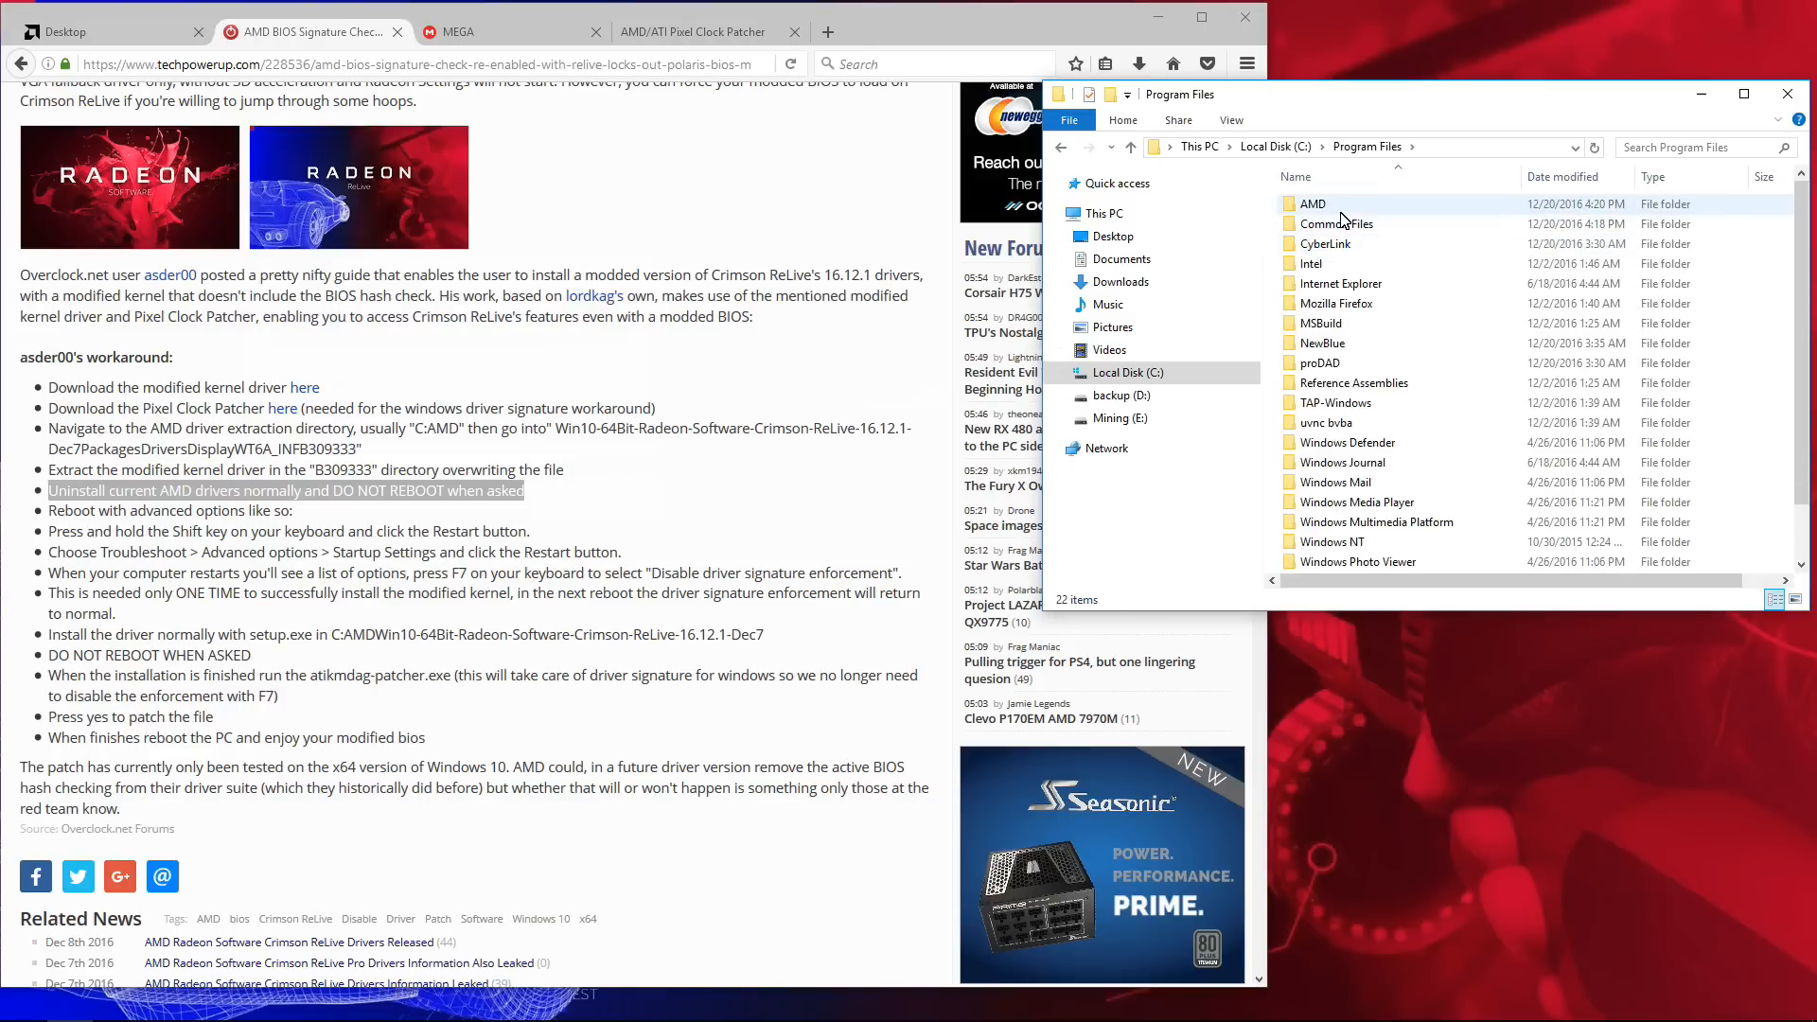
double_click(1314, 205)
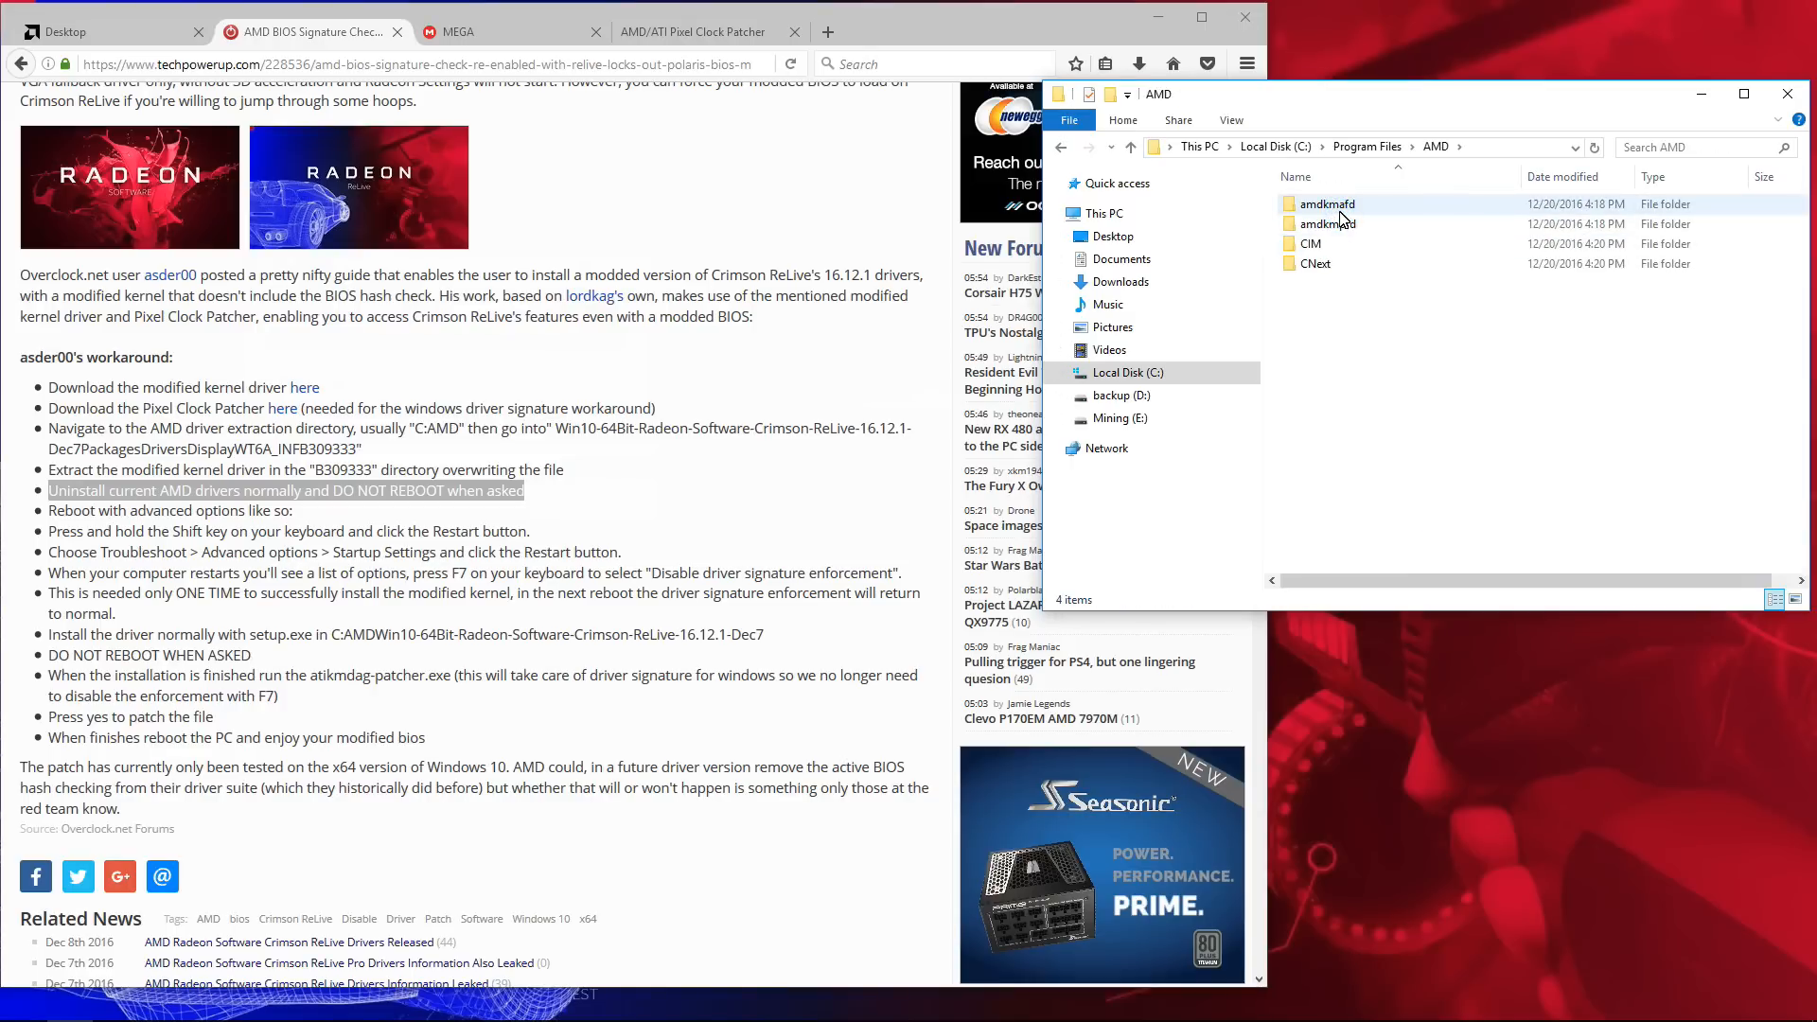
double_click(1310, 245)
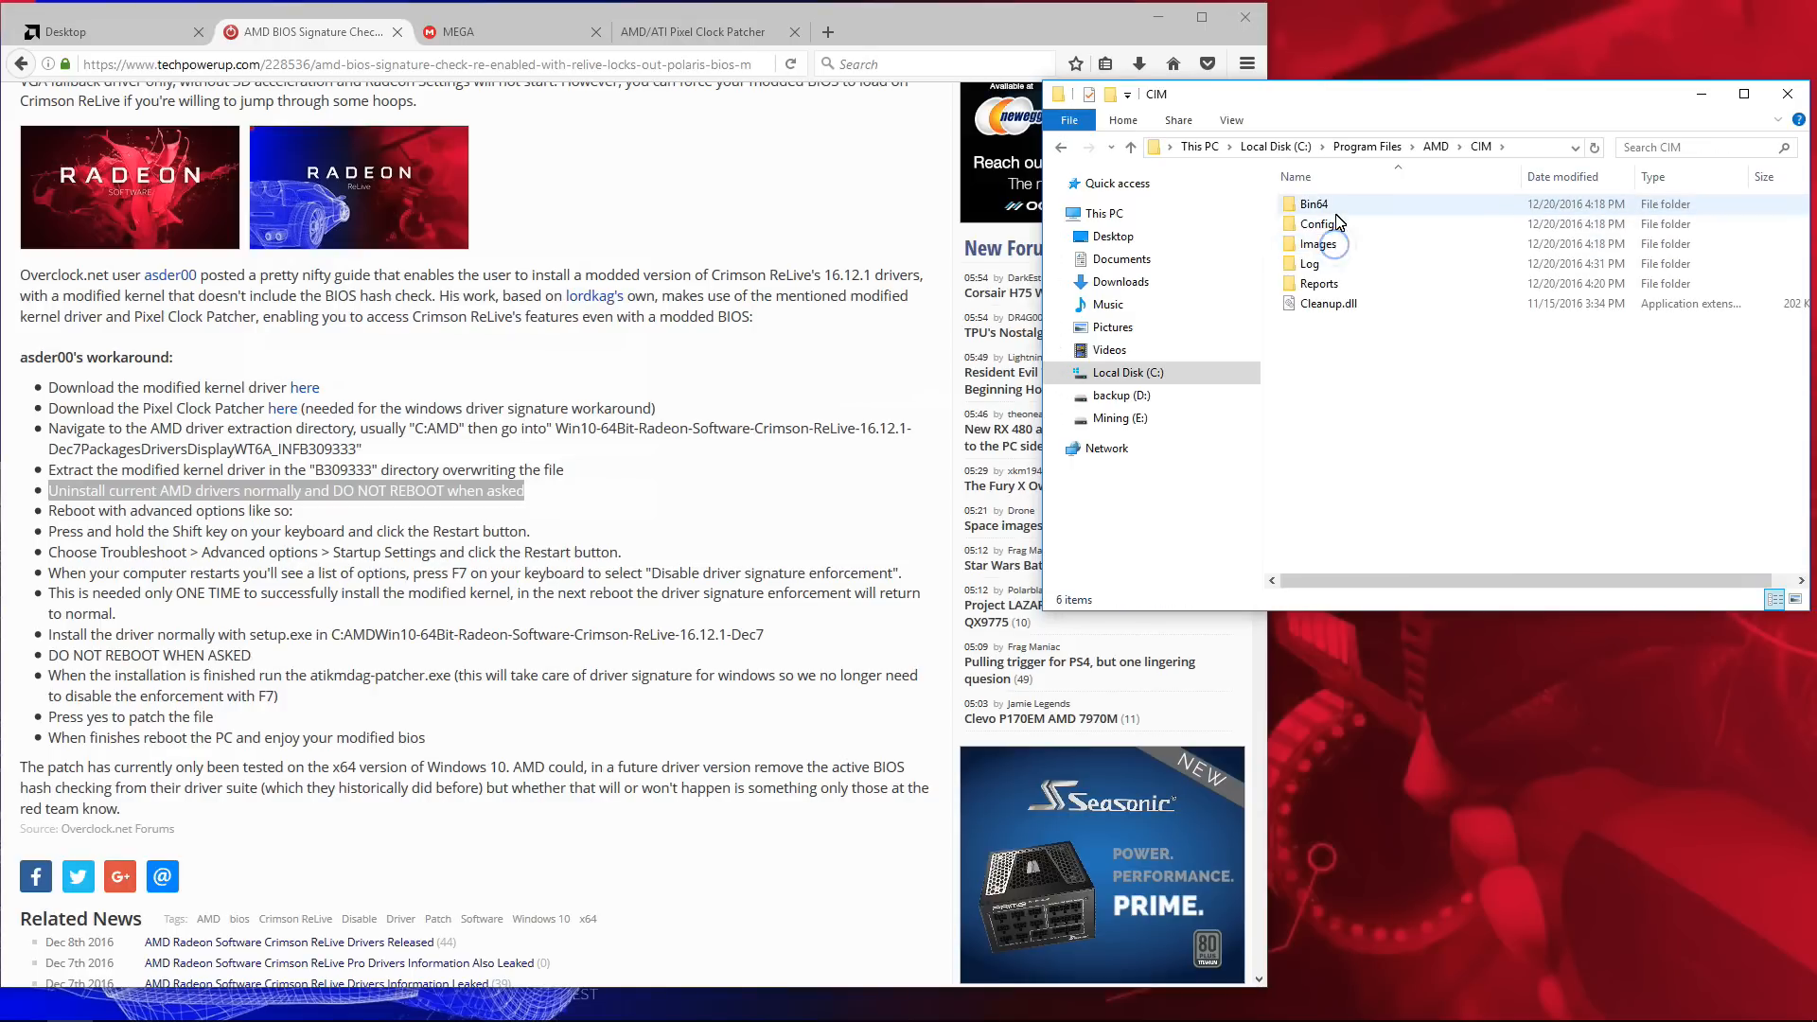
double_click(1313, 204)
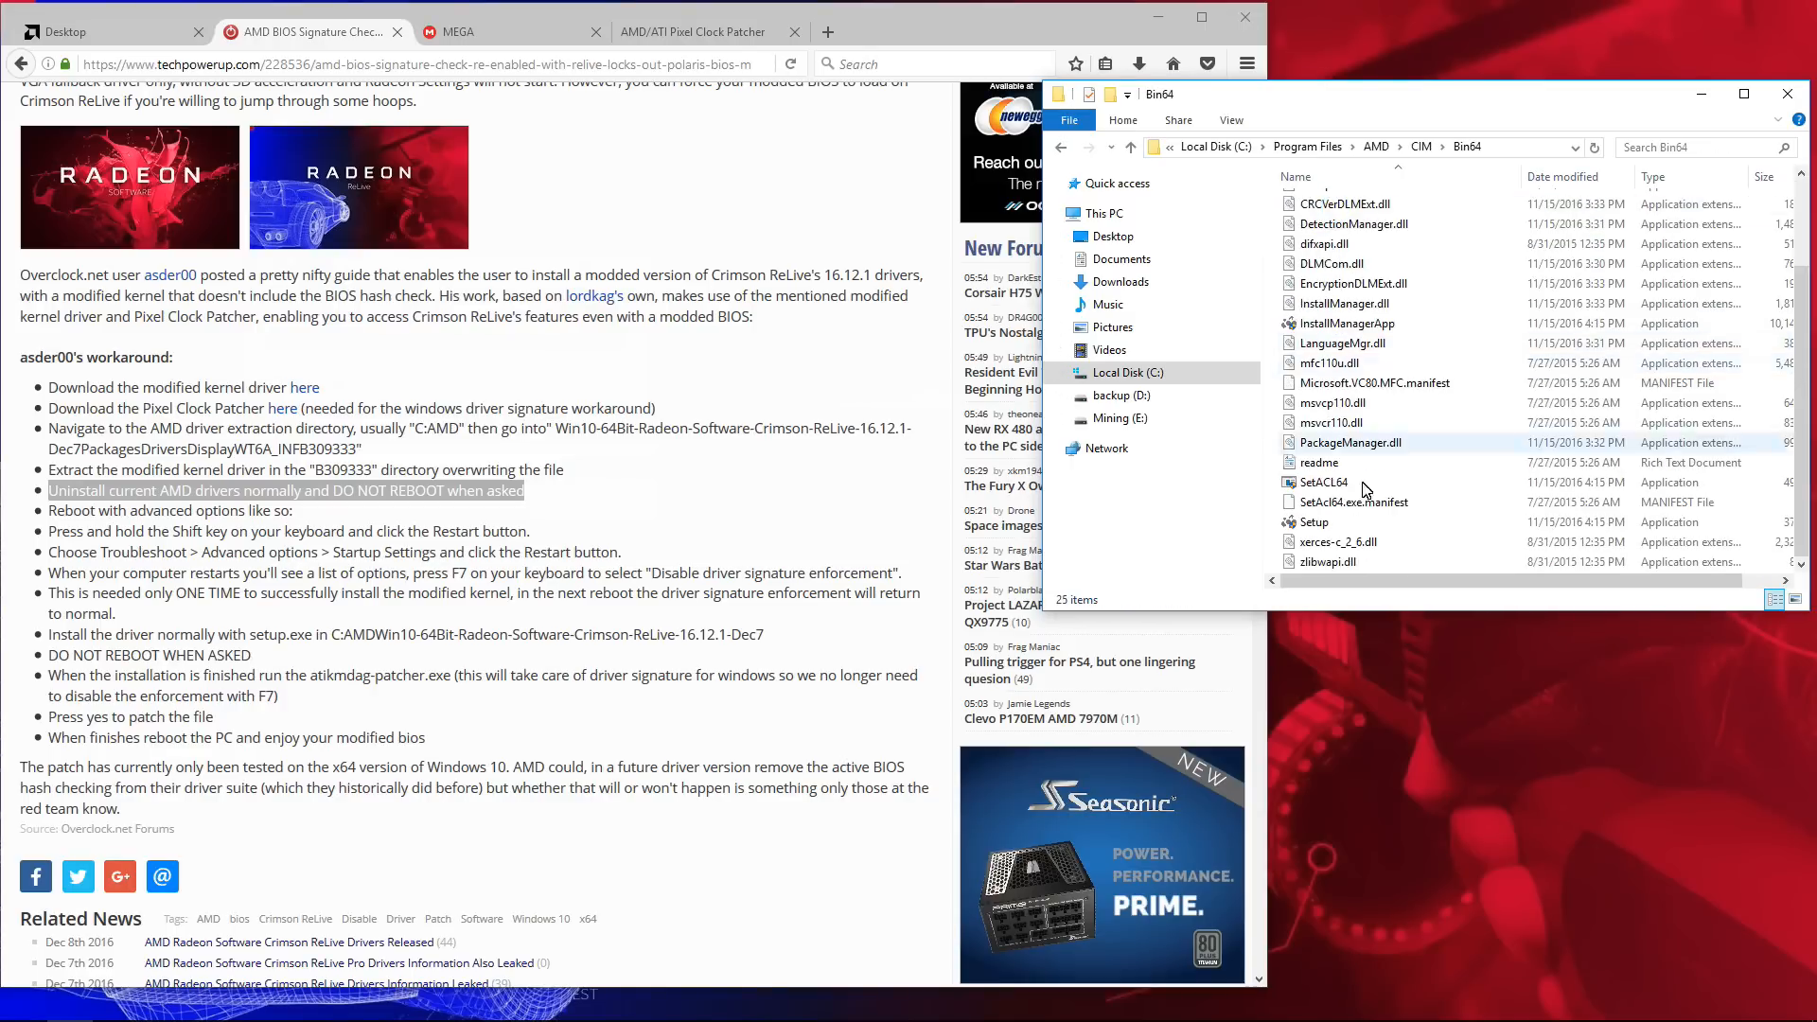
Step: Launch Setup from Bin64 to bring up the AMD Installer
left_click(1316, 522)
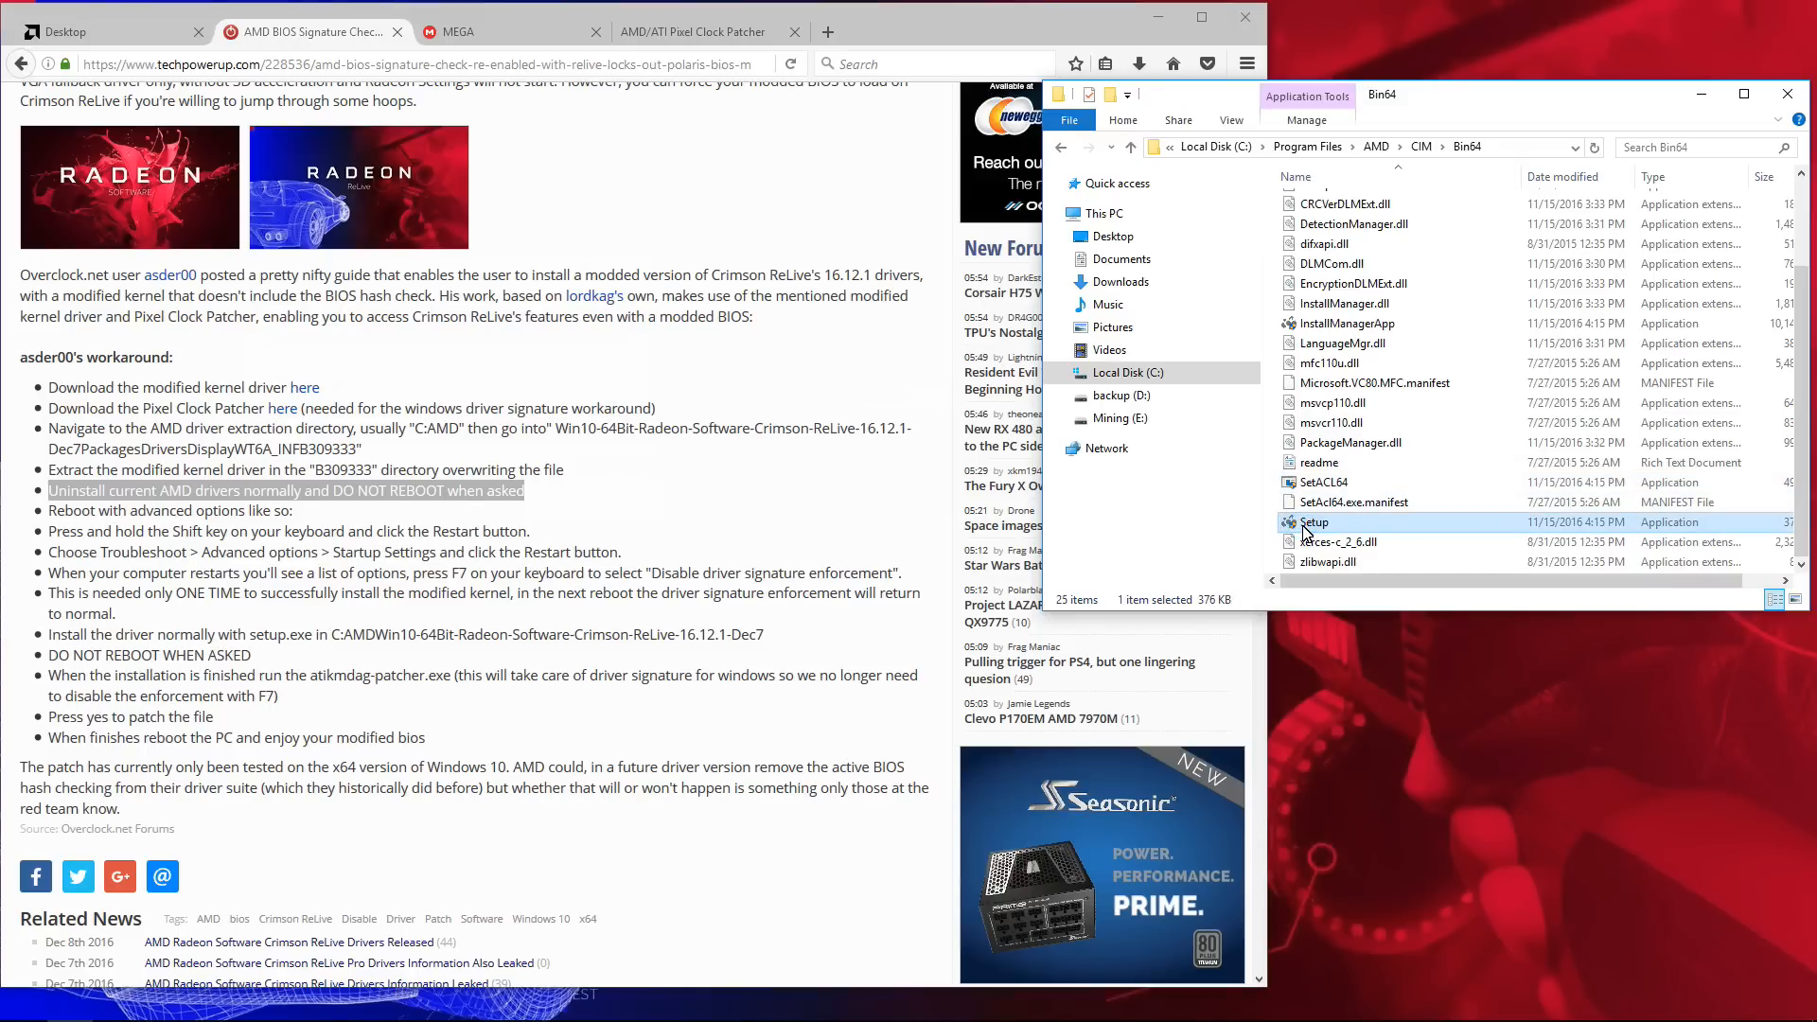
double_click(1314, 523)
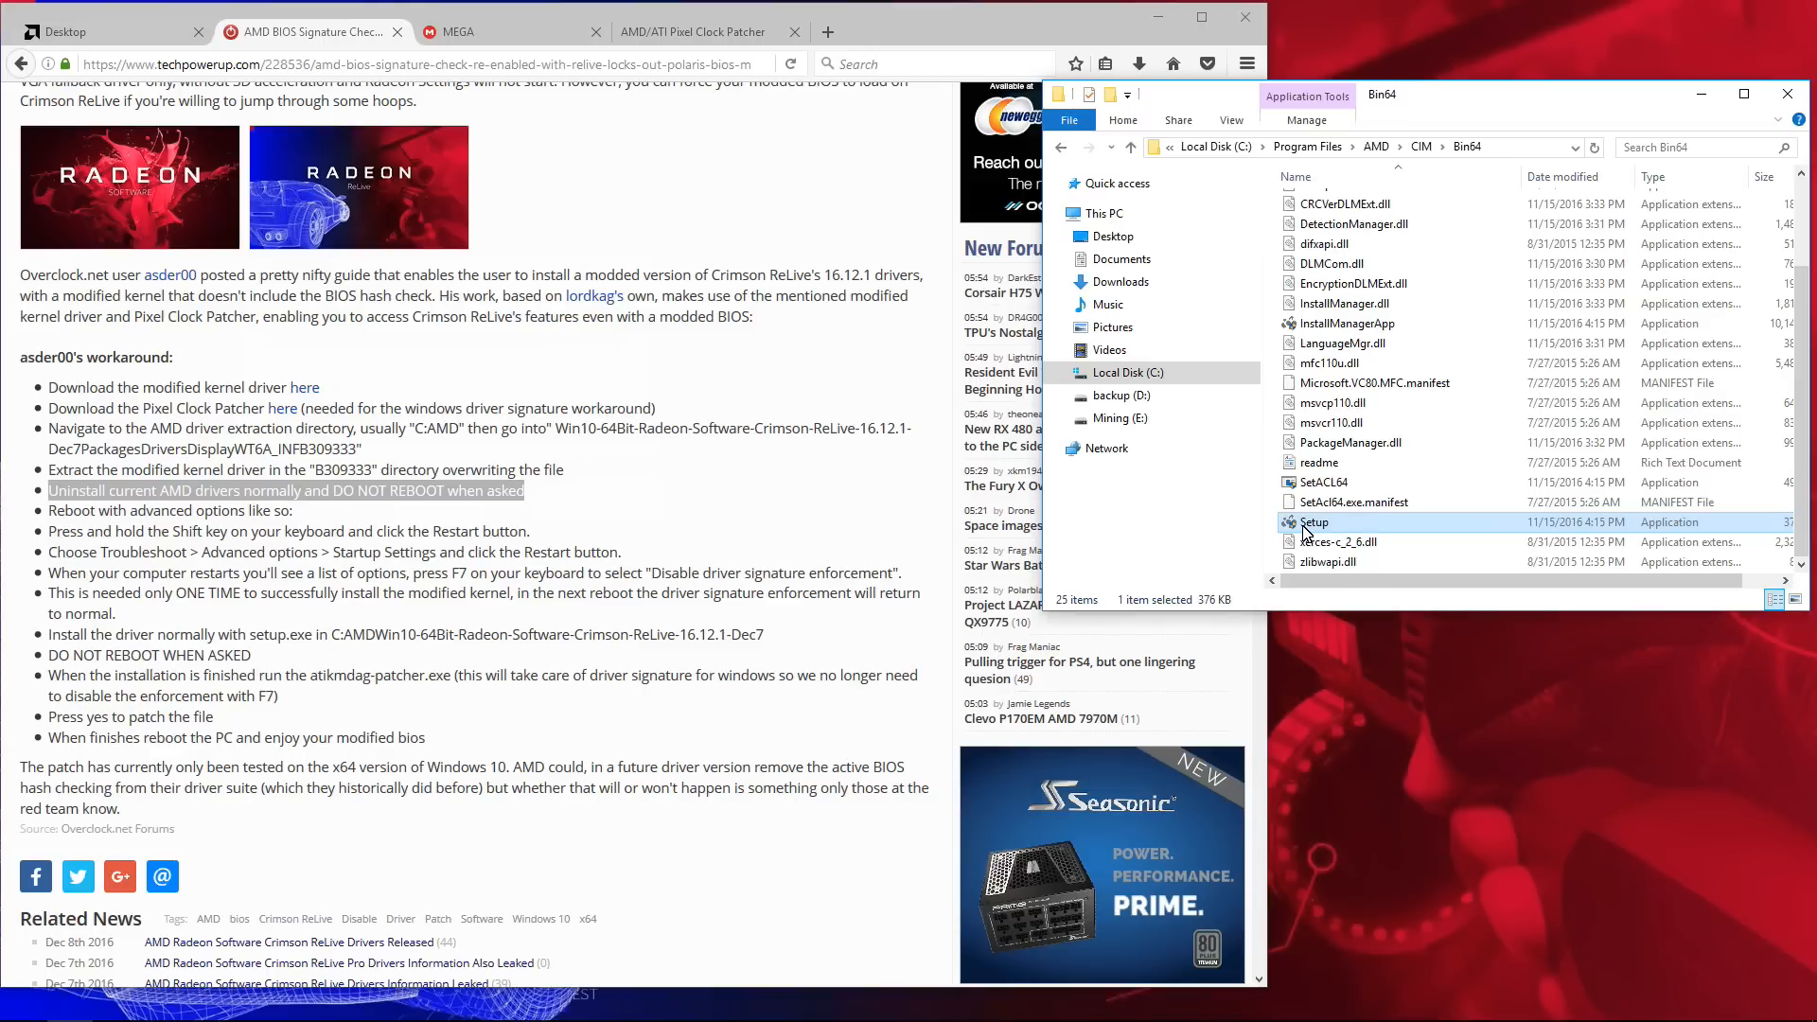
double_click(1316, 522)
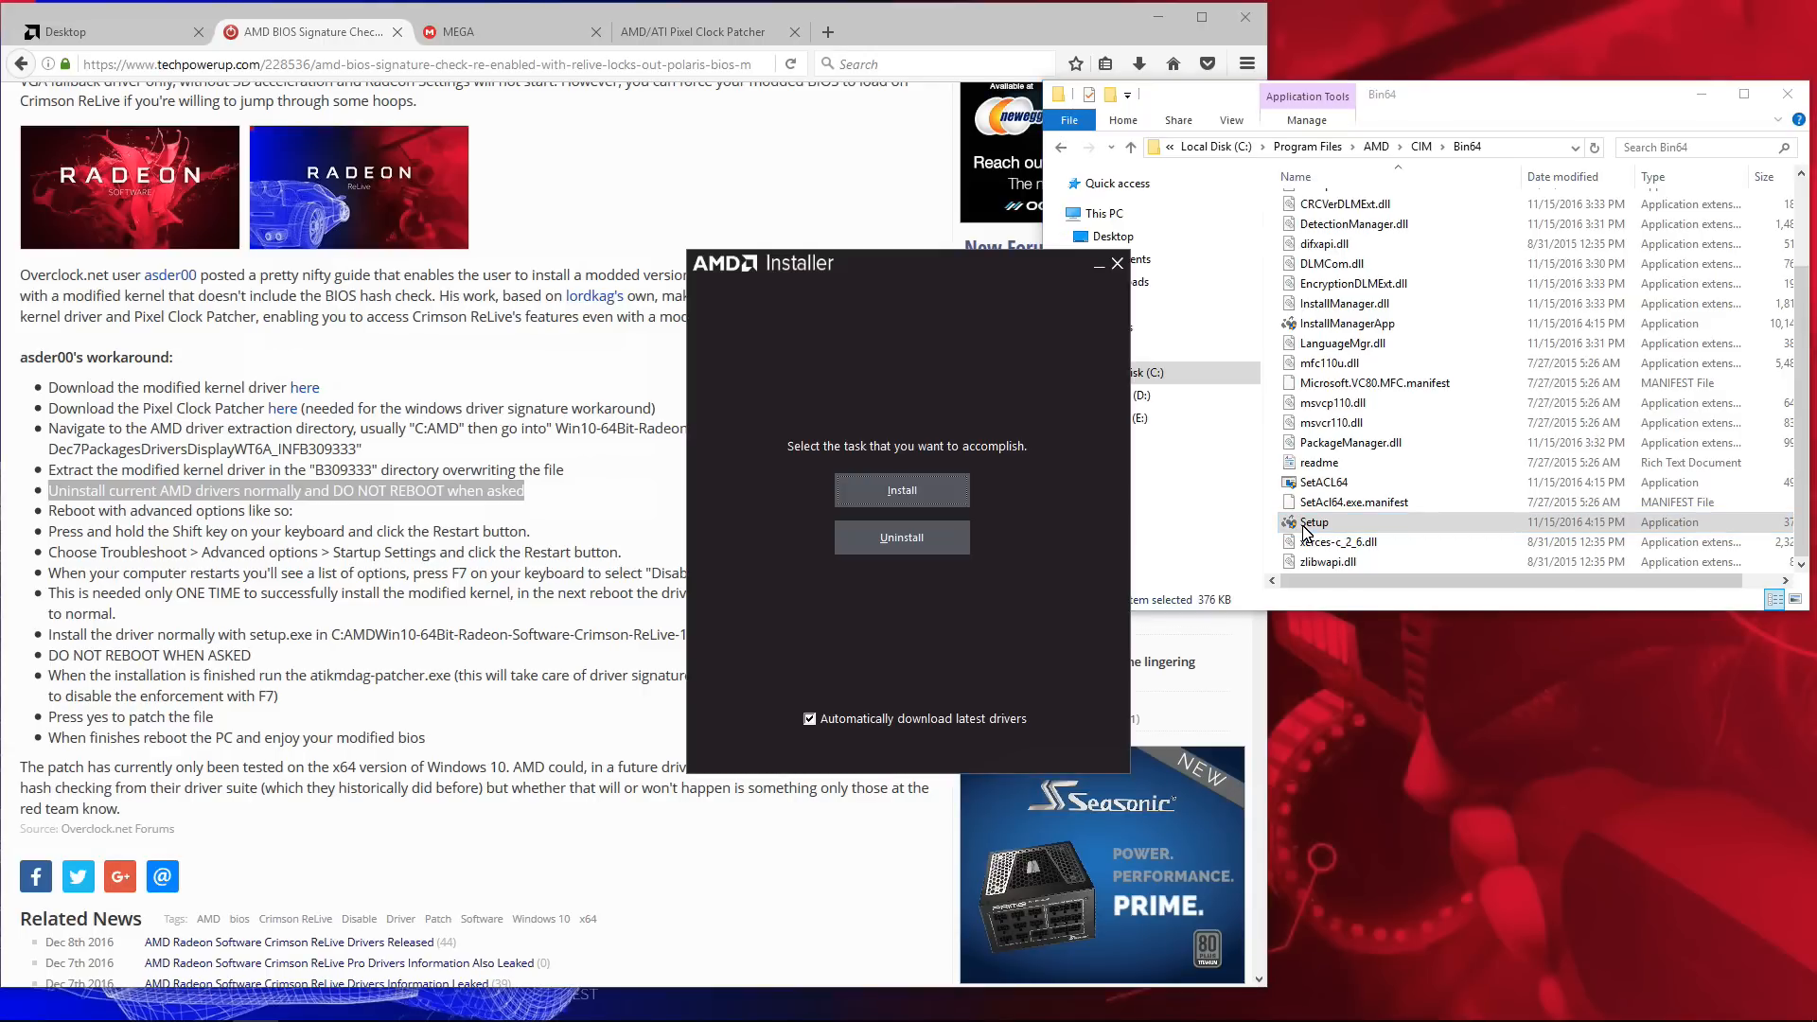
Step: Uninstall all listed AMD packages and choose Restart Later
left_click(808, 719)
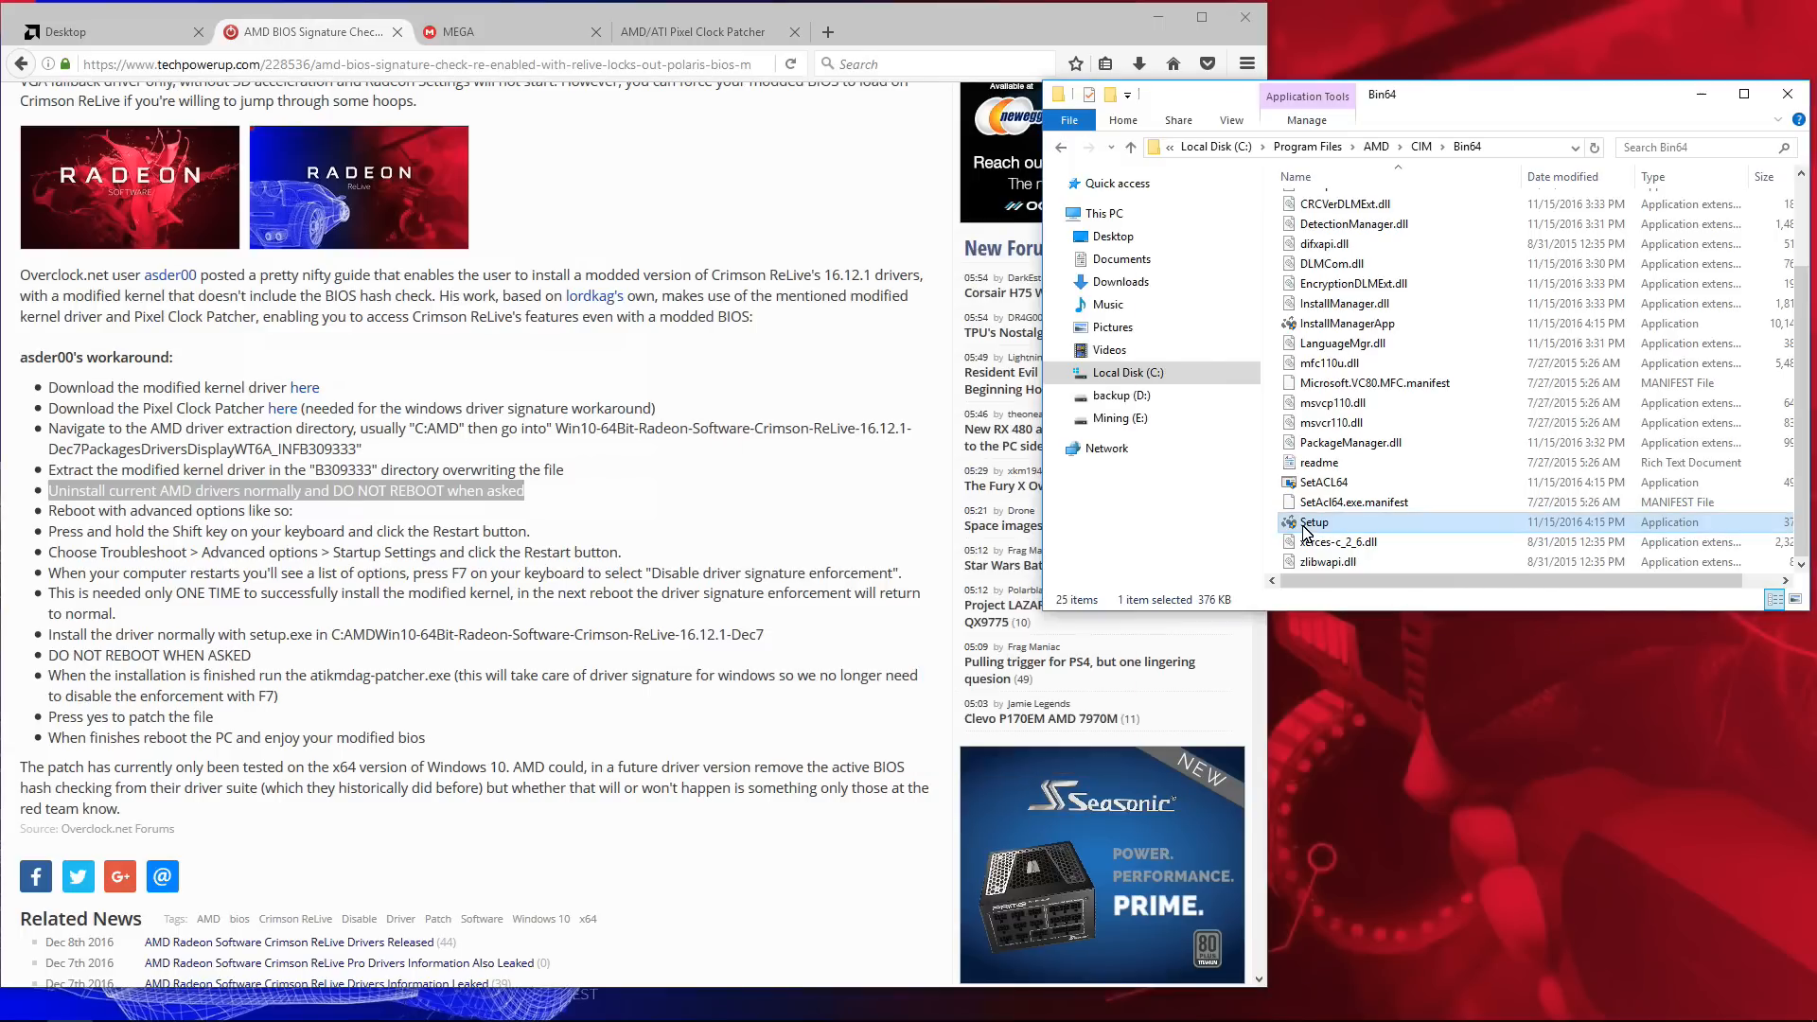
double_click(1316, 523)
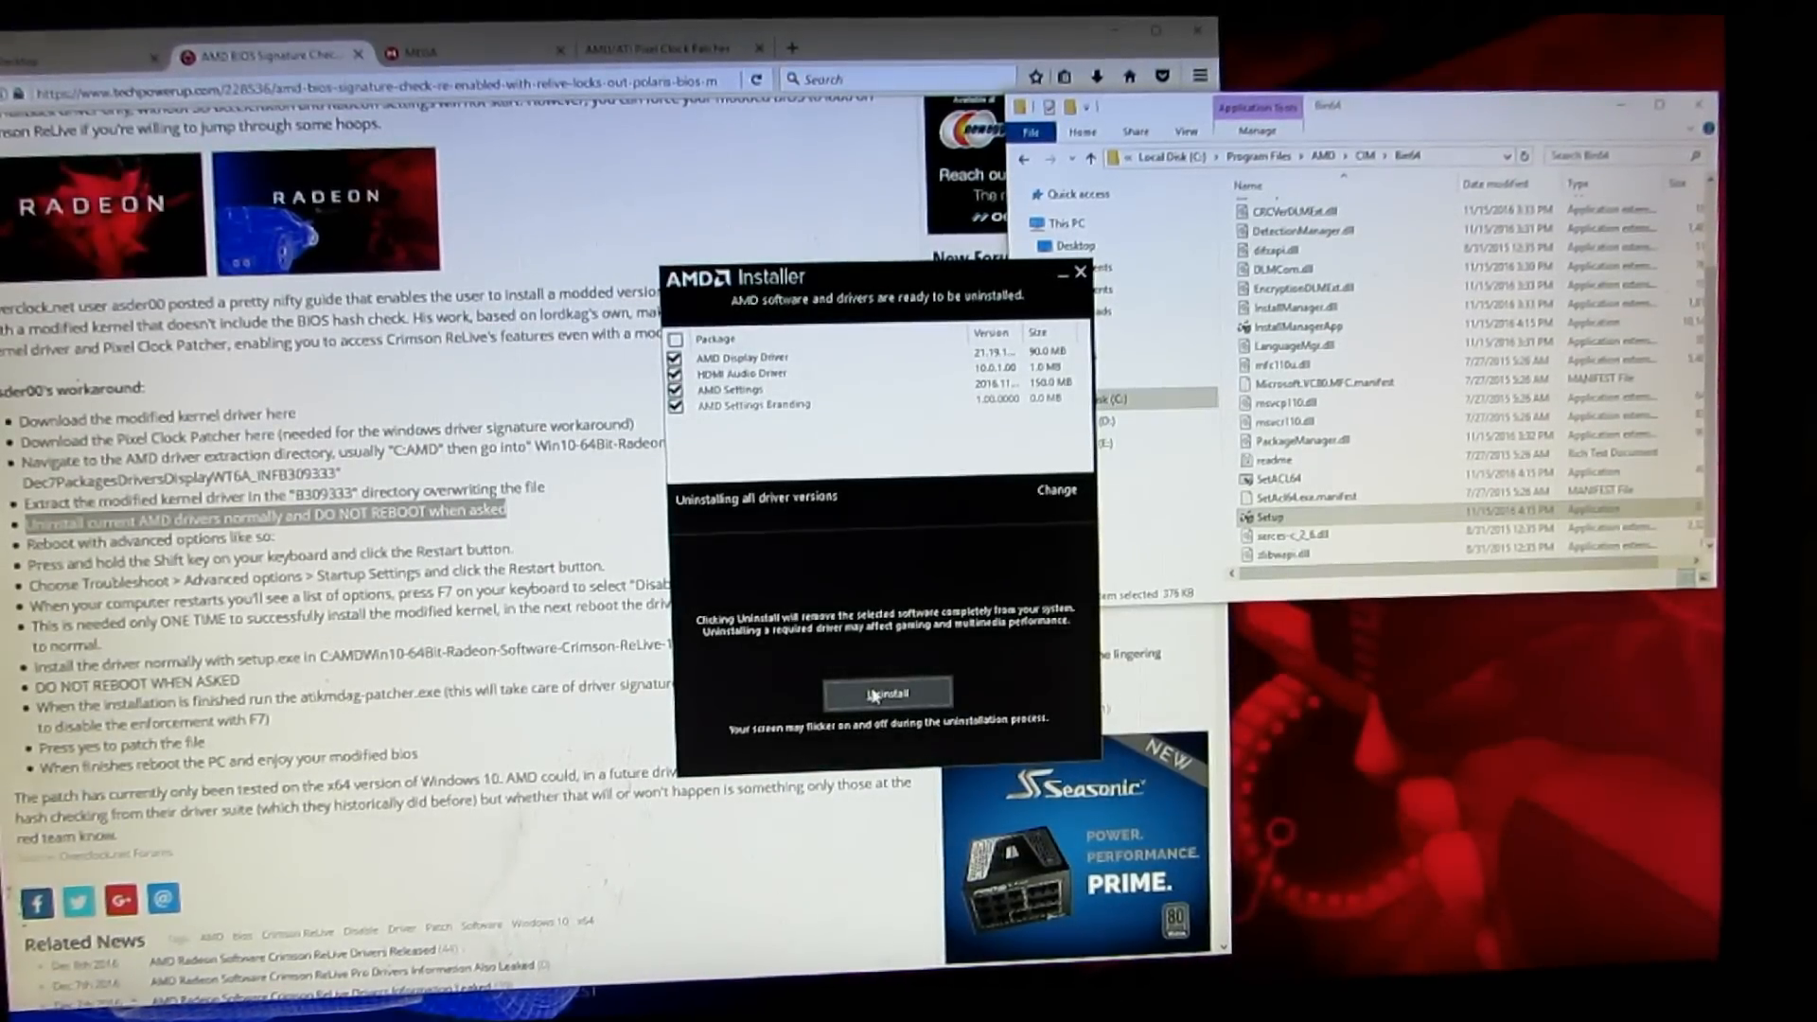
left_click(886, 693)
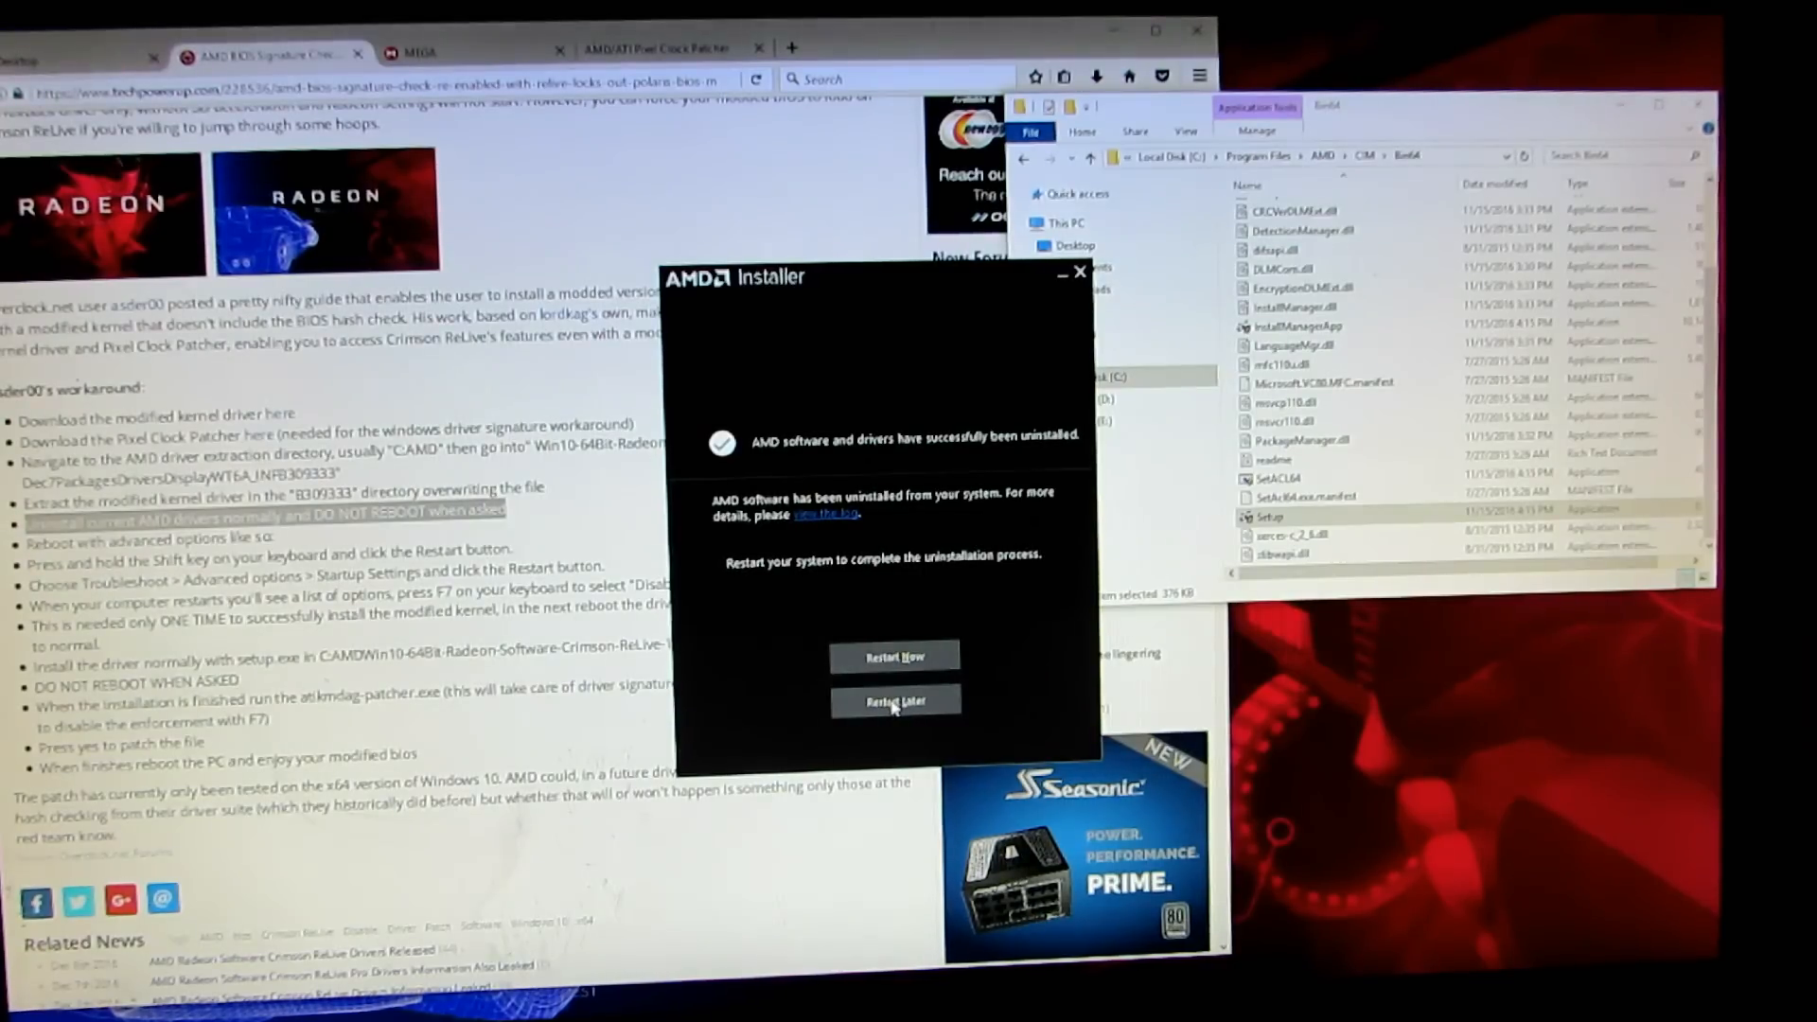
left_click(894, 701)
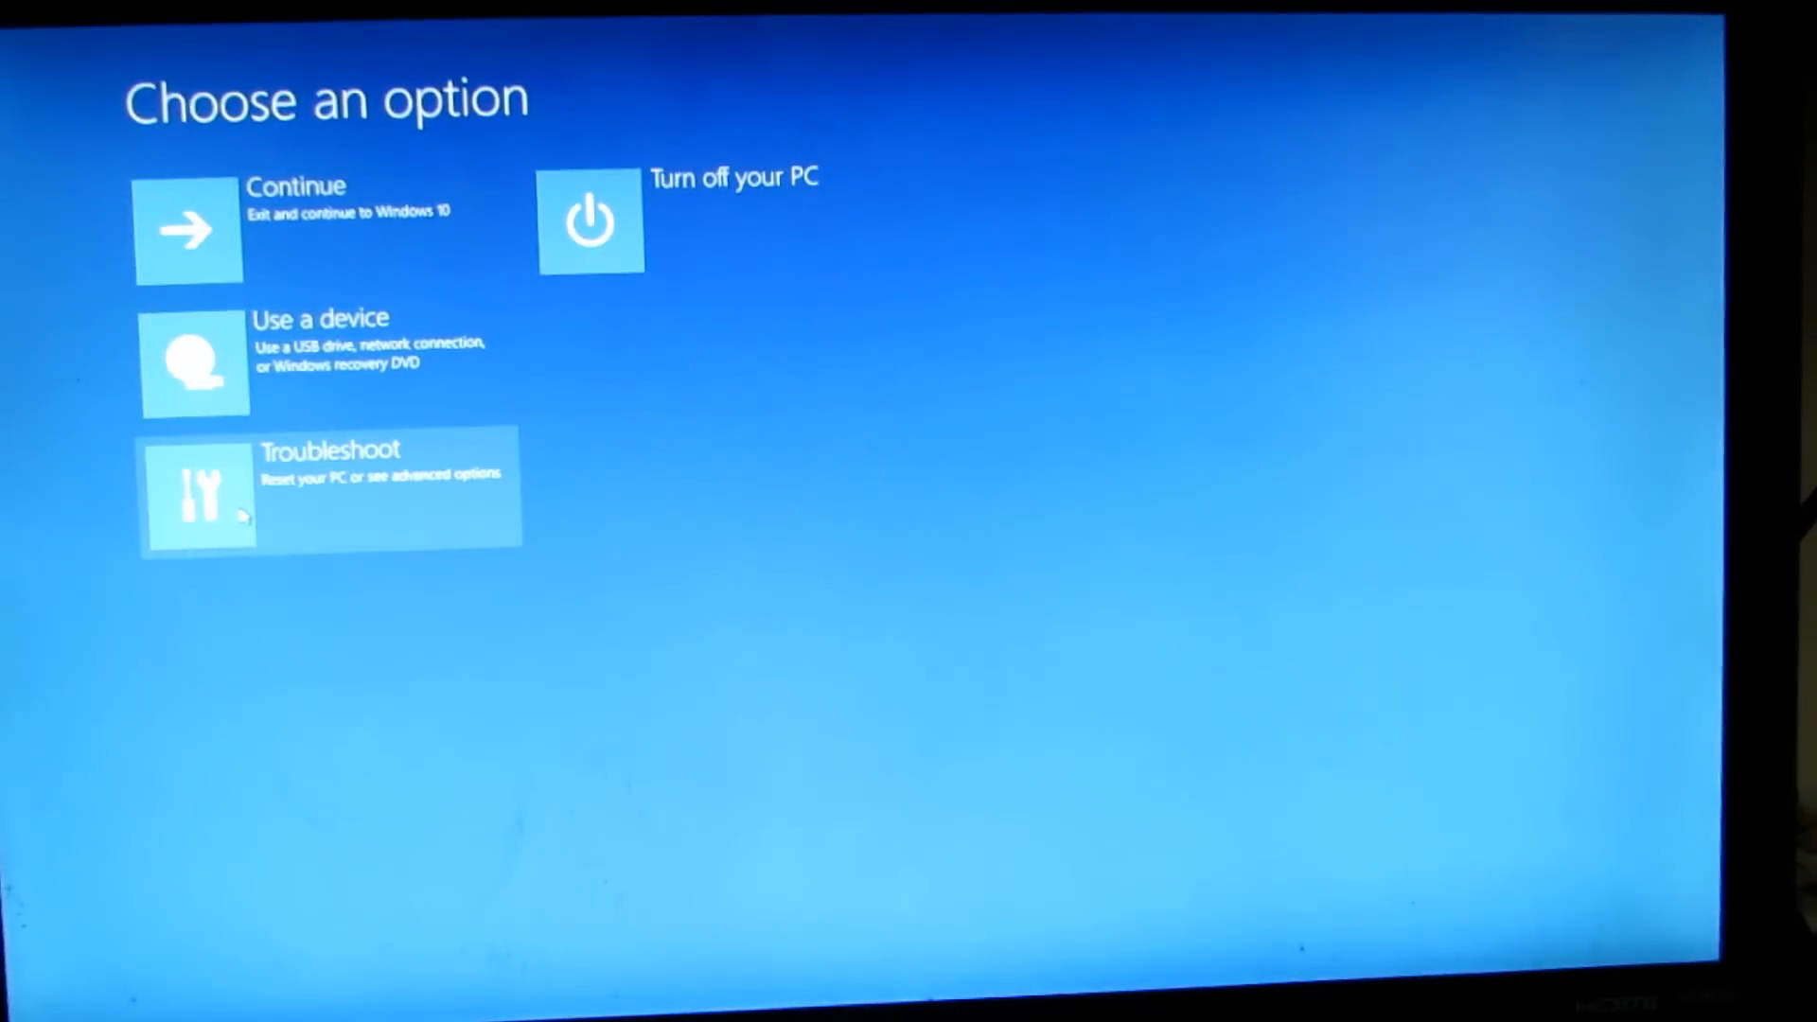
Step: Go through Troubleshoot > Advanced options > Startup Settings and restart into the startup options list
left_click(327, 489)
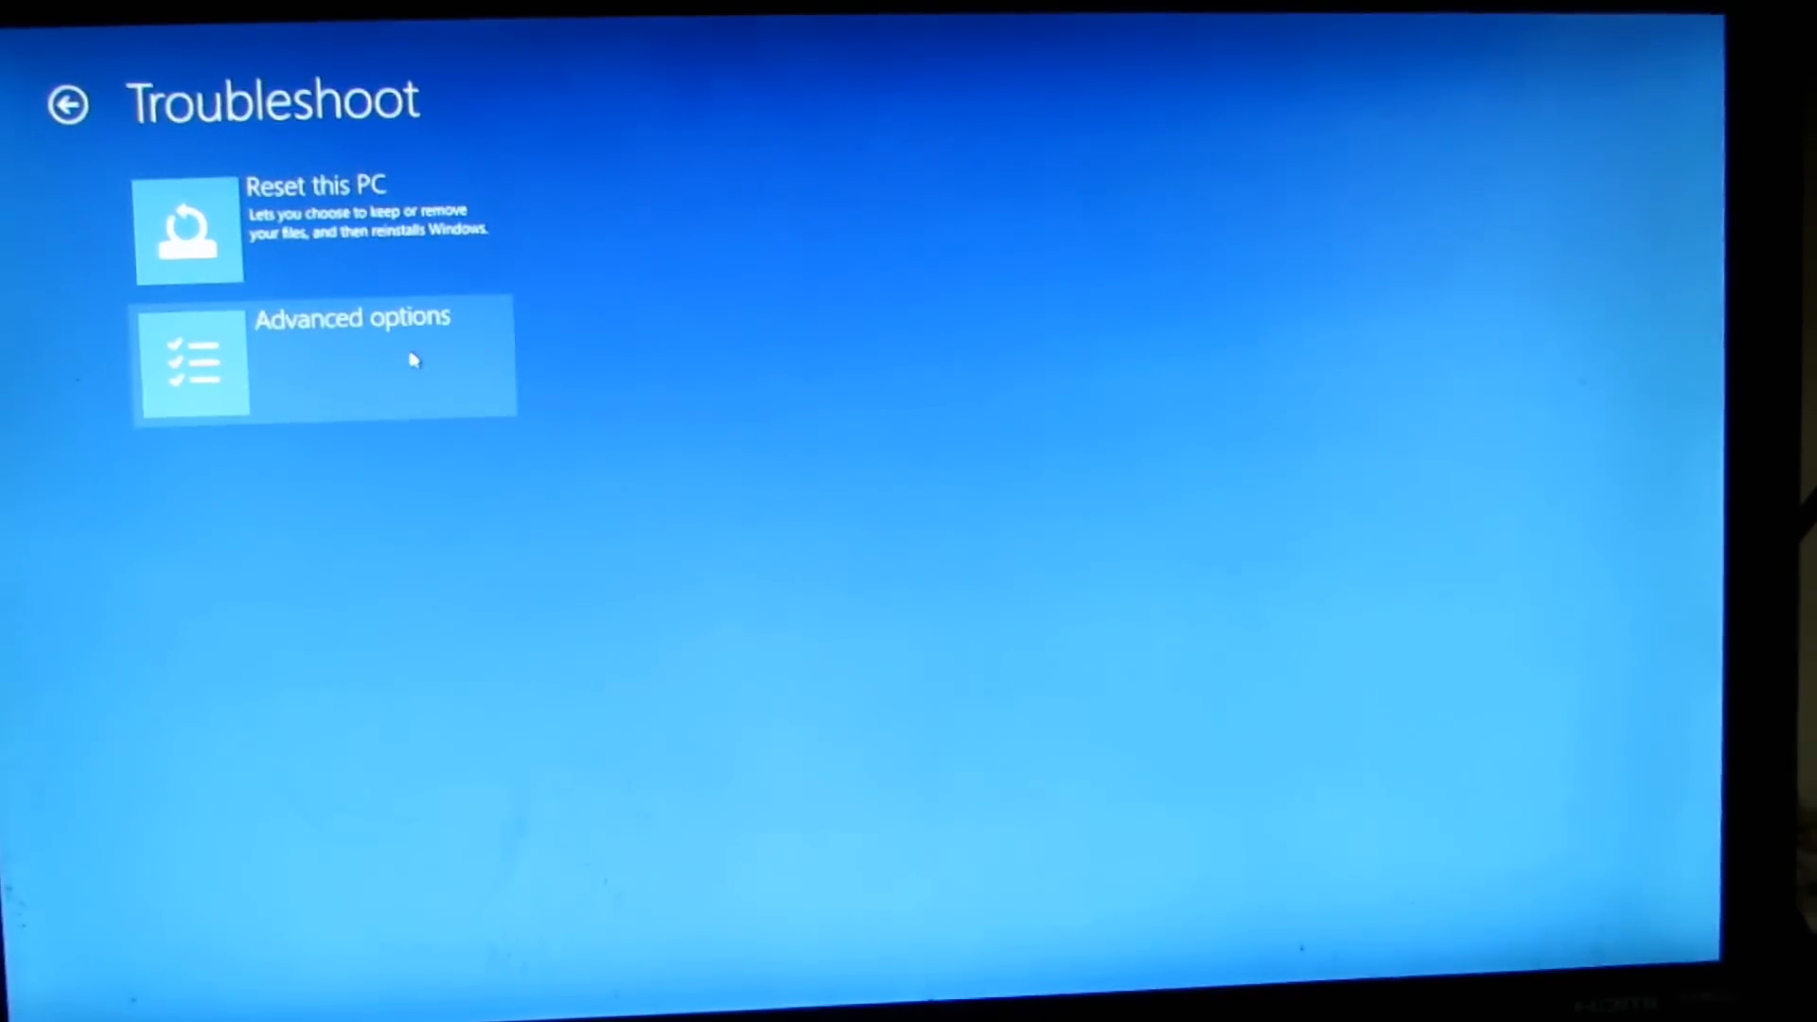
left_click(323, 360)
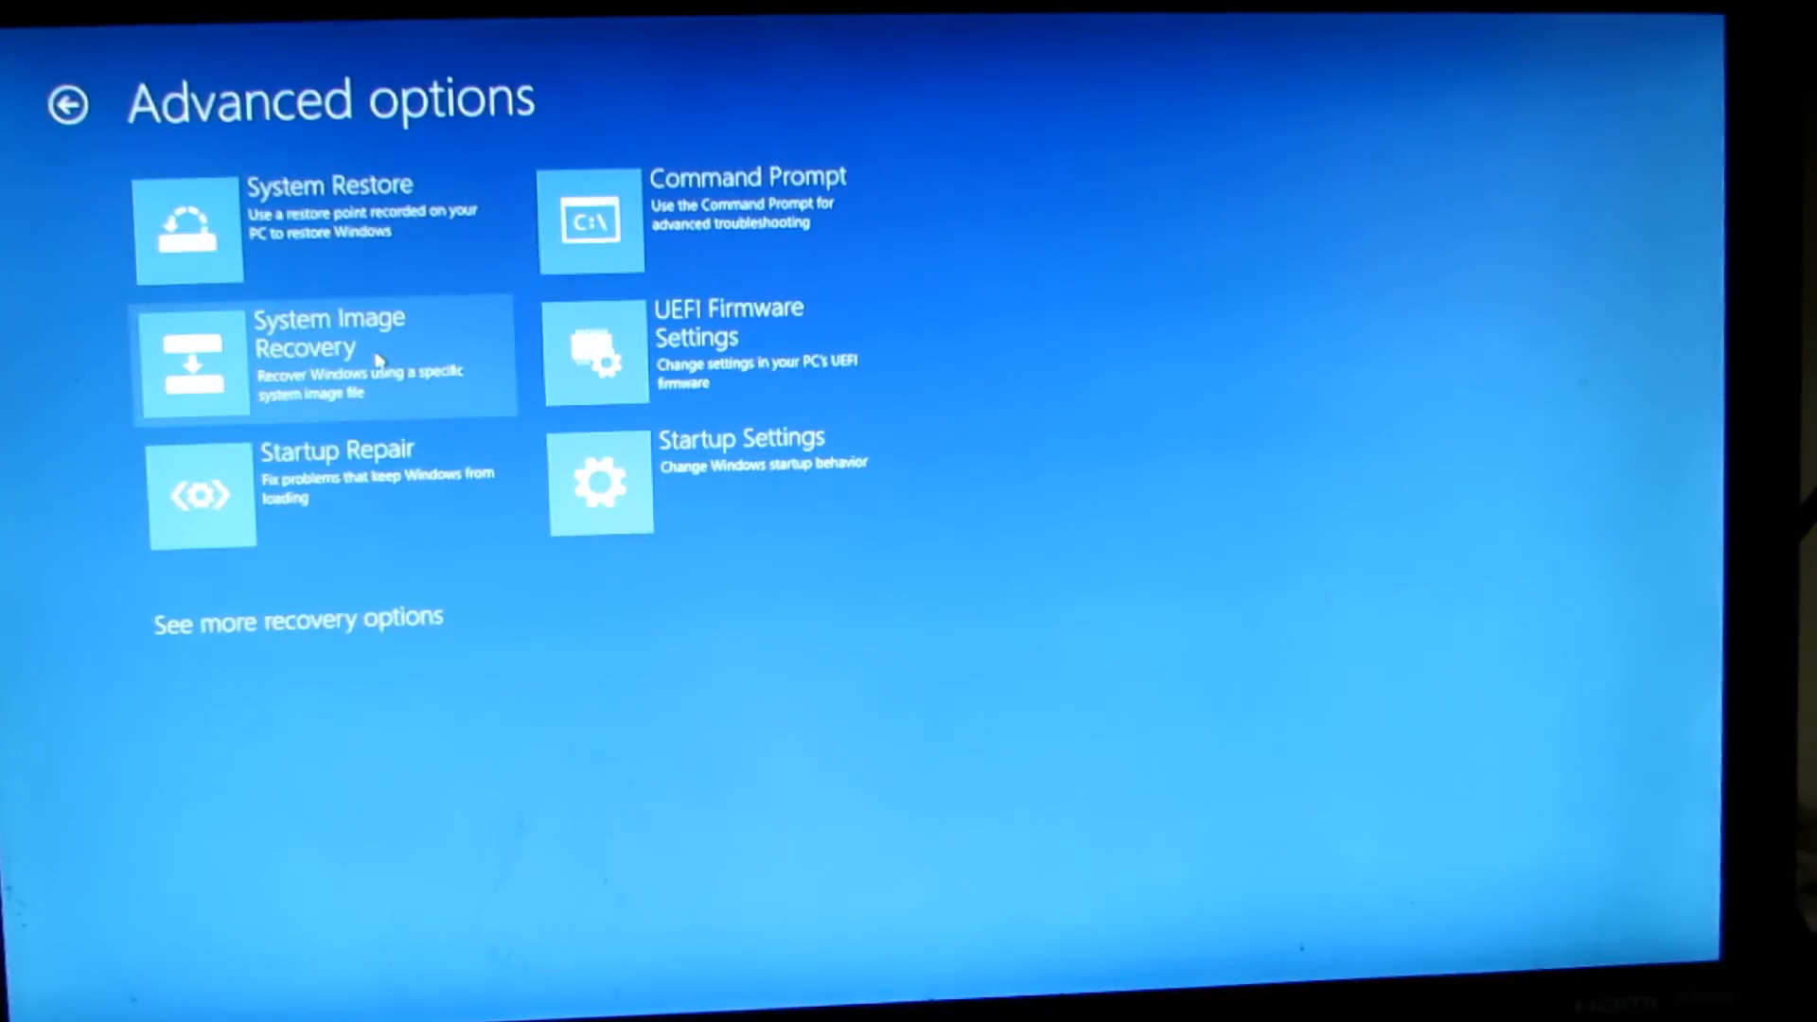
mouse_move(725, 479)
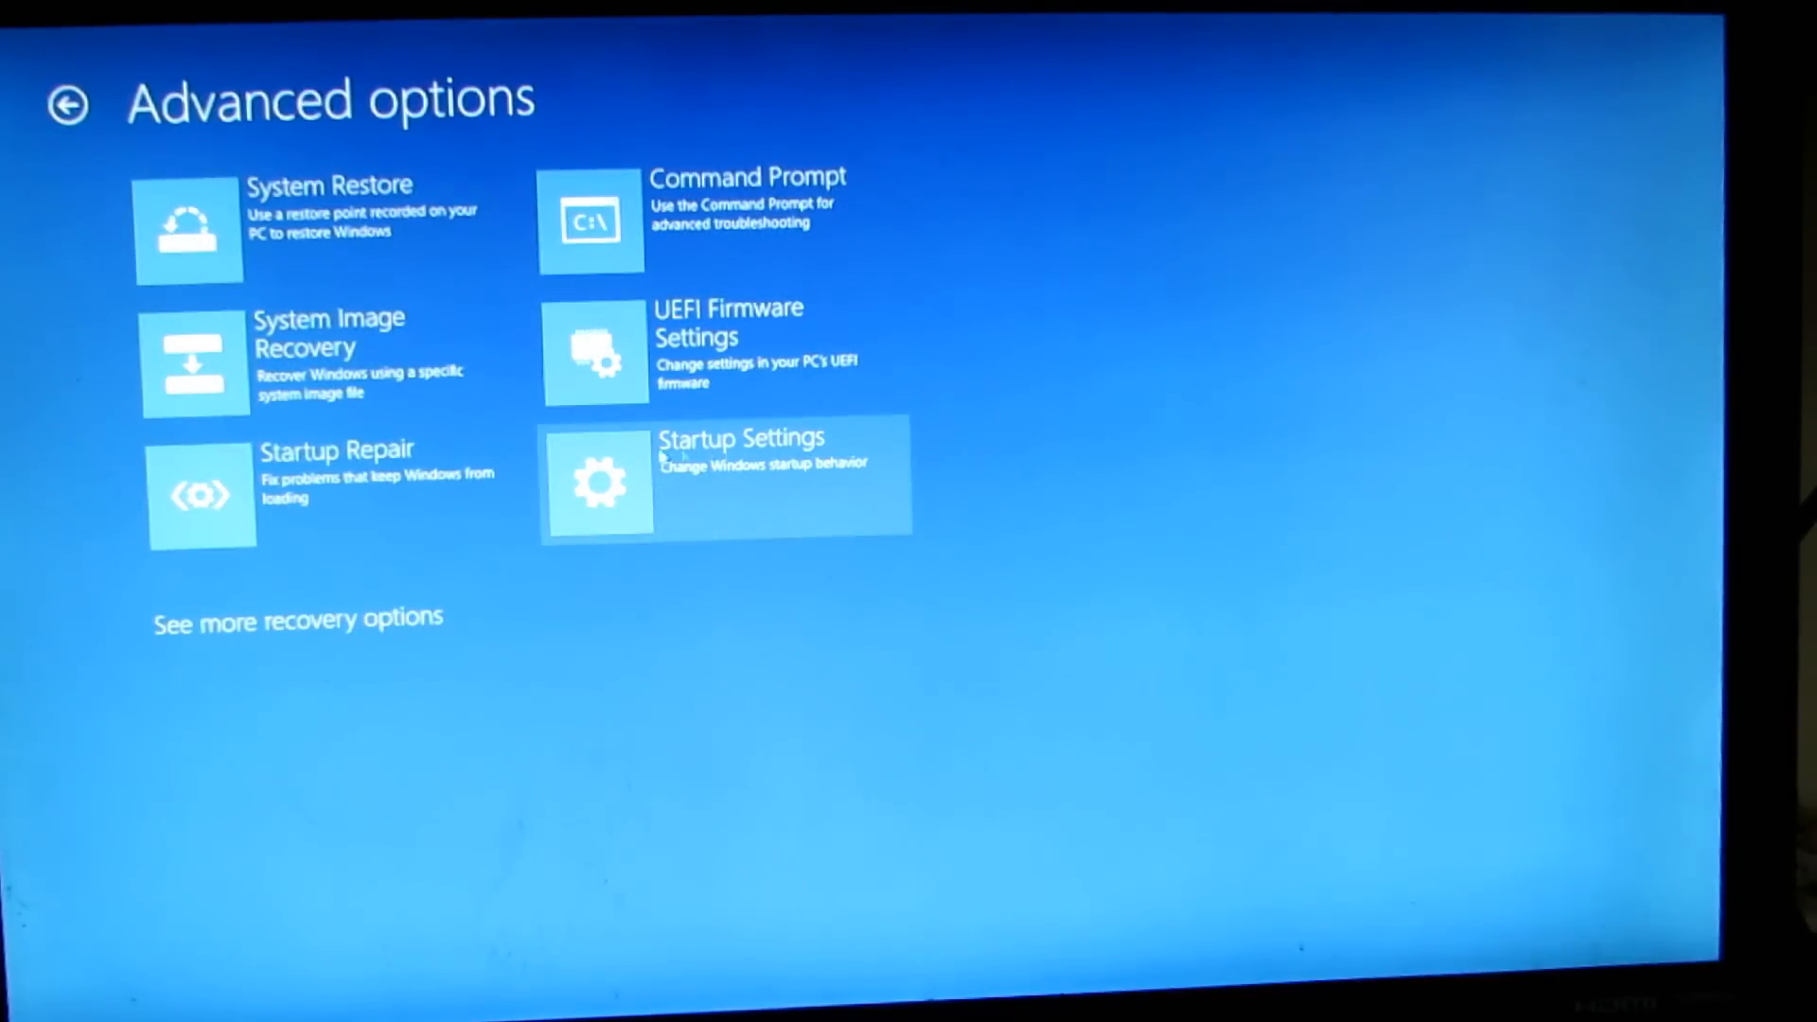
mouse_move(730, 482)
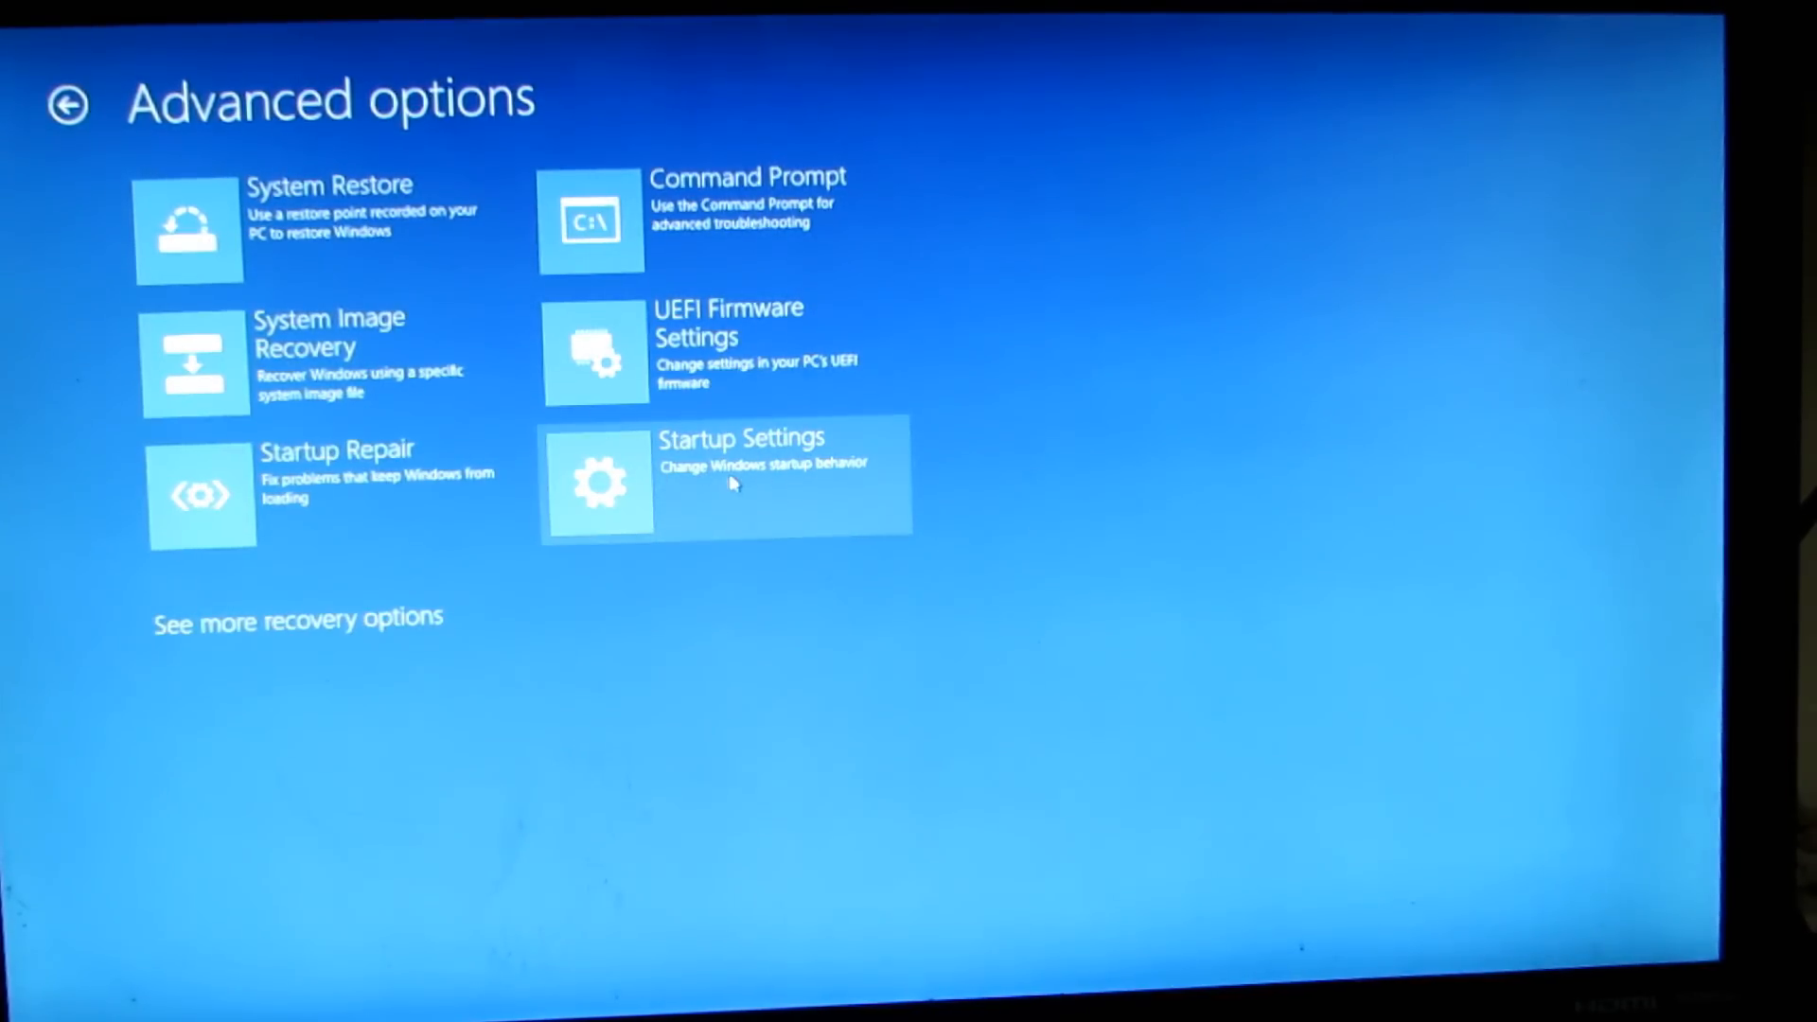
left_click(725, 475)
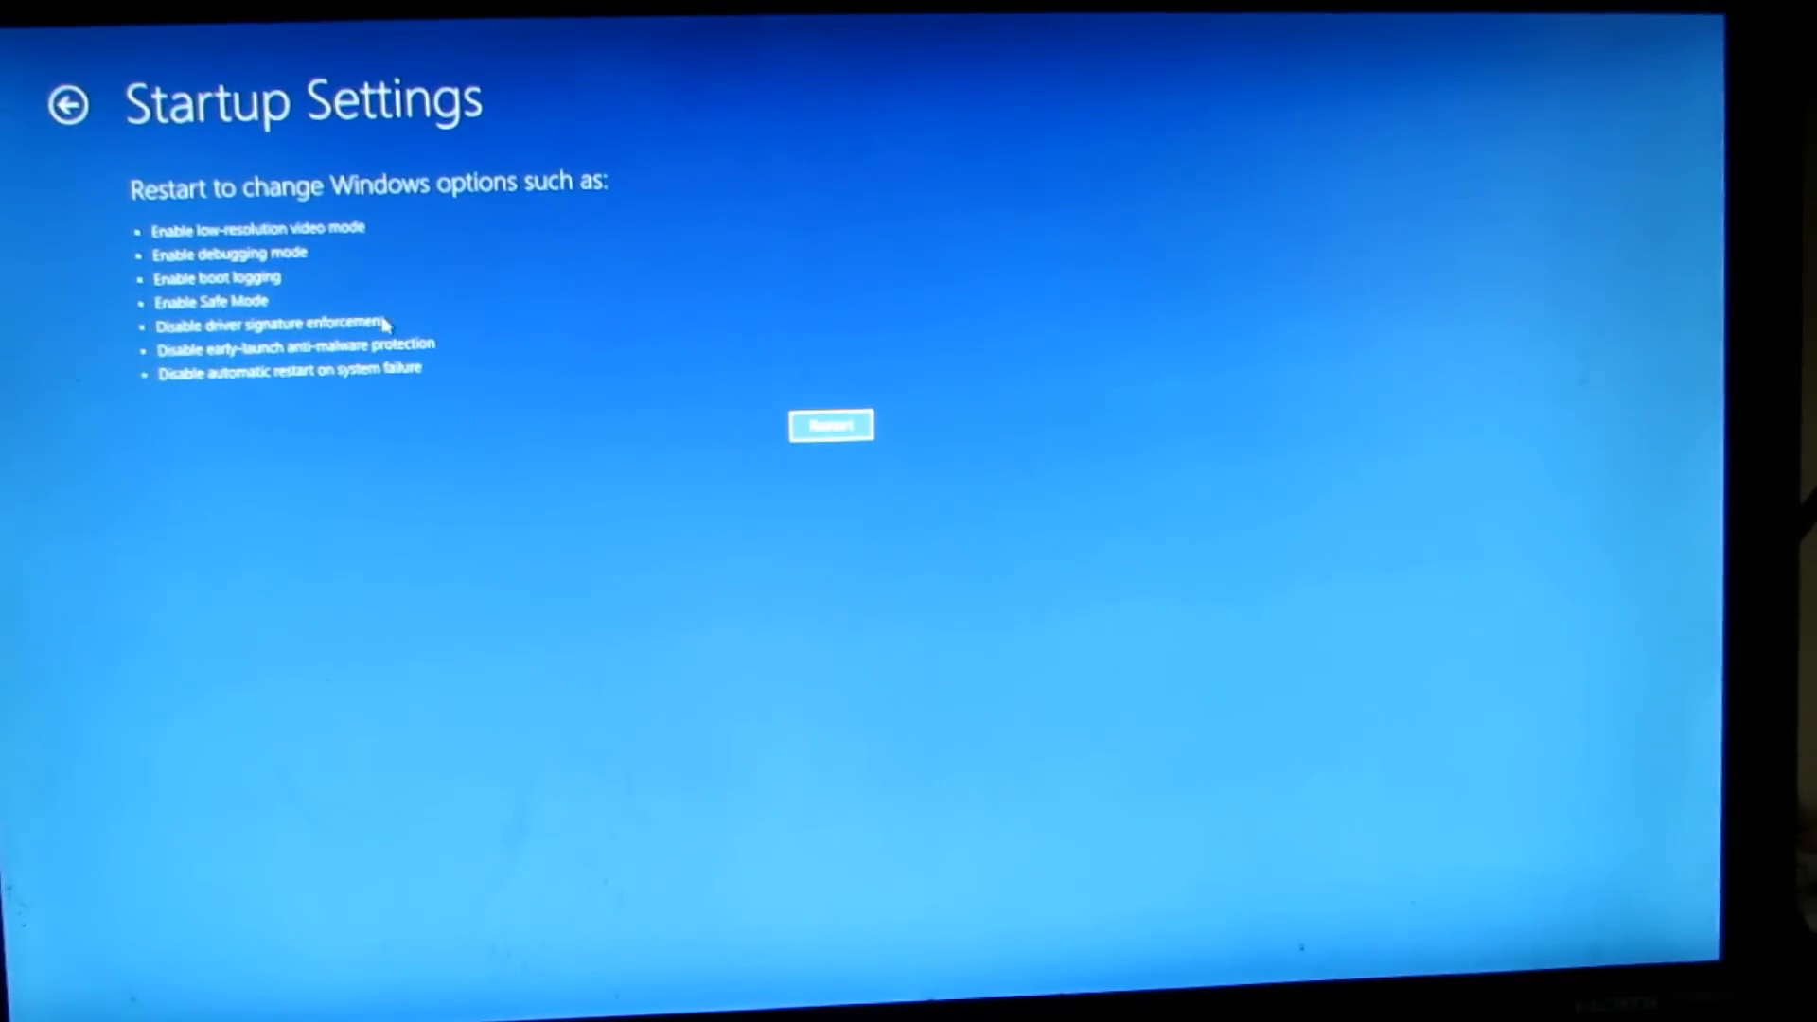
mouse_move(470, 322)
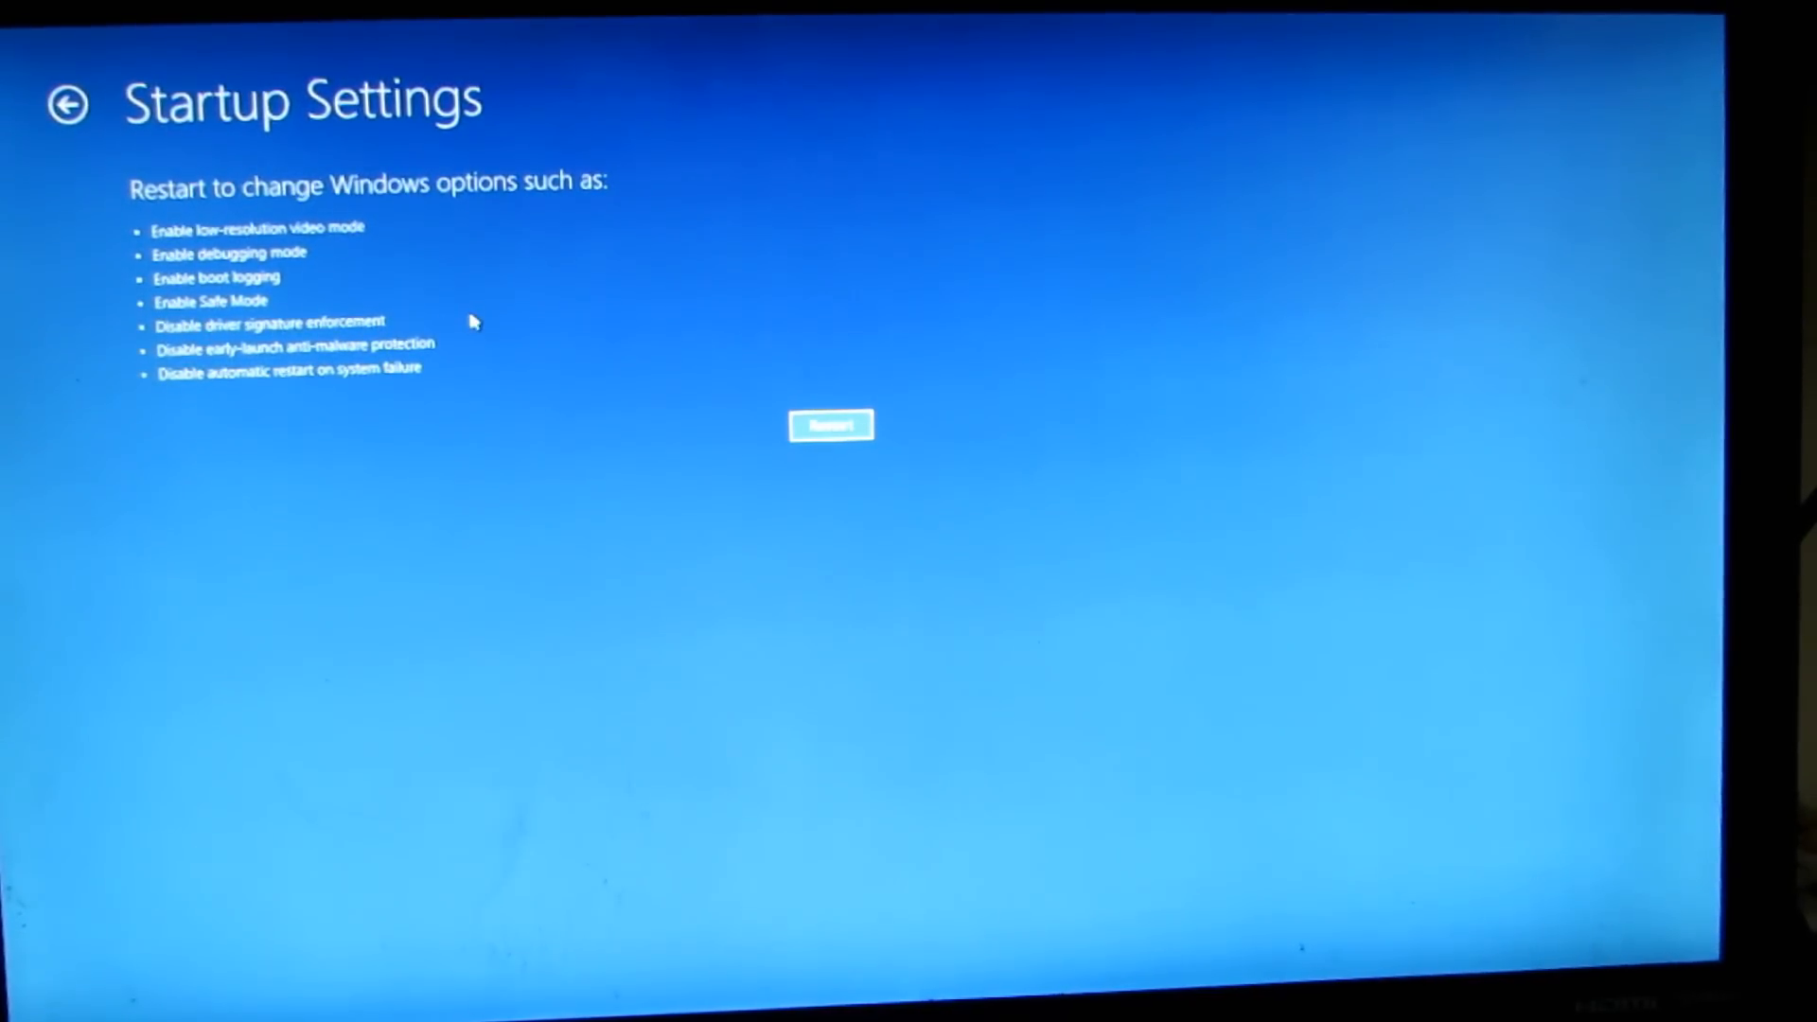
left_click(831, 426)
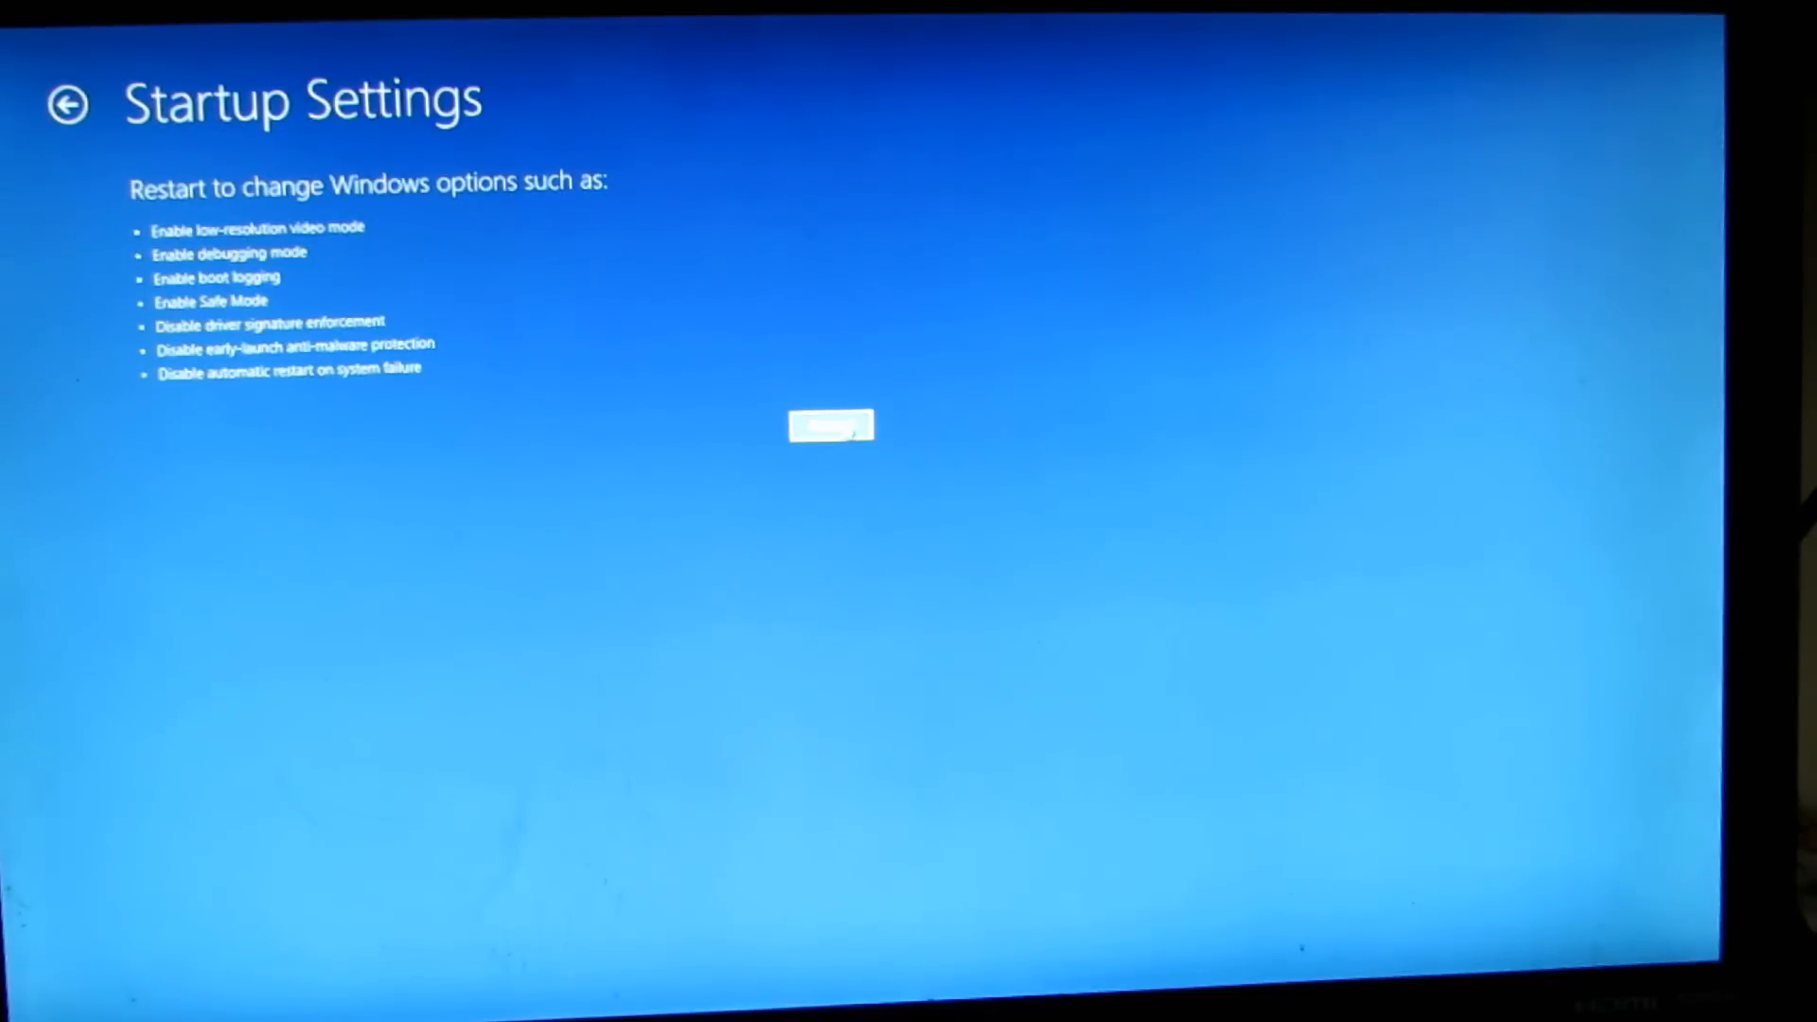
left_click(829, 426)
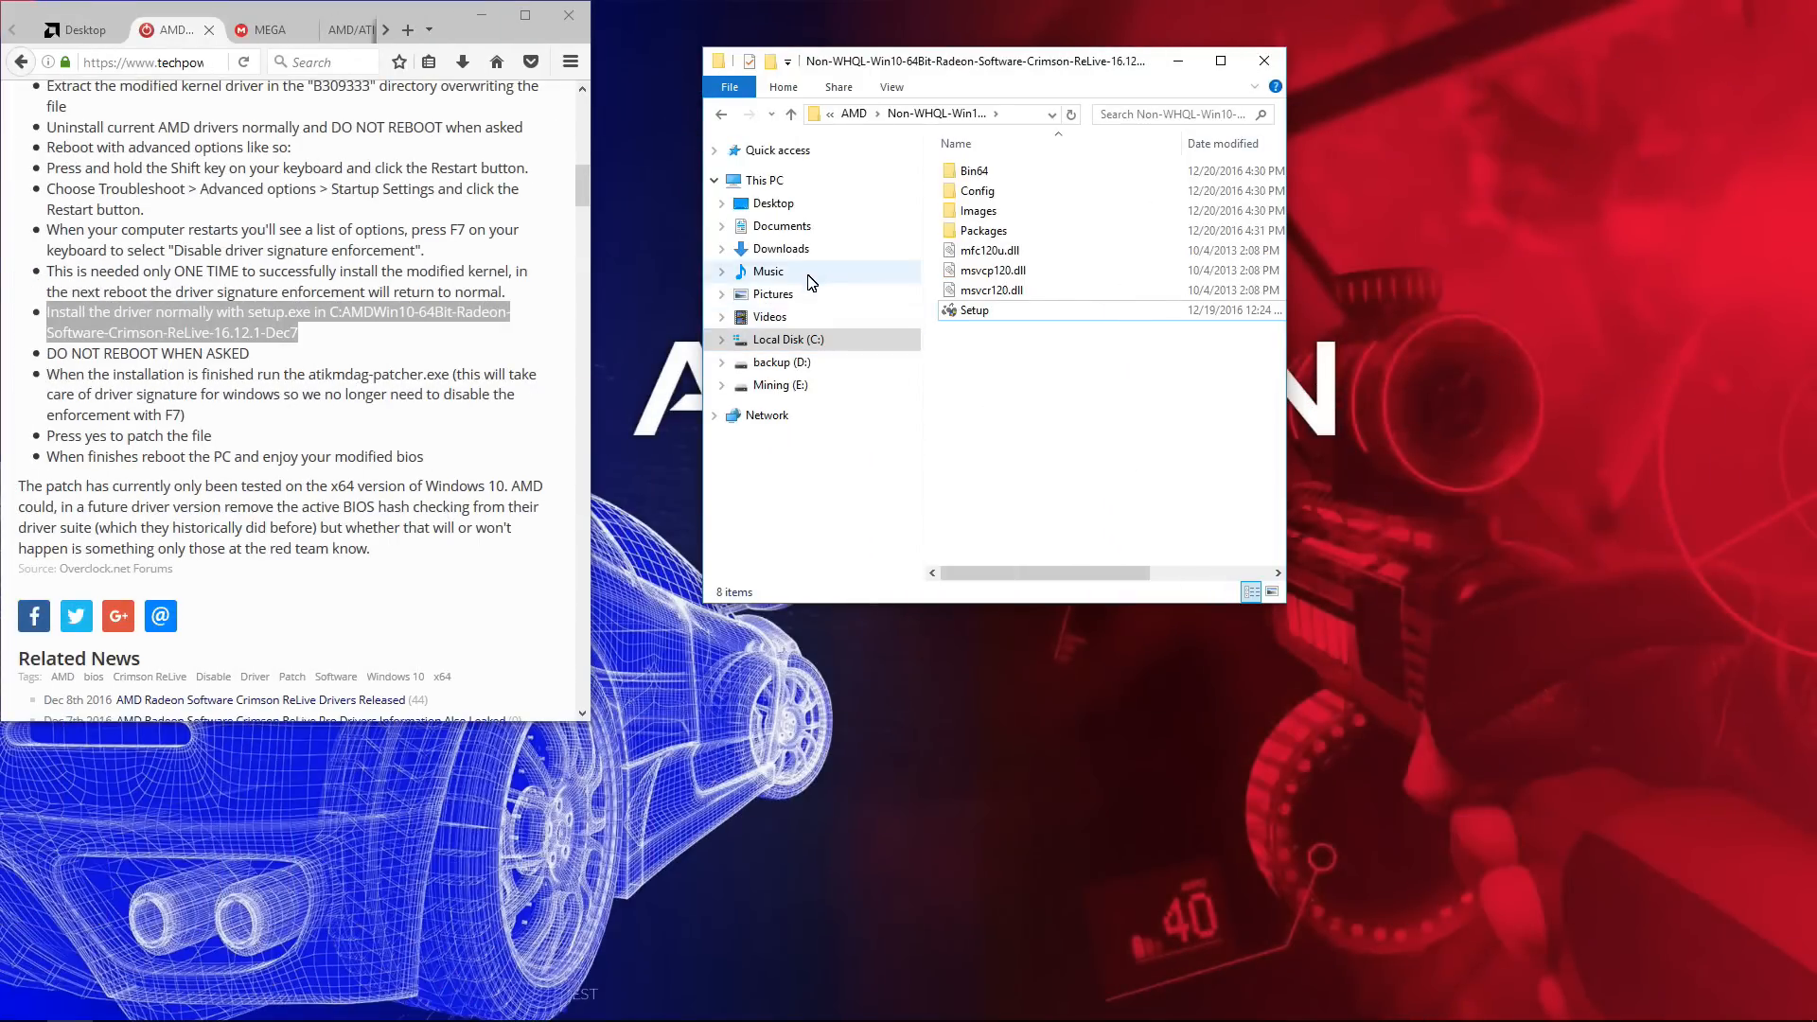
Step: Extract the atikmdag-patcher-1.4.3 zip in Downloads into its own folder
left_click(782, 248)
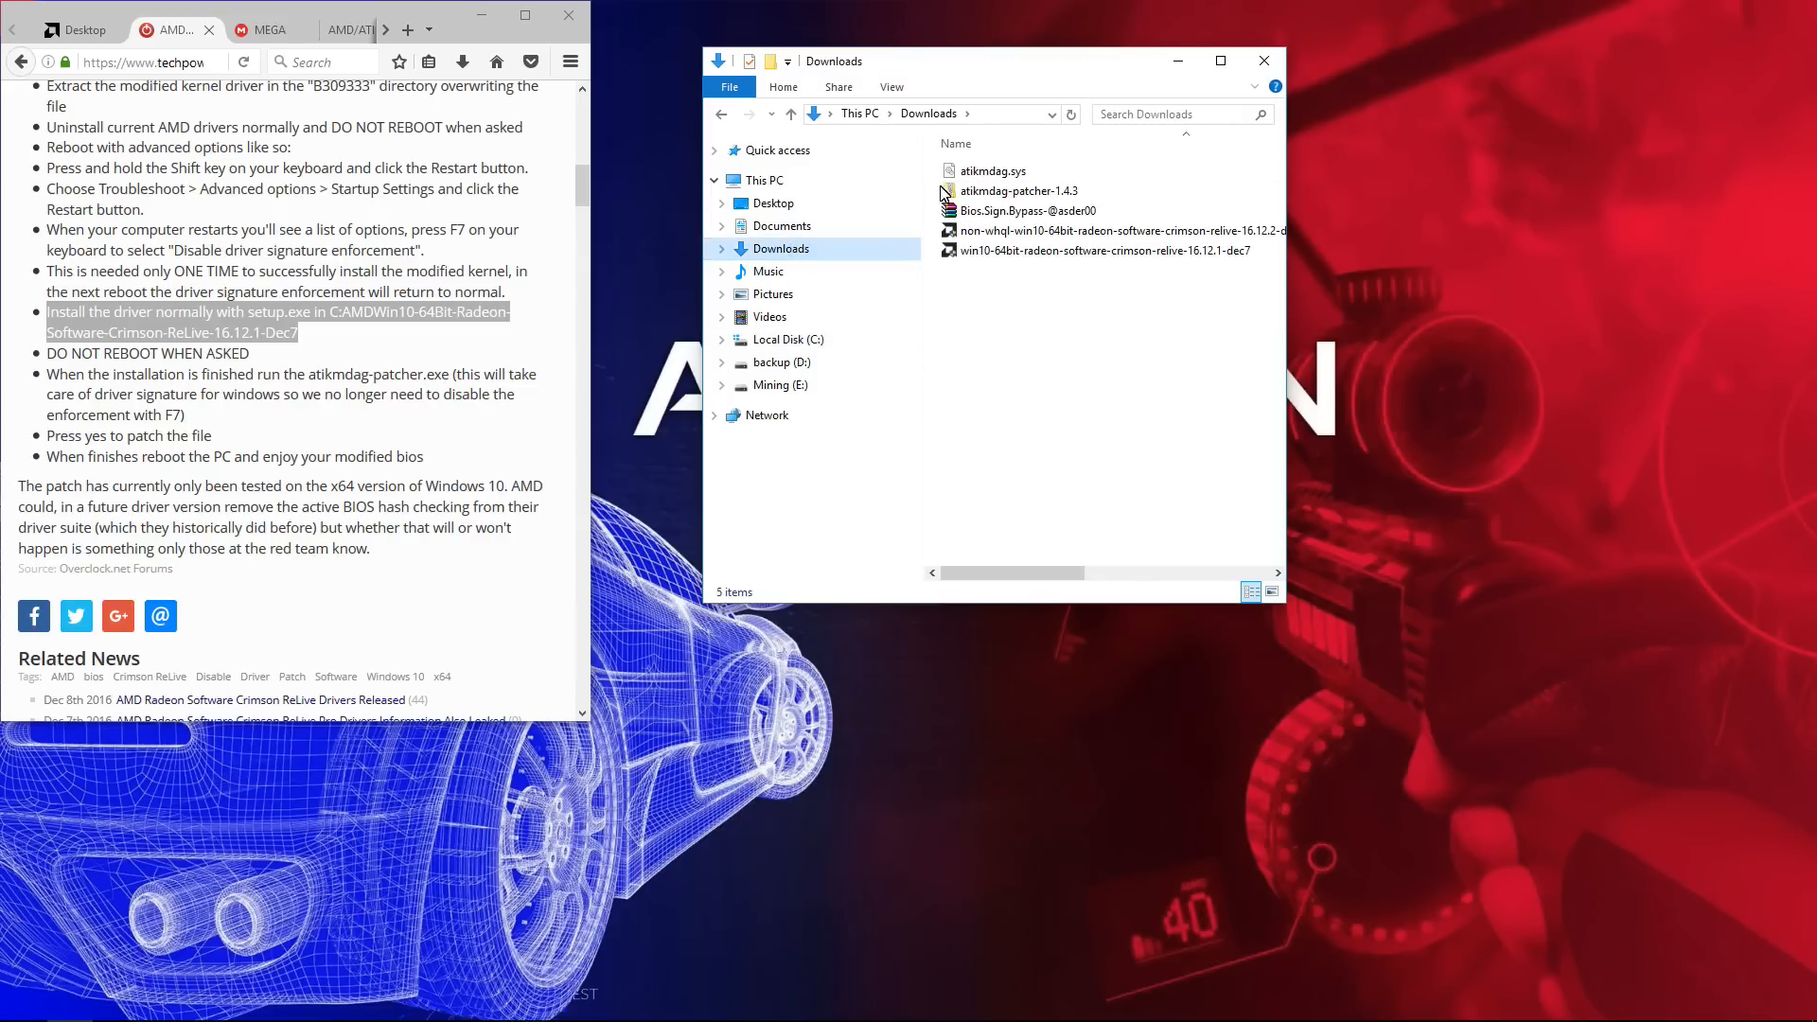
right_click(1020, 189)
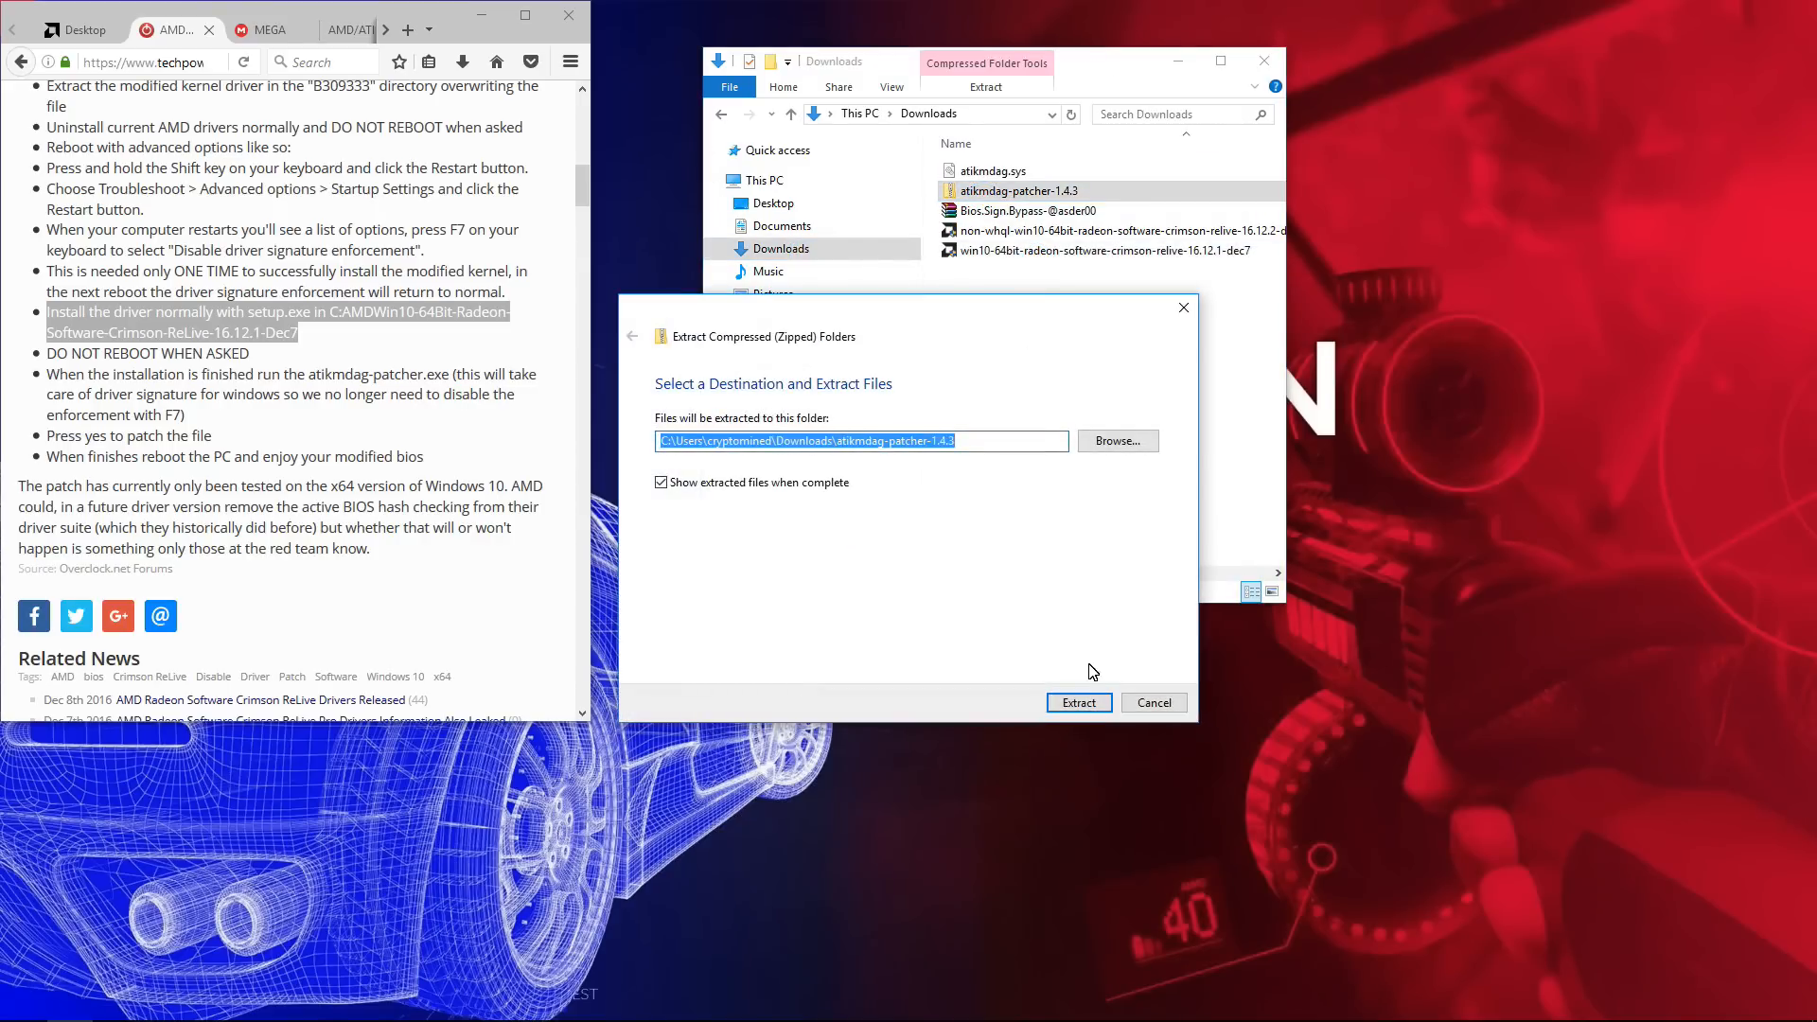
left_click(1077, 702)
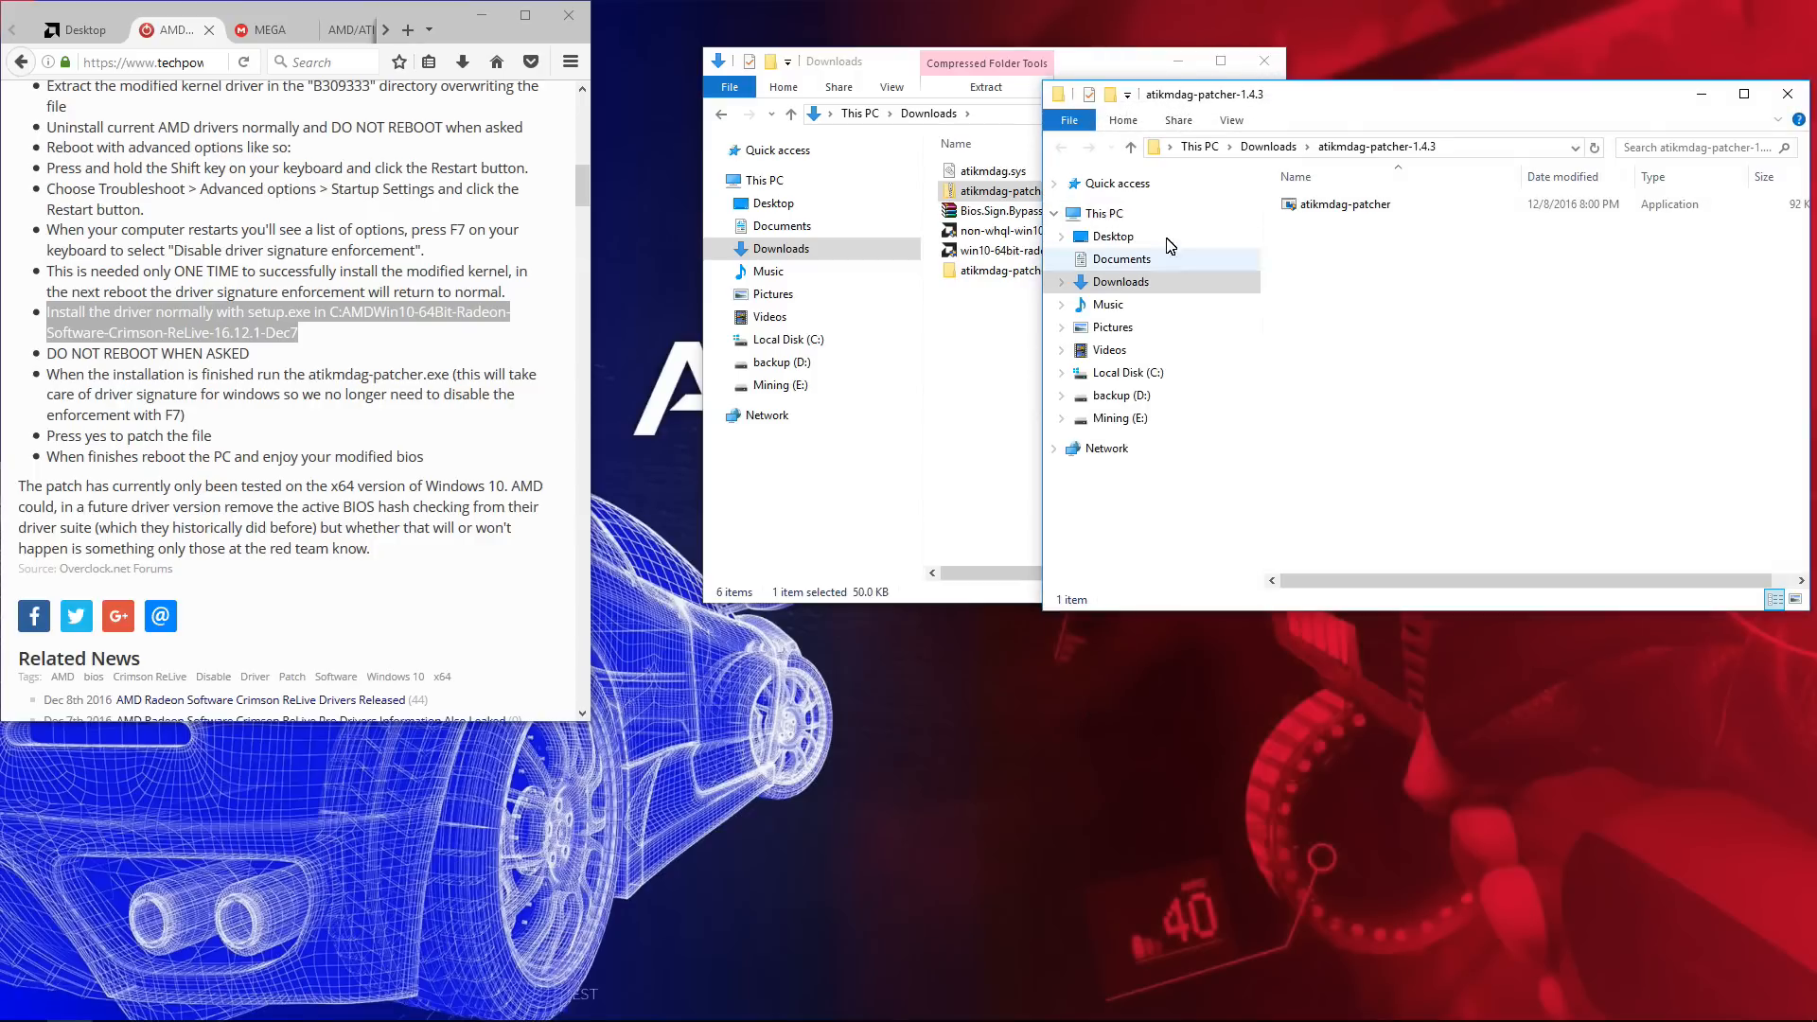
left_click(1344, 204)
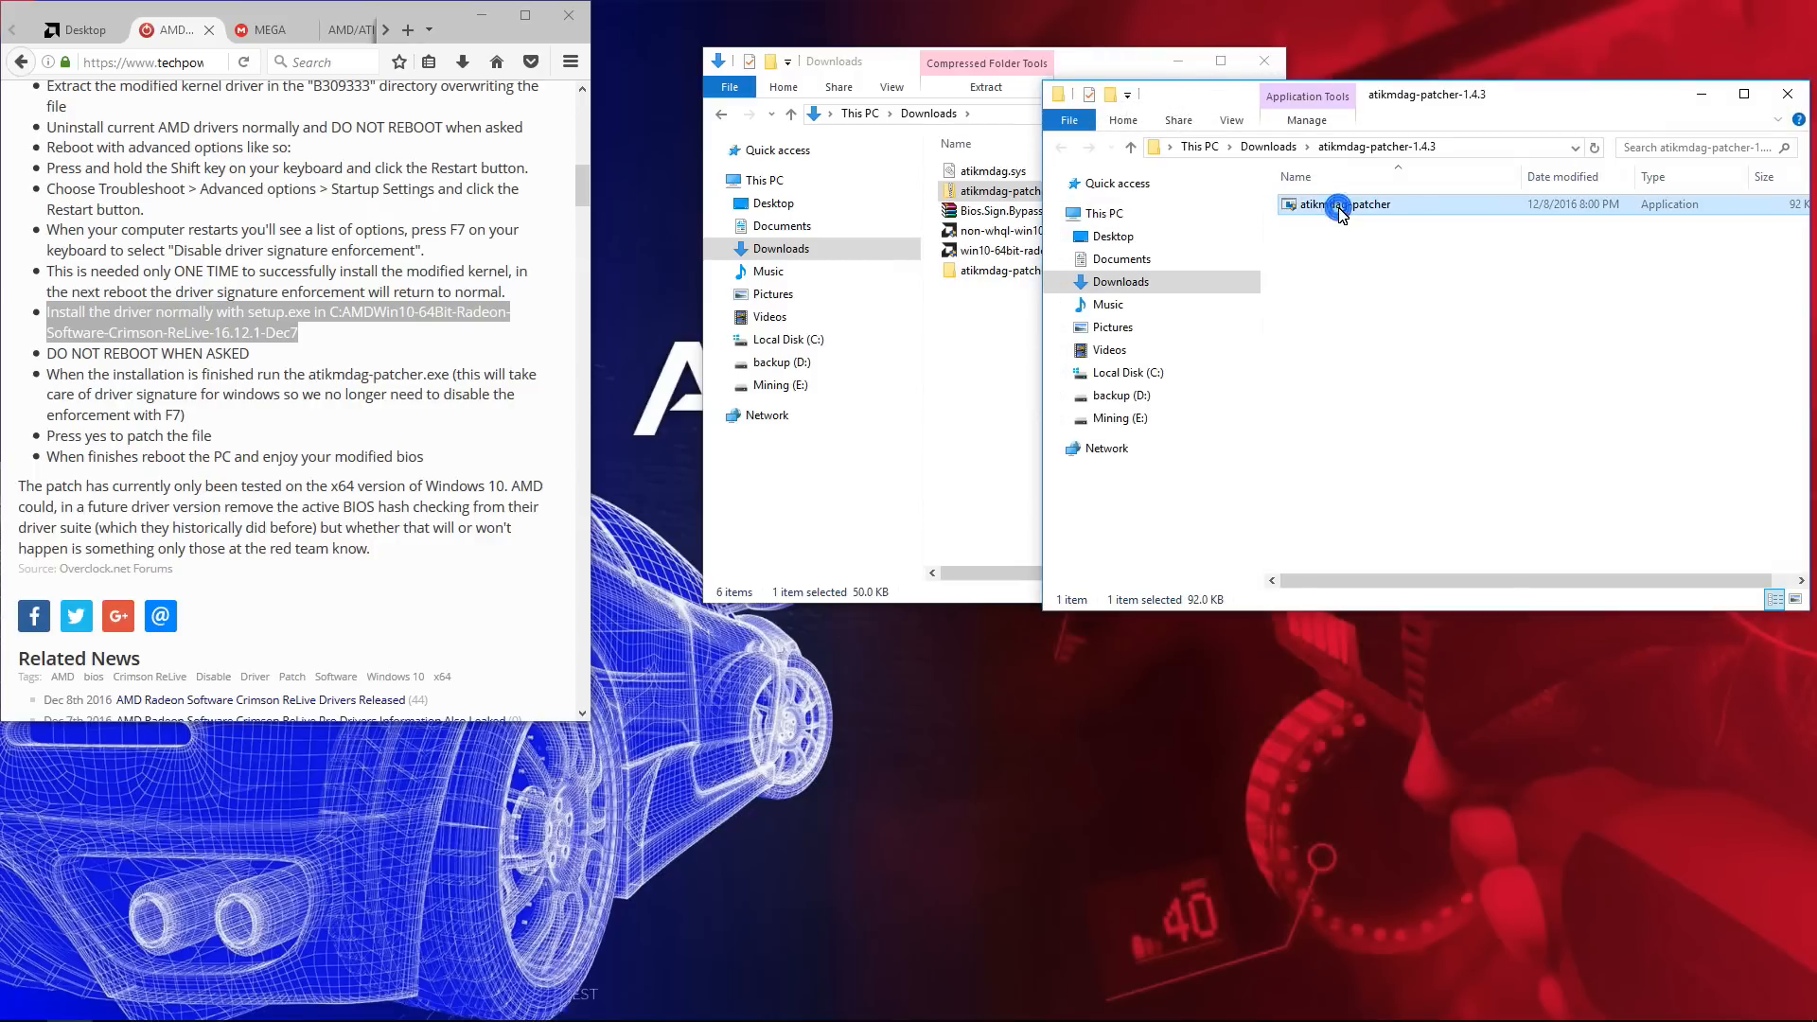
Step: Run atikmdag-patcher and acknowledge the driver patched-and-signed message
double_click(1345, 205)
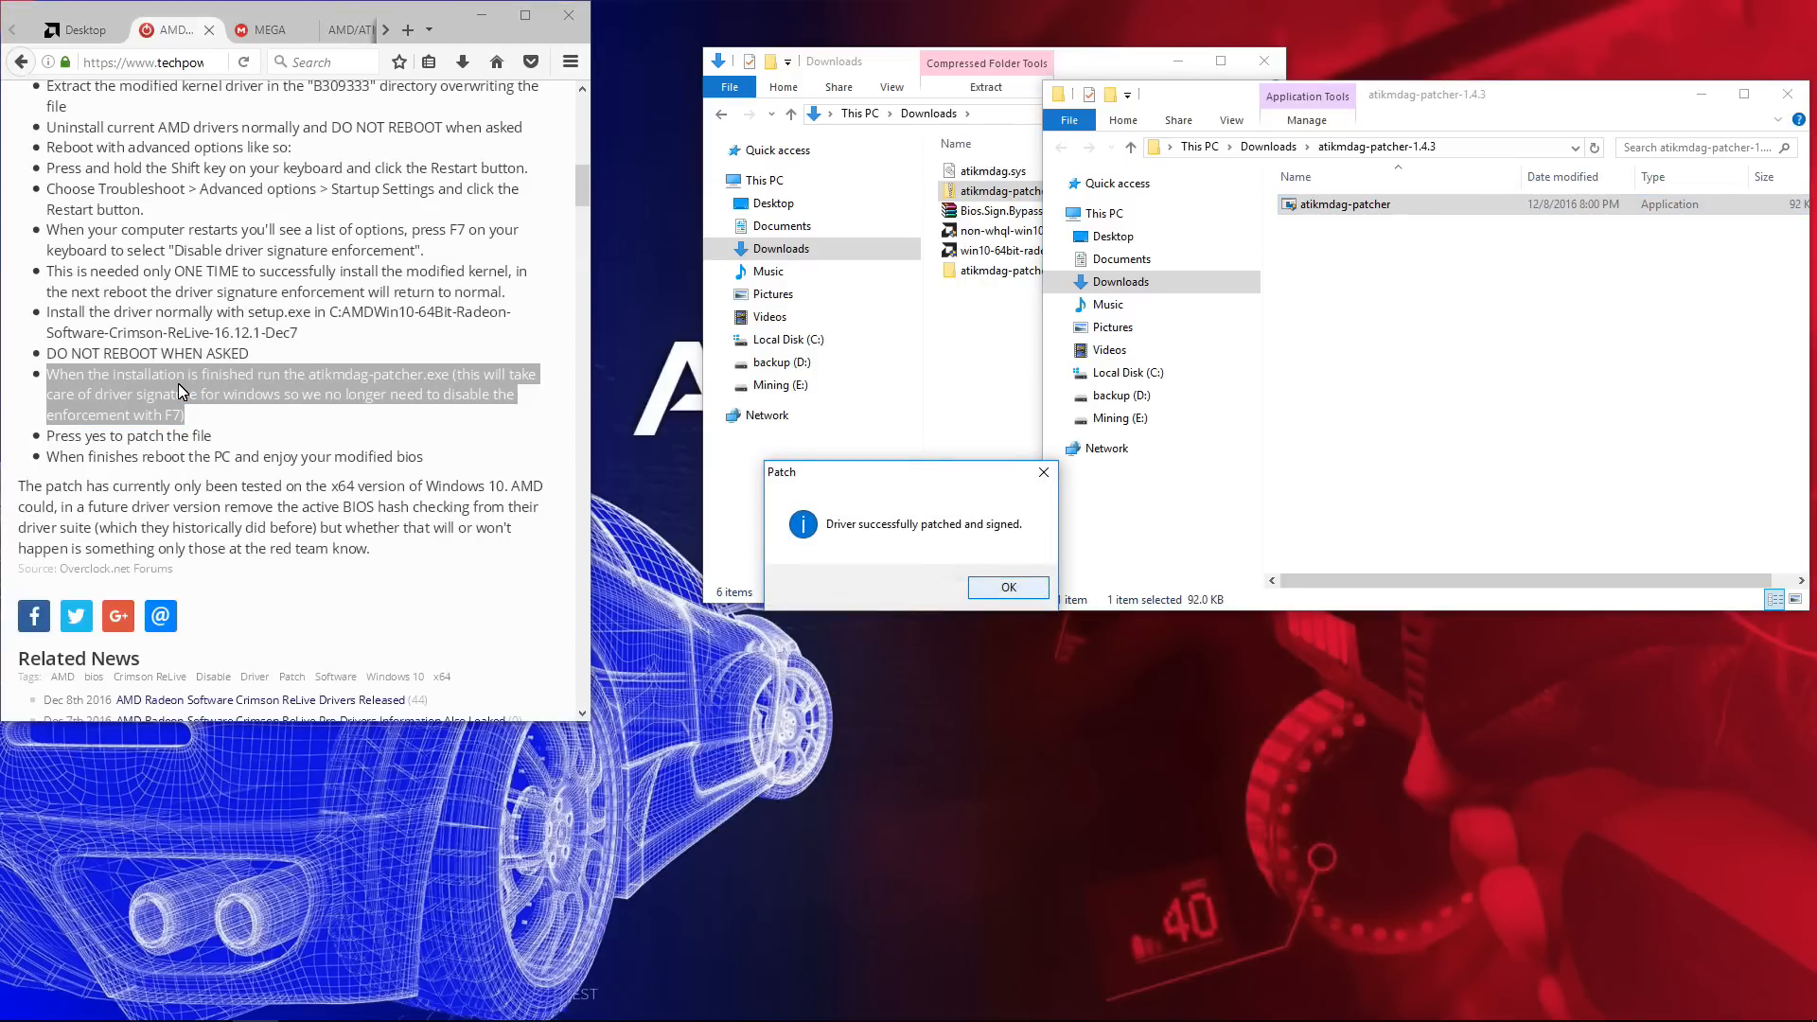
left_click(1005, 587)
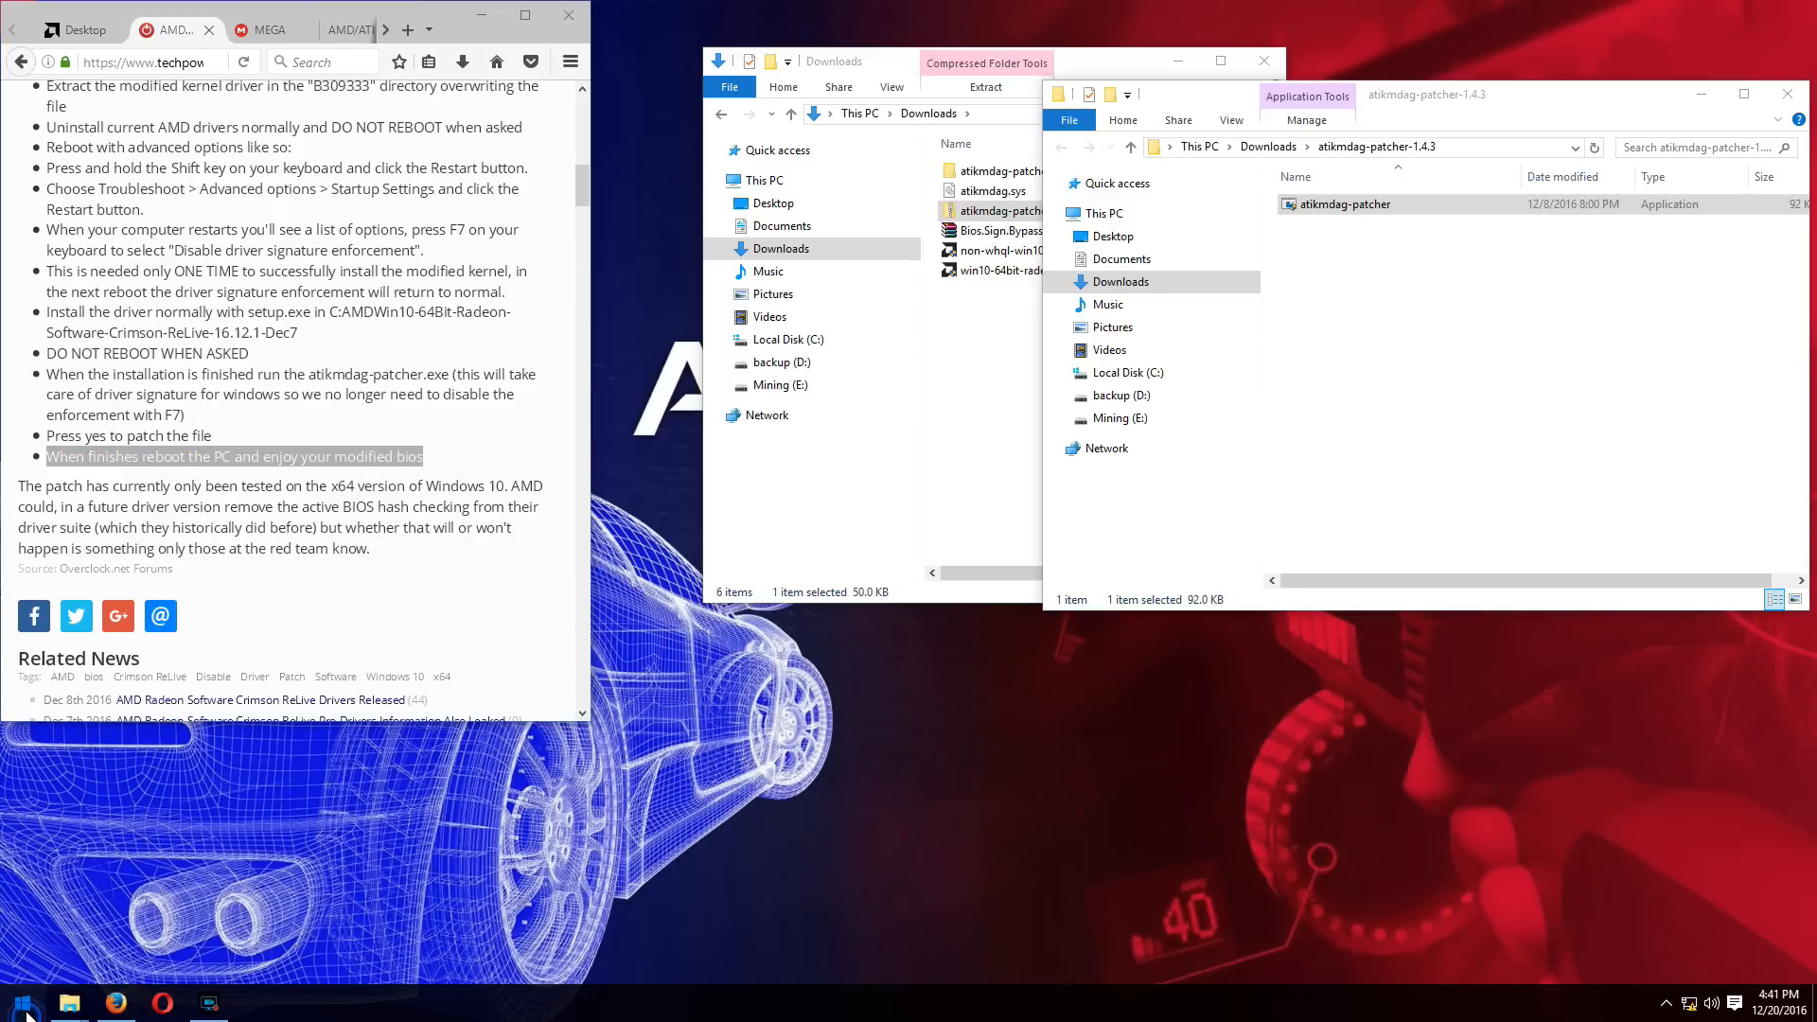
left_click(17, 1004)
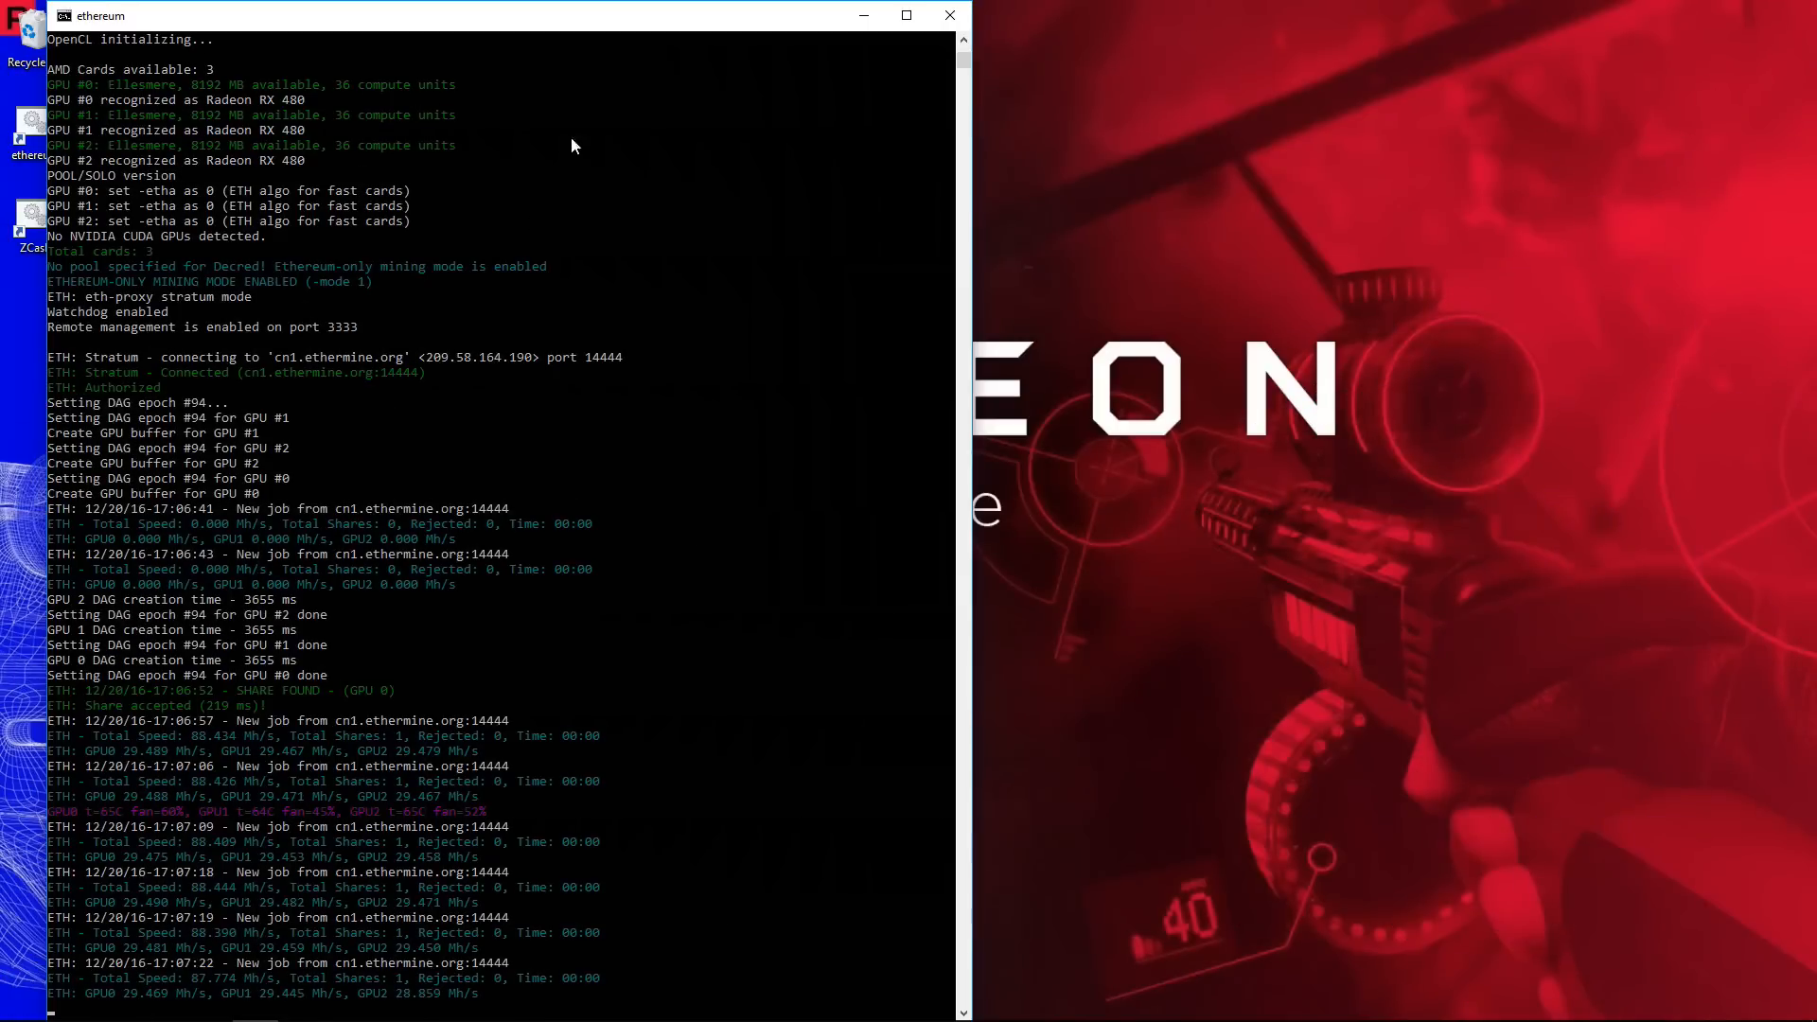
mouse_move(498, 853)
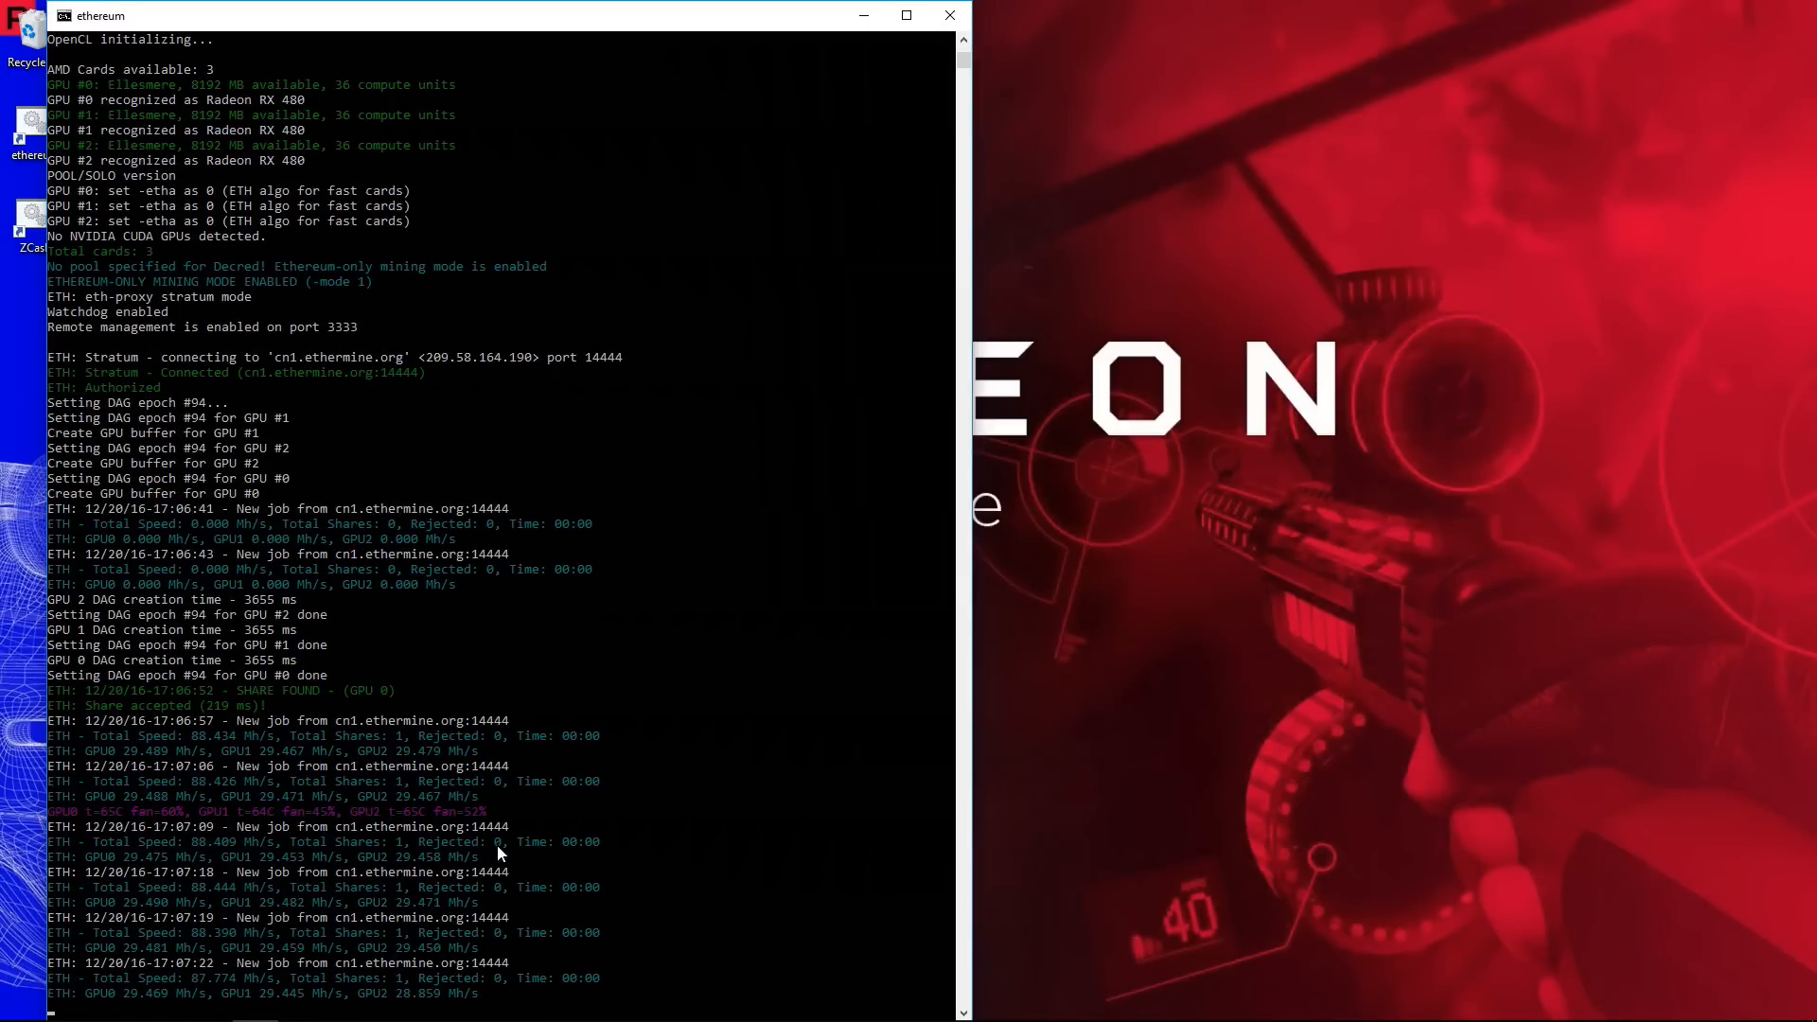
mouse_move(234, 917)
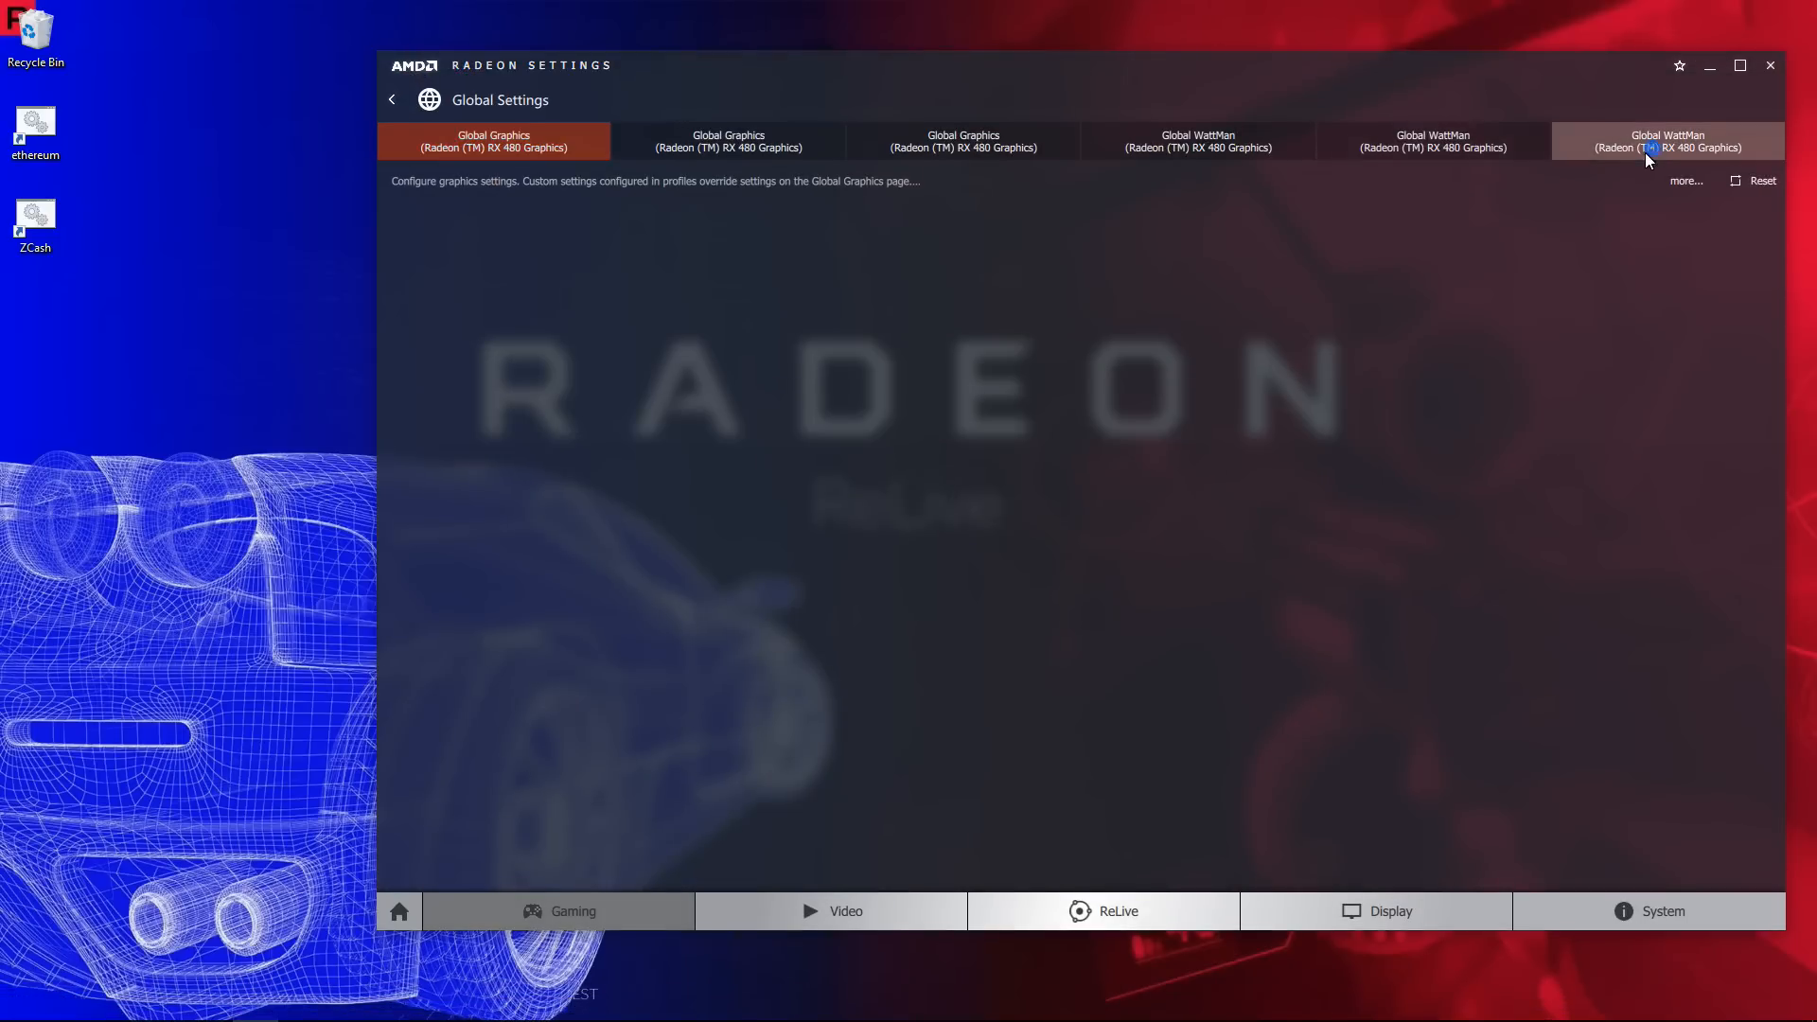
Step: Show the third RX 480's WattMan page and toggle the Chill Global Switch on, off, then on
left_click(1666, 140)
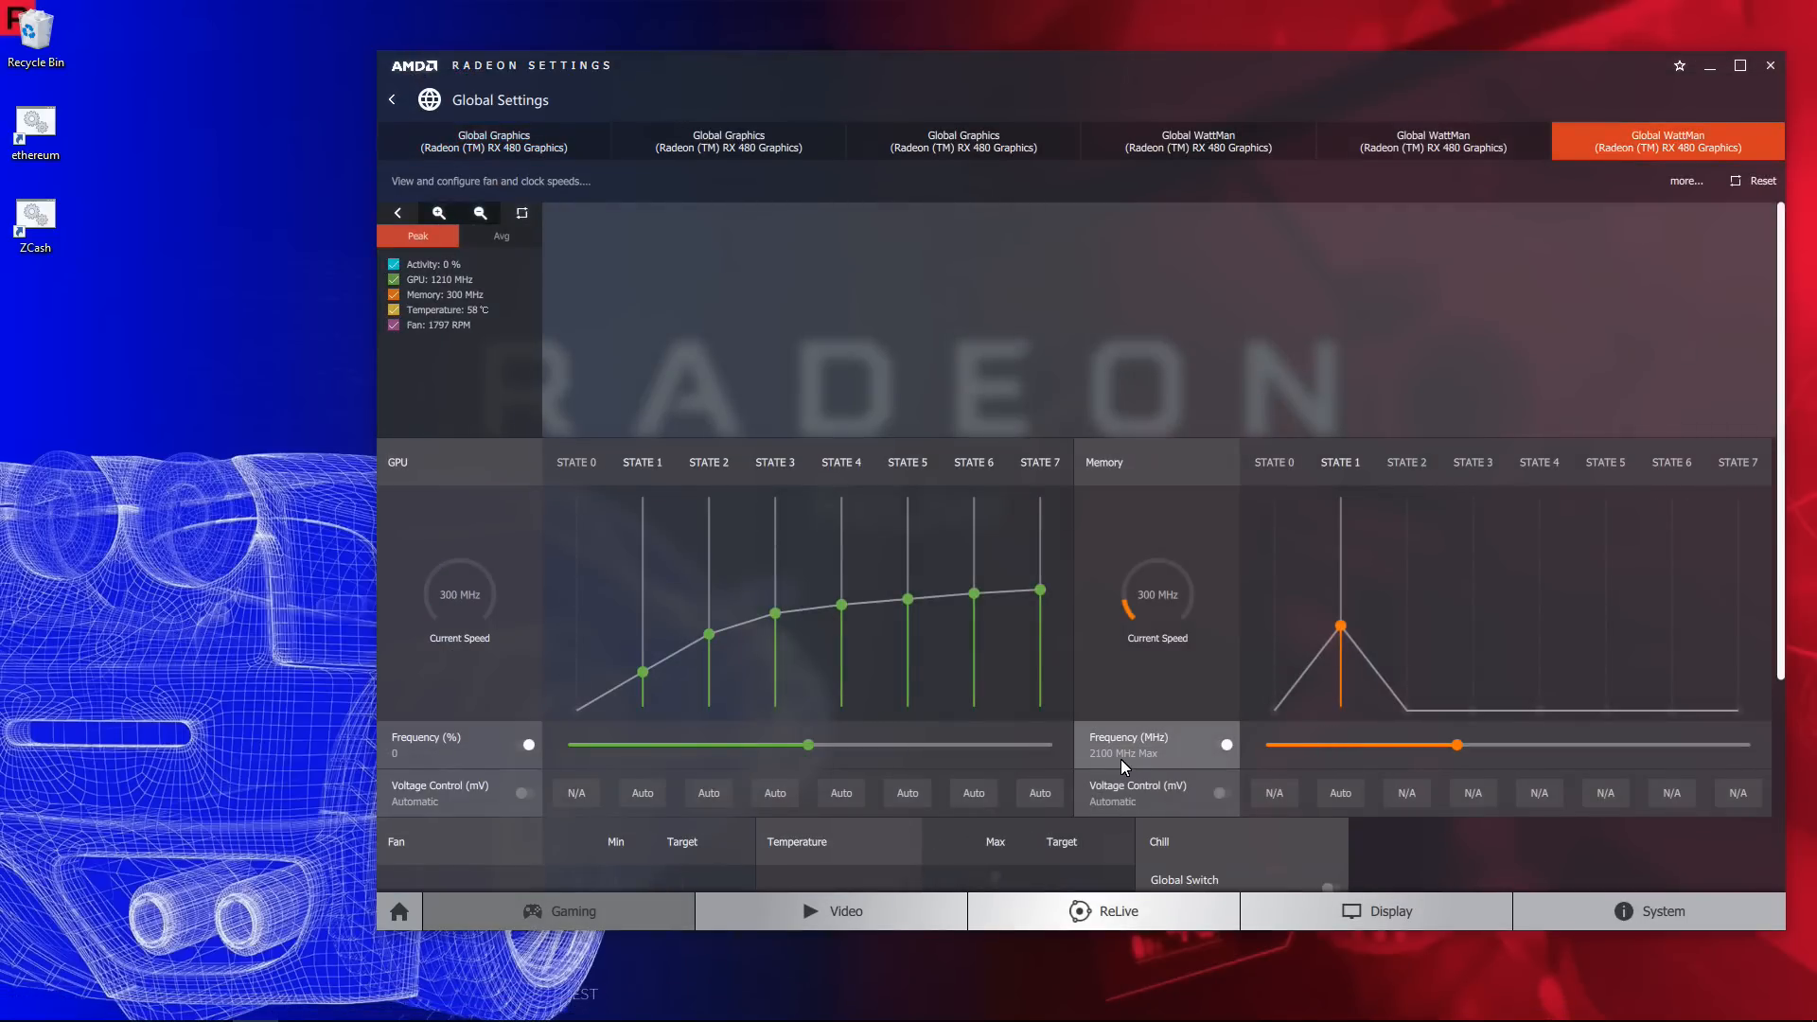
scroll("down", 3)
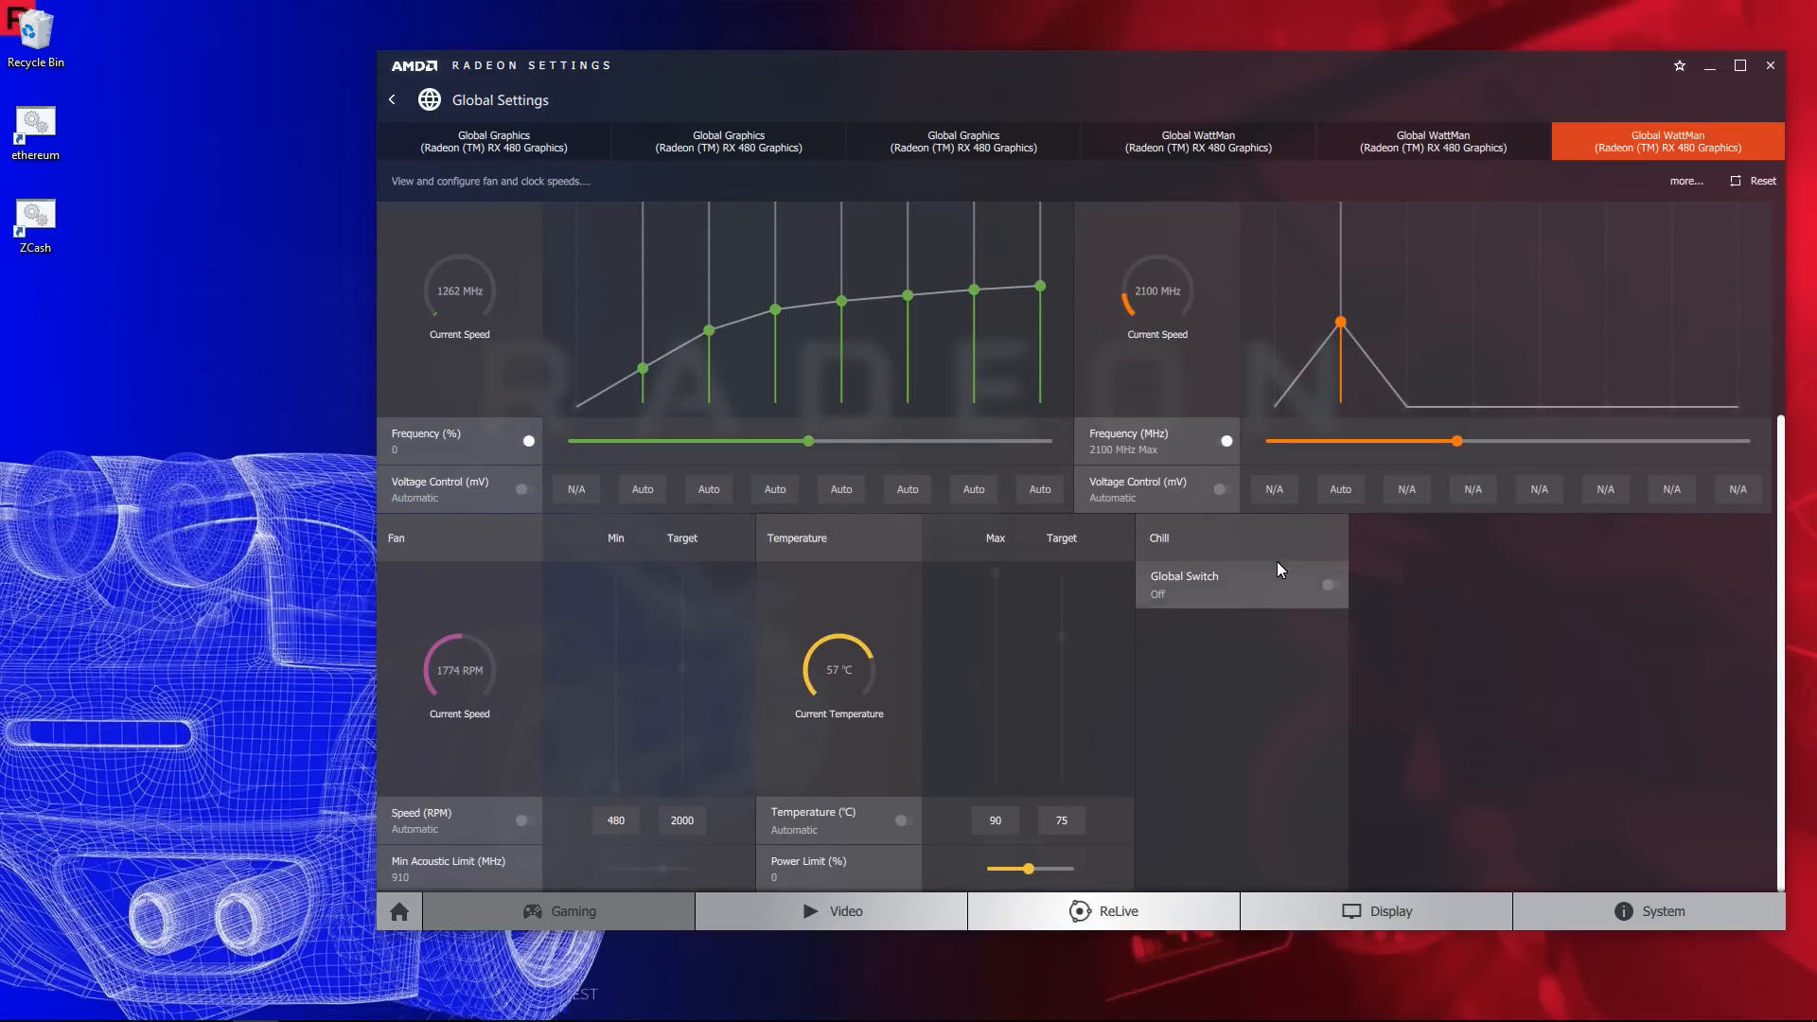
left_click(1329, 585)
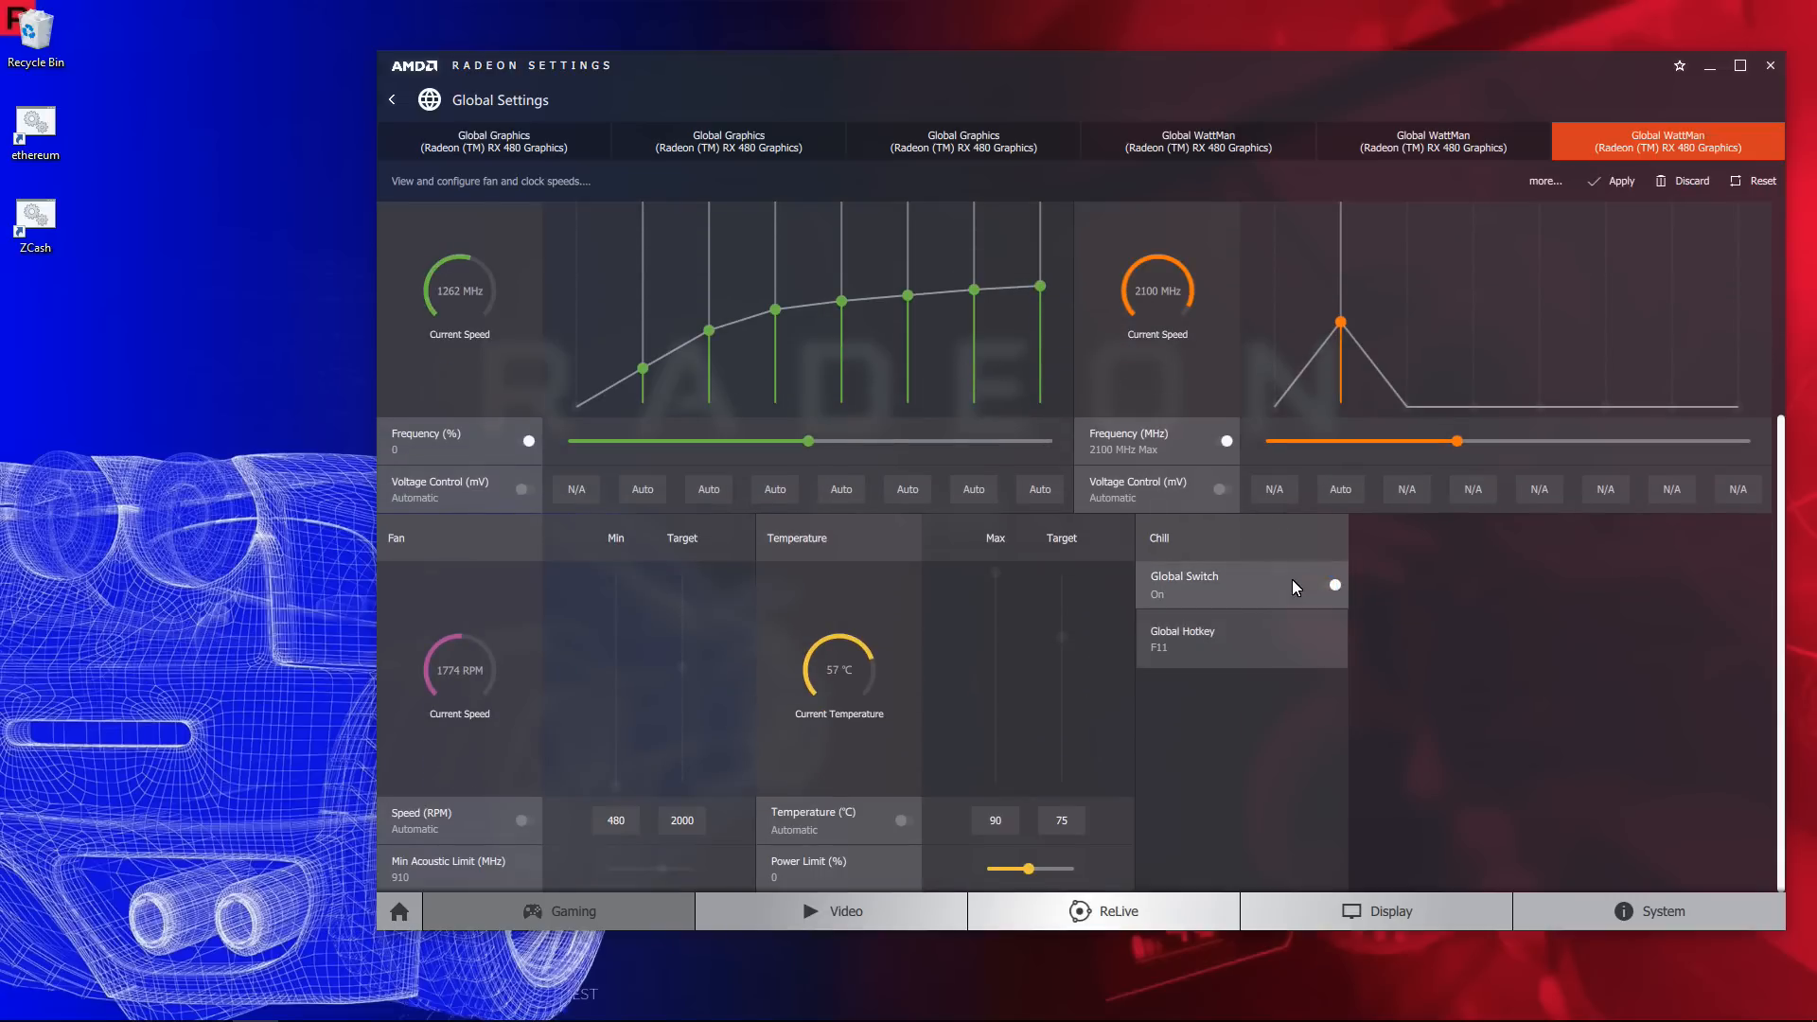
left_click(1330, 585)
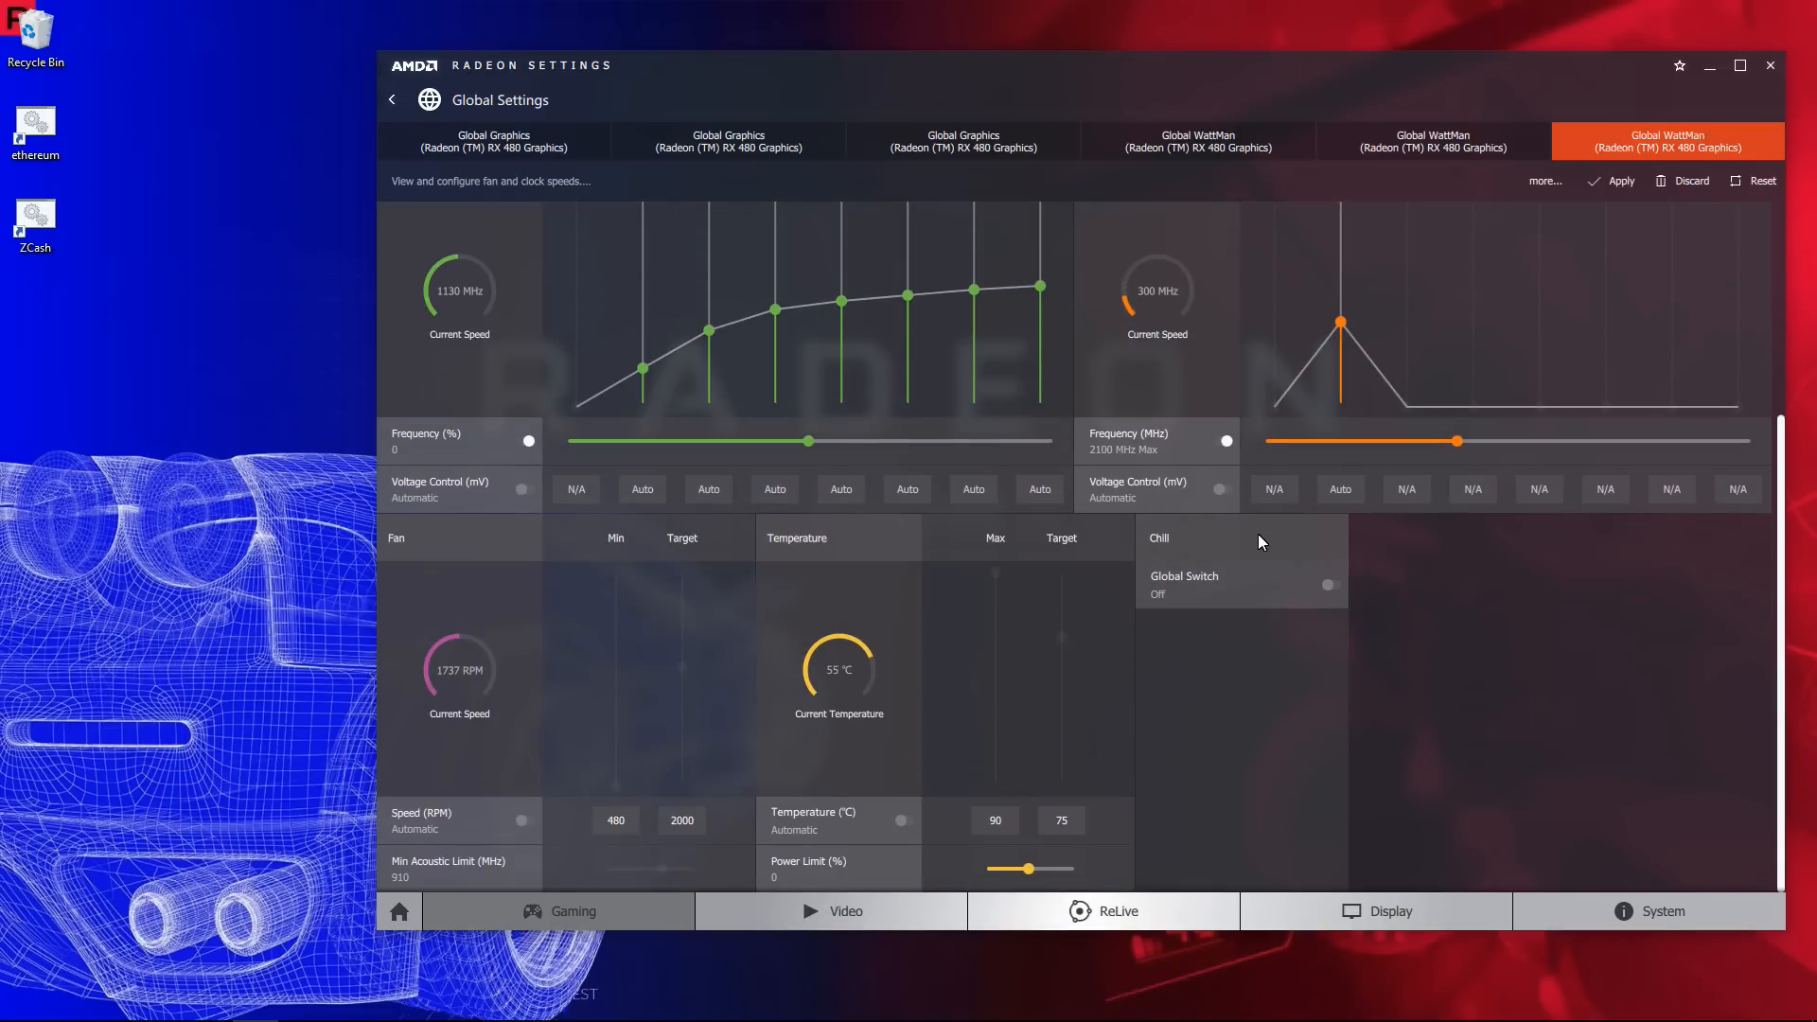
left_click(1333, 586)
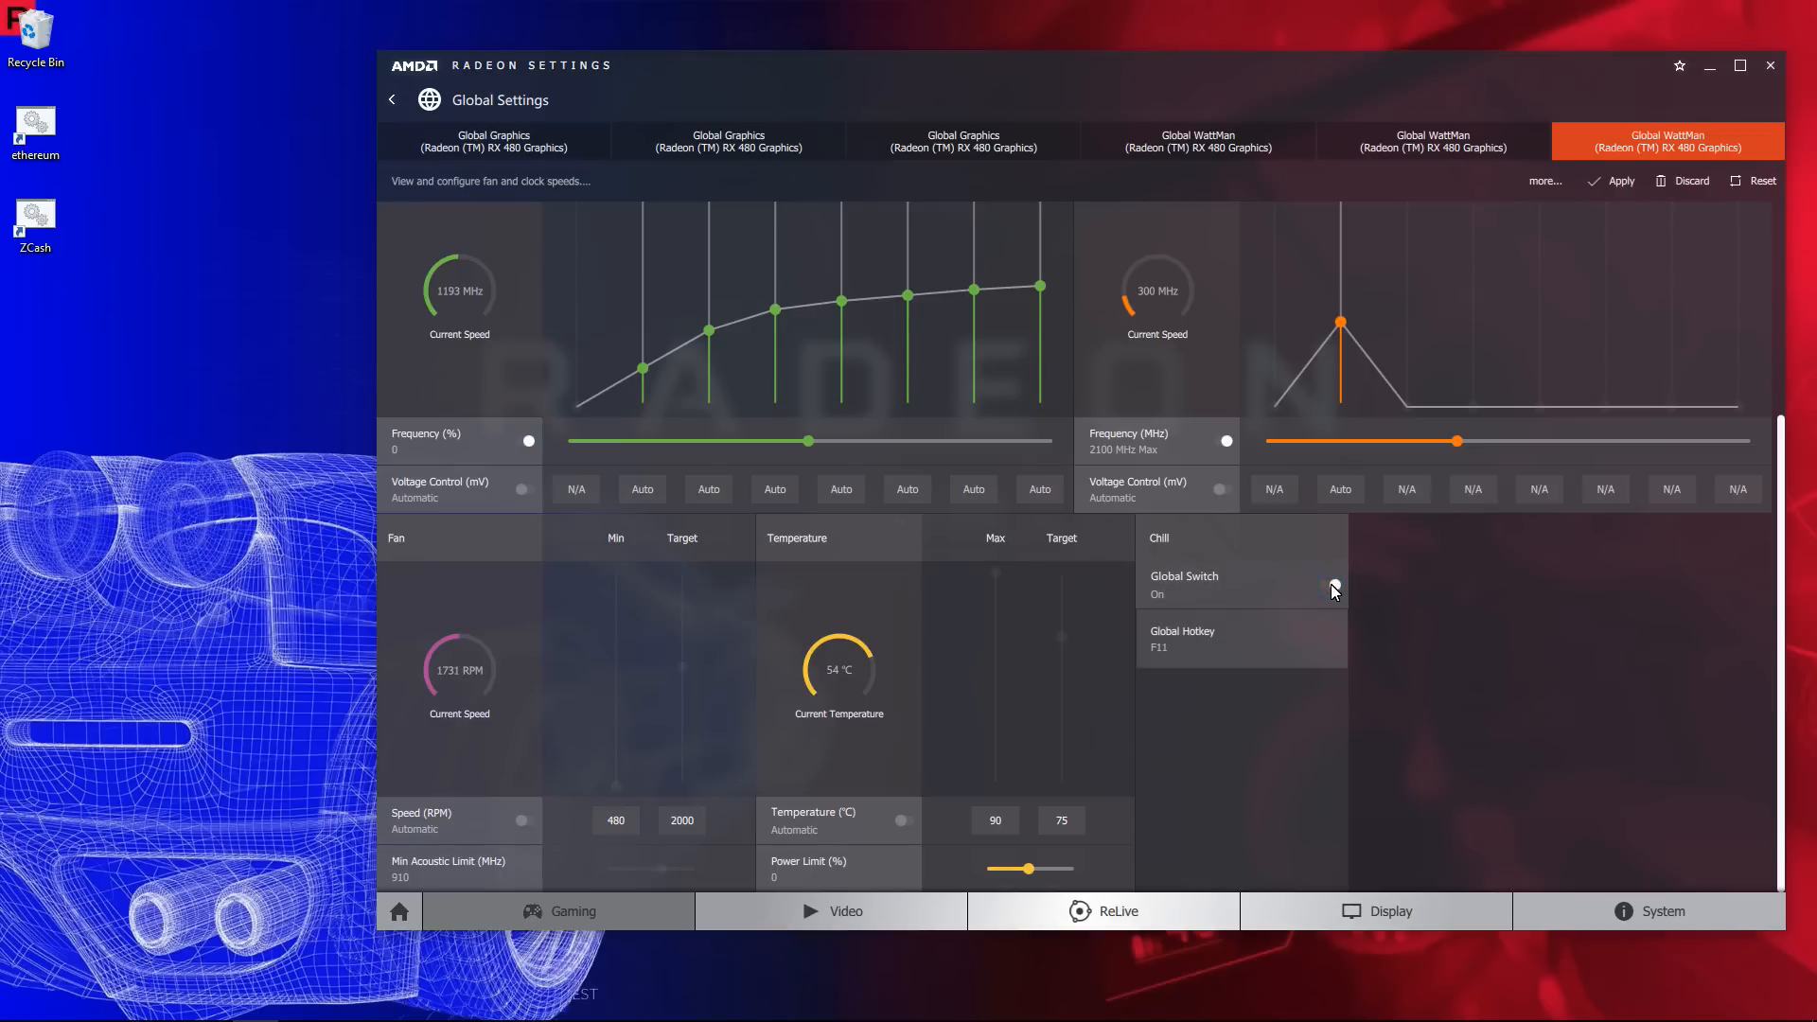